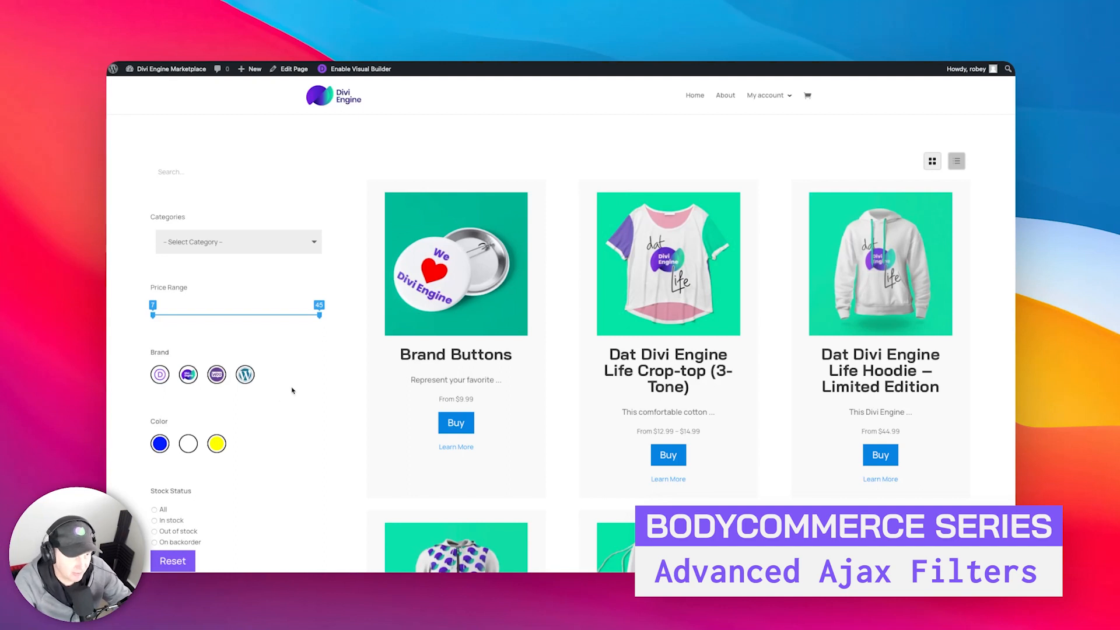
Step: Pick California in the Basic usage single-select example after searching 'al'
scroll(down, 3)
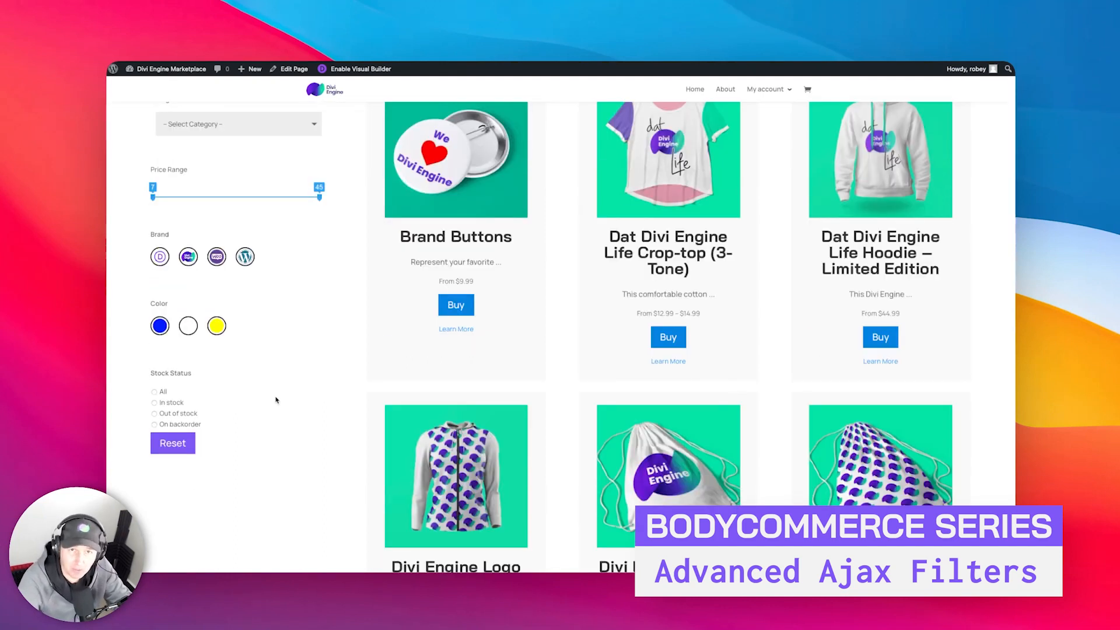
scroll(up, 3)
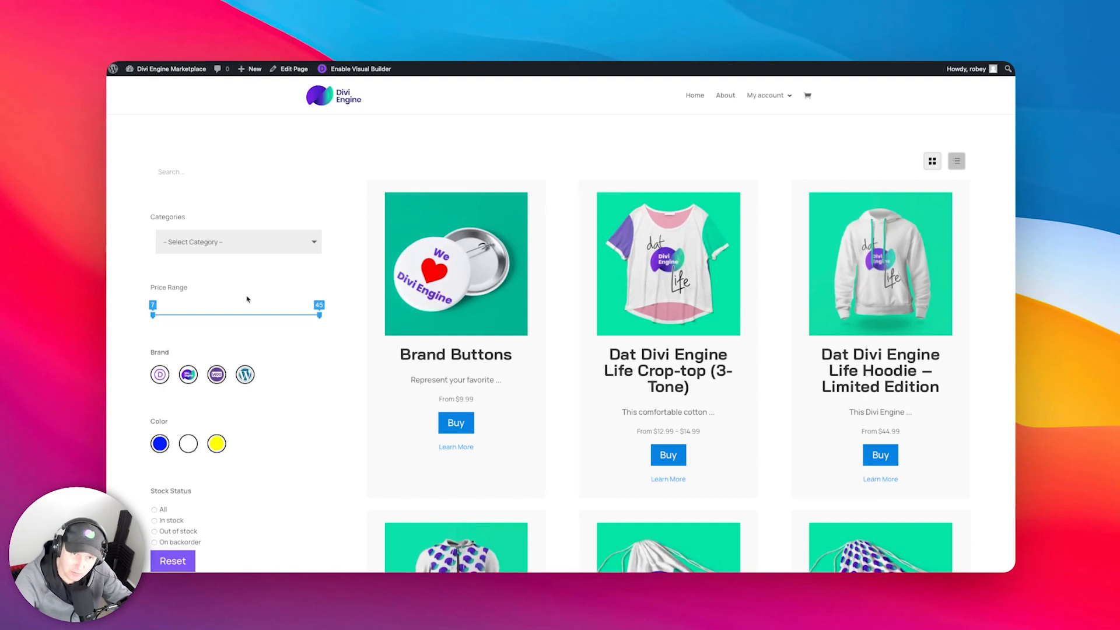
mouse_move(310, 480)
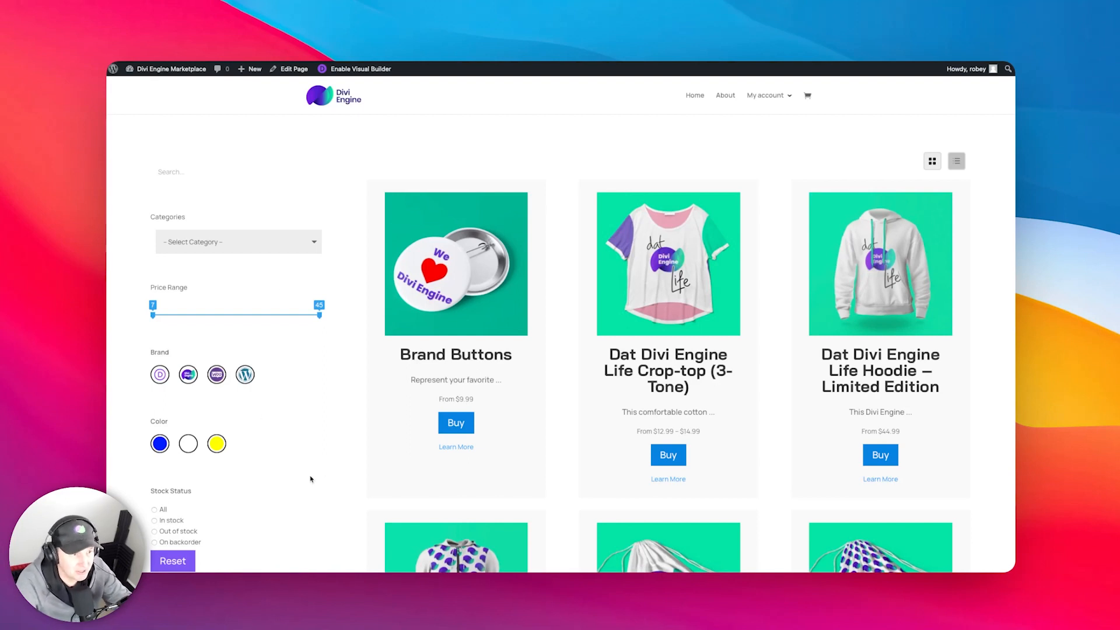
mouse_move(600, 207)
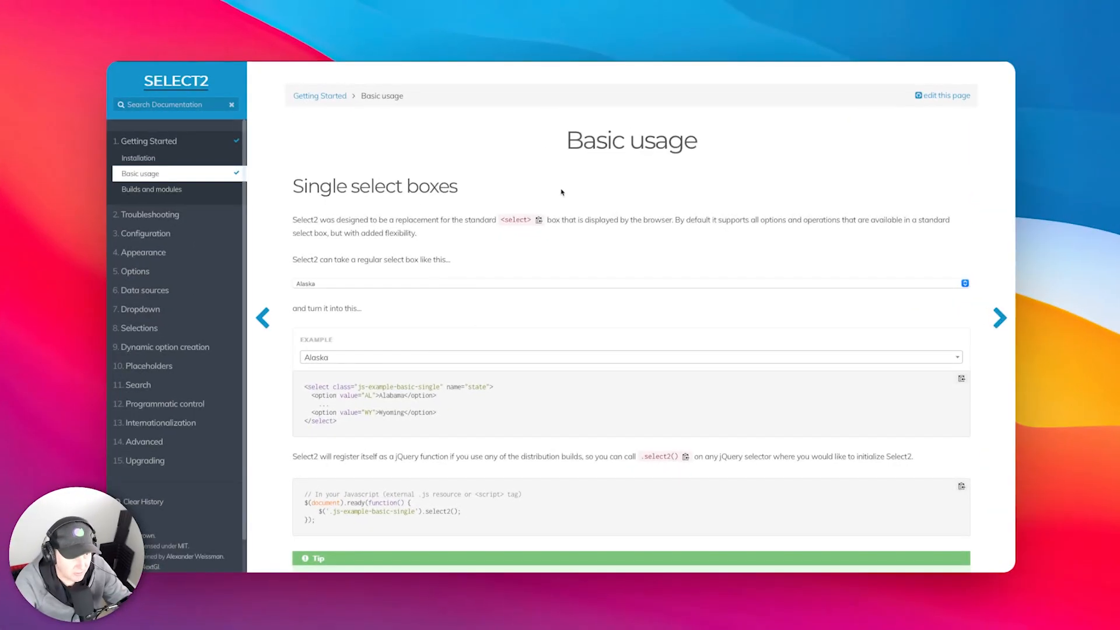
mouse_move(529, 357)
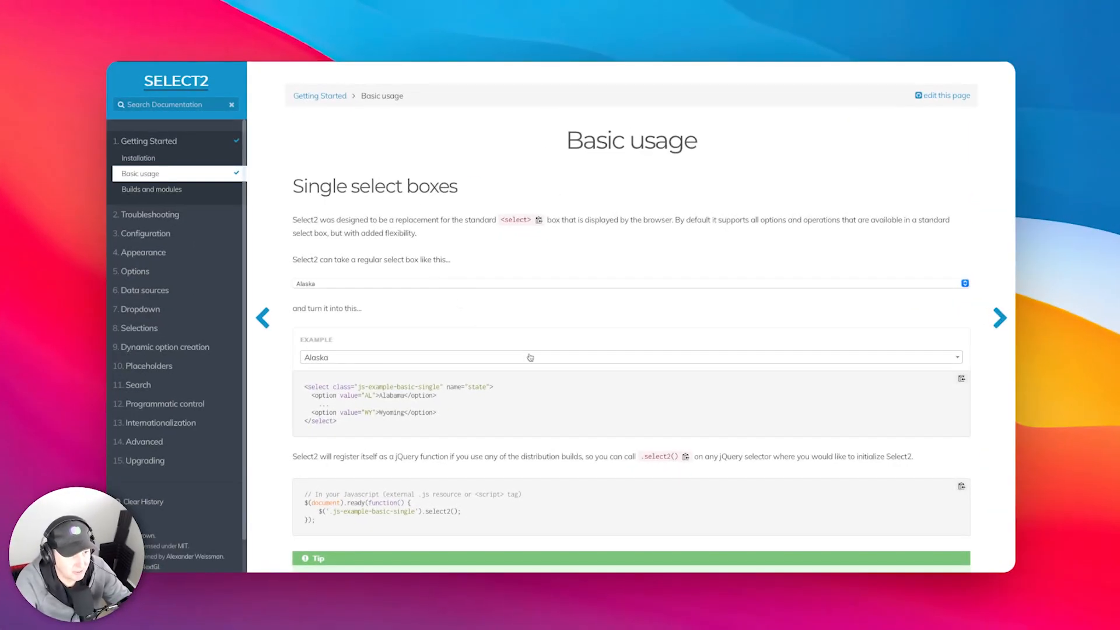
mouse_move(442, 313)
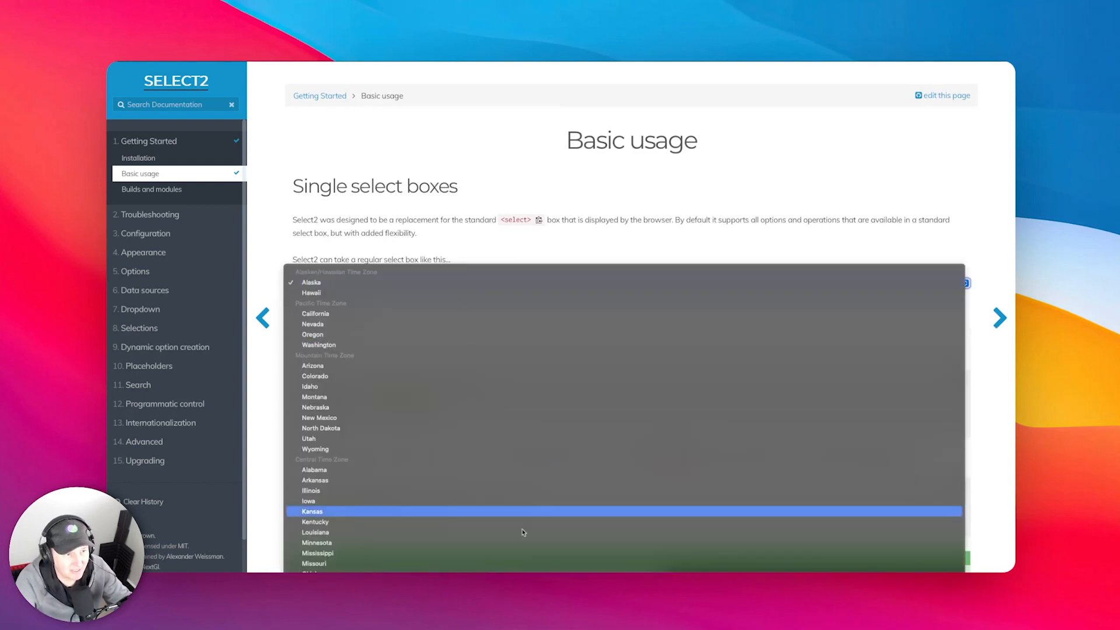
mouse_move(638, 344)
text(c)
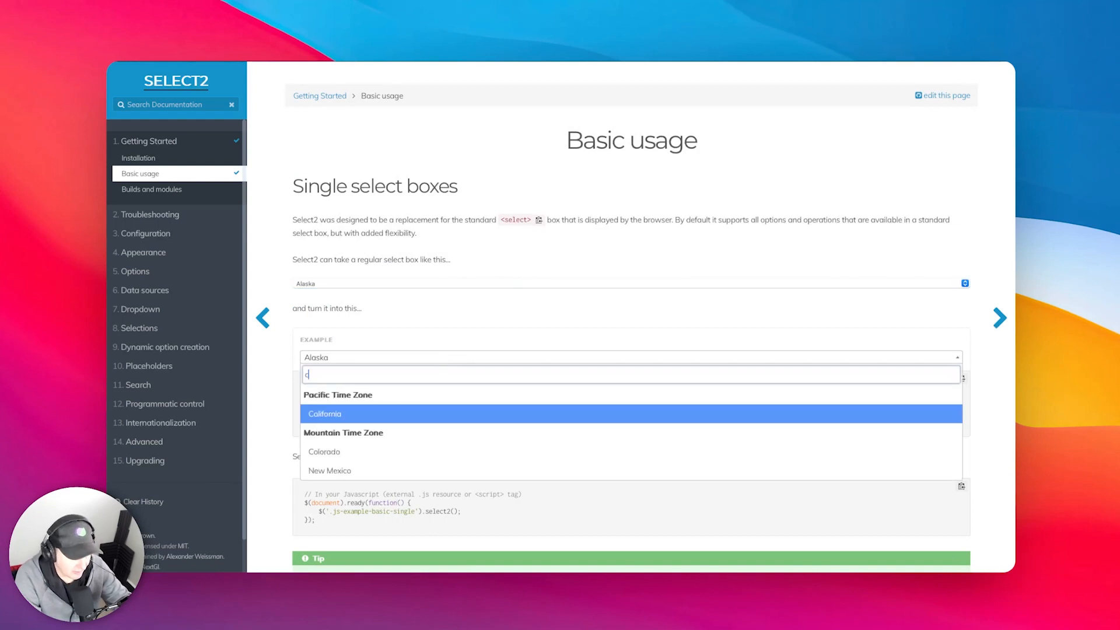
text(al)
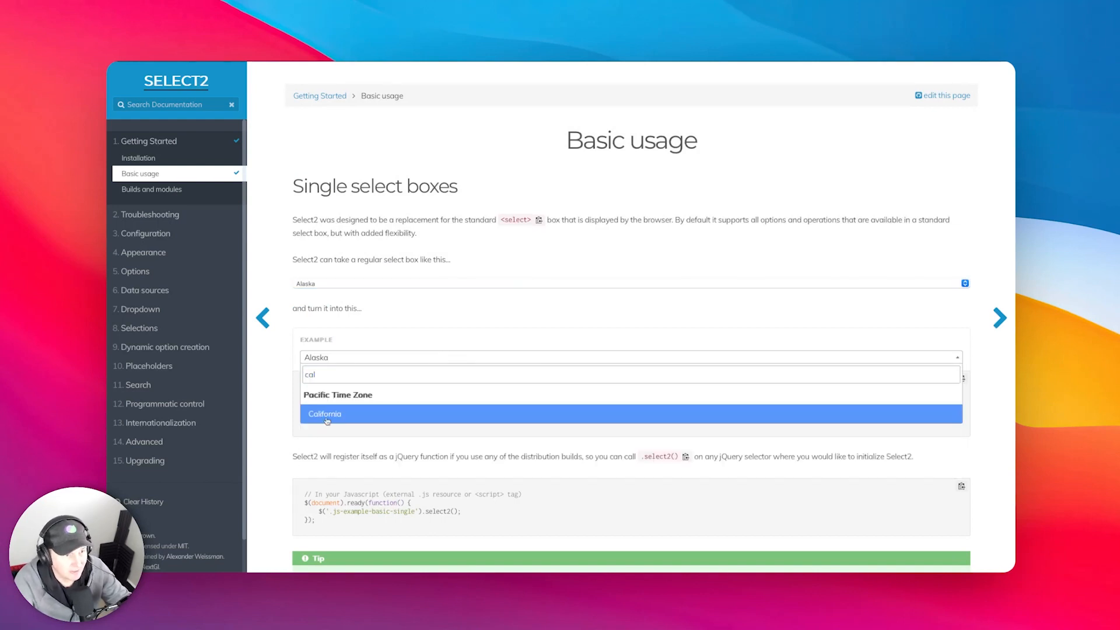
click(324, 414)
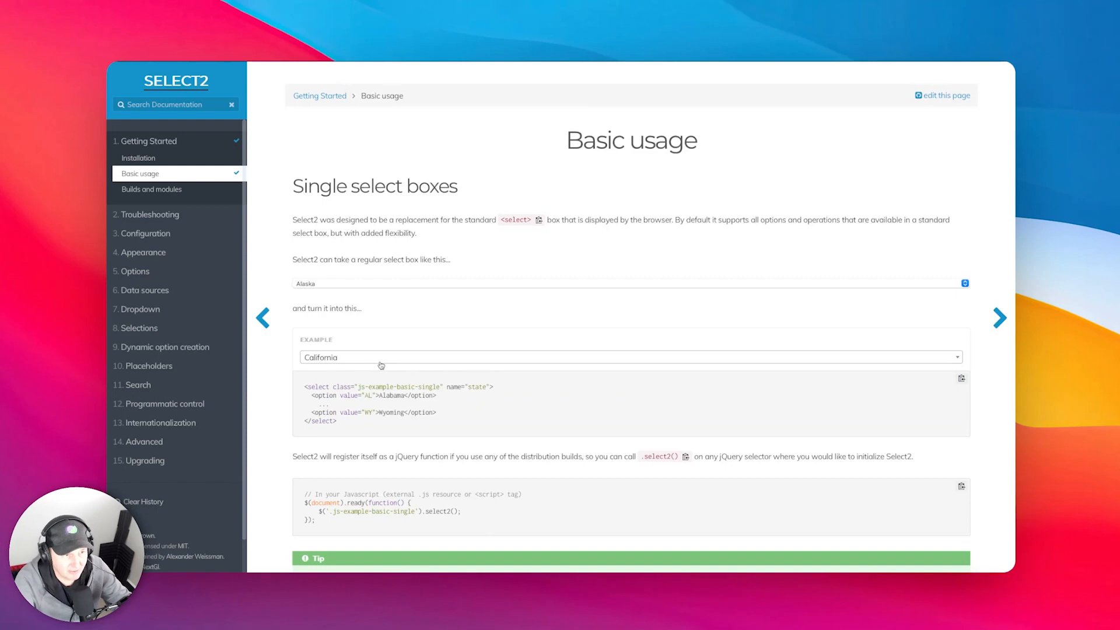
mouse_move(451, 336)
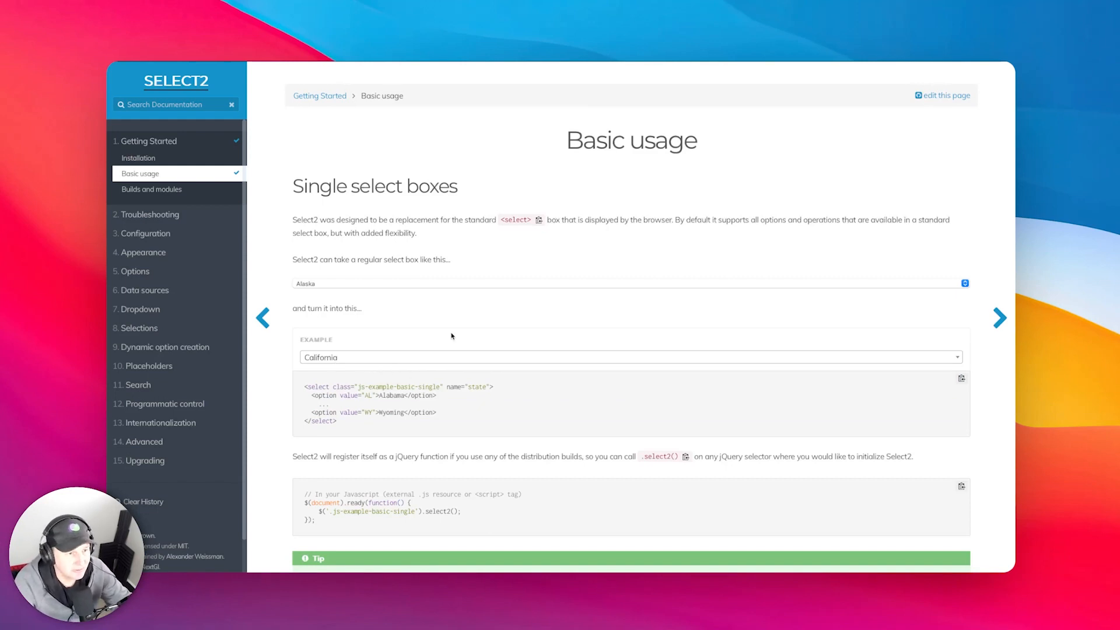
Step: Add Hawaii and Illinois to the multi-select example, then remove Hawaii
scroll(down, 3)
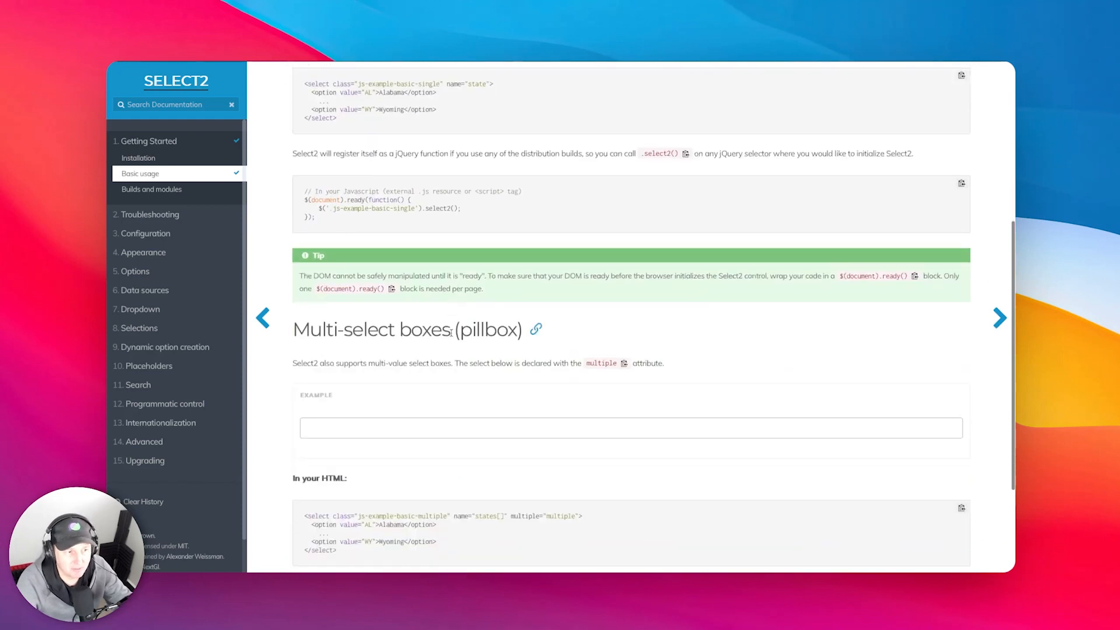
click(631, 428)
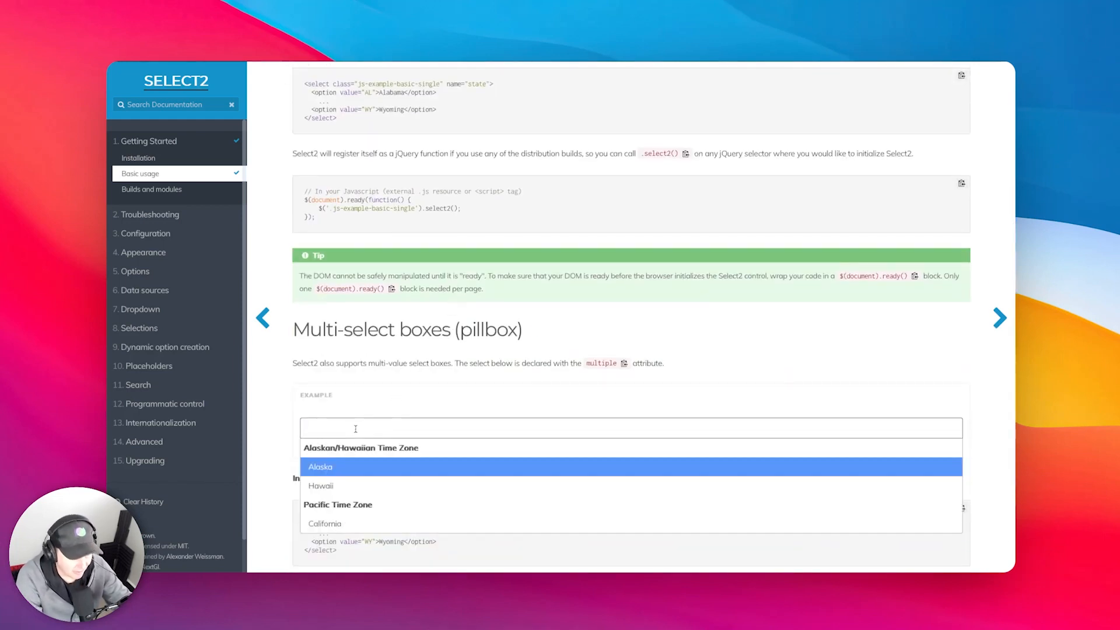
click(321, 486)
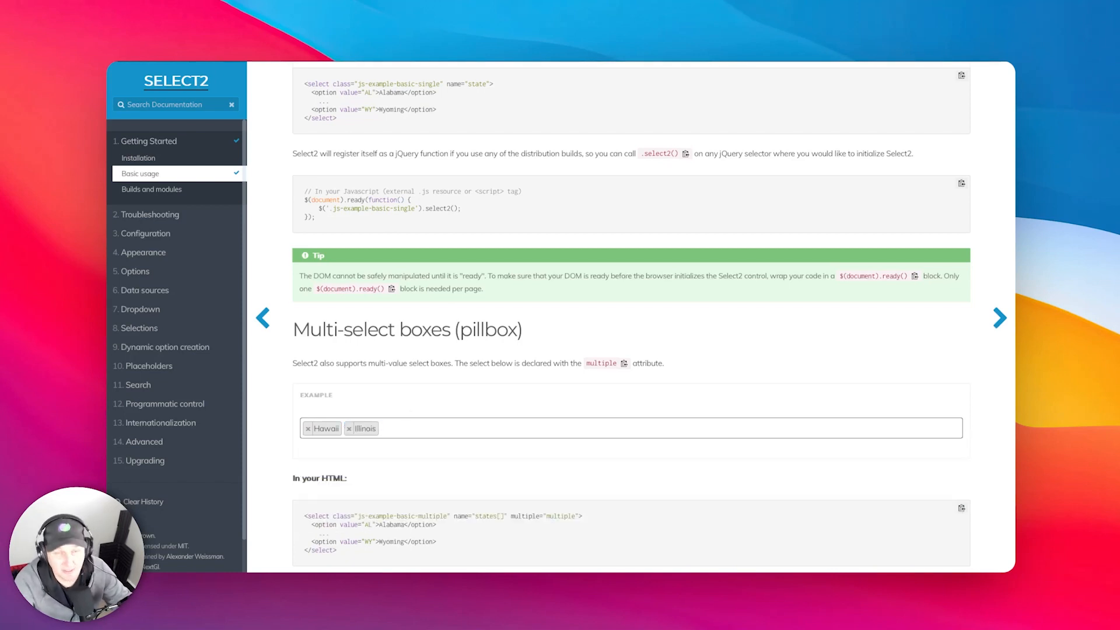
click(500, 427)
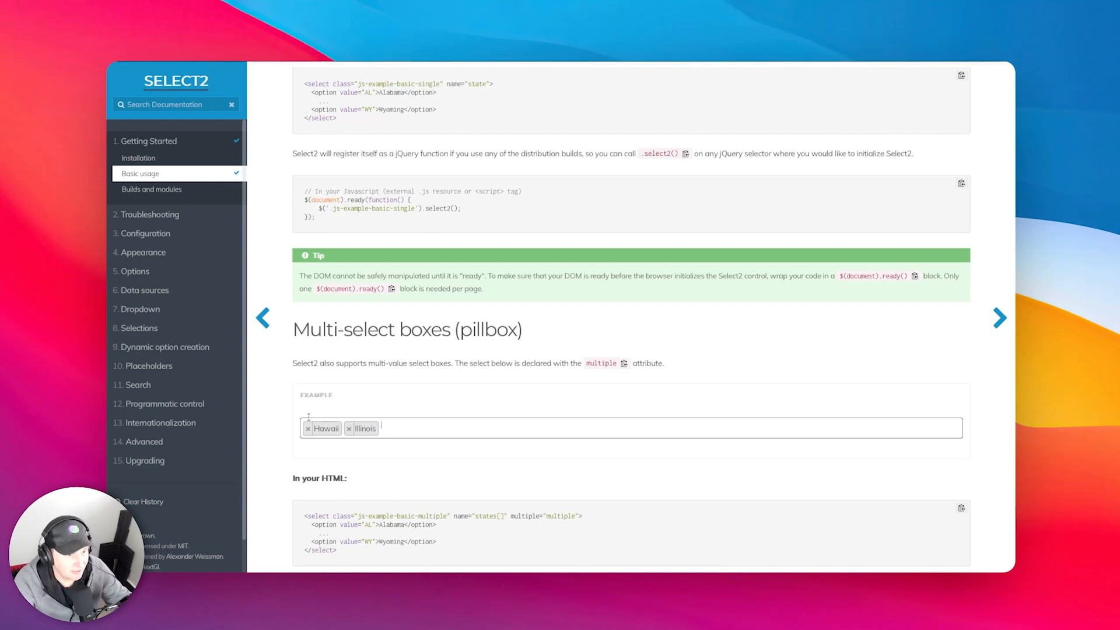
click(308, 427)
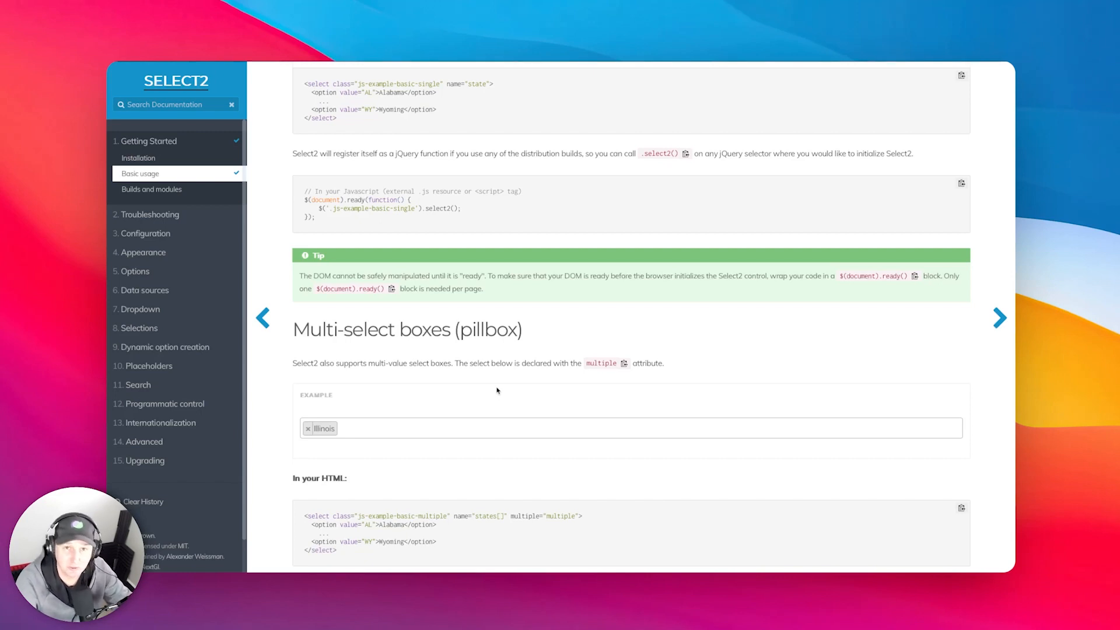
mouse_move(519, 489)
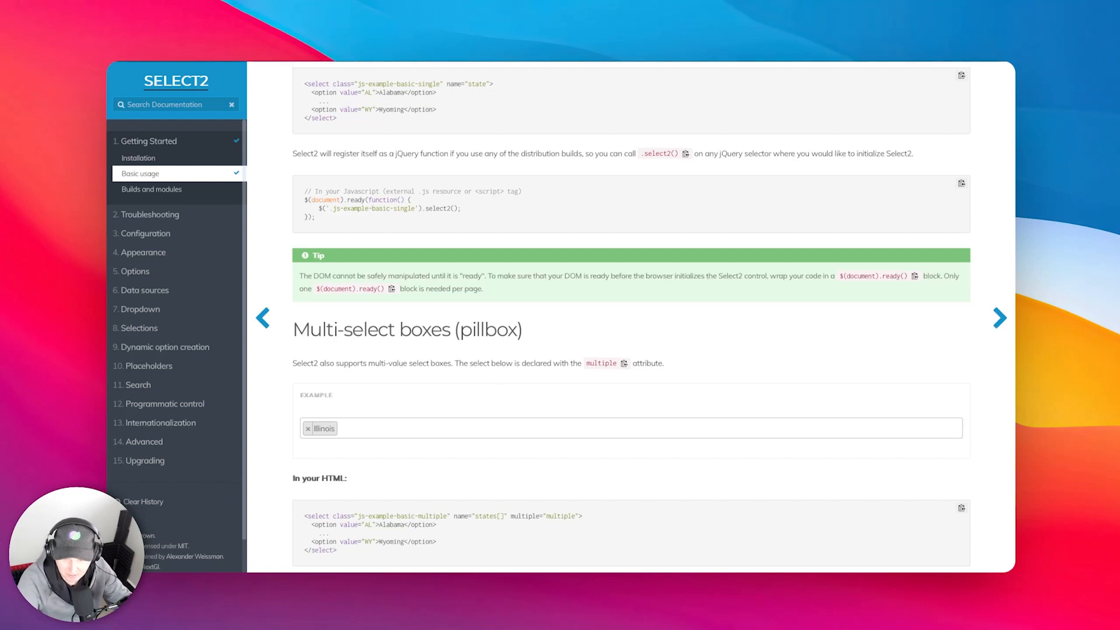
mouse_move(467, 217)
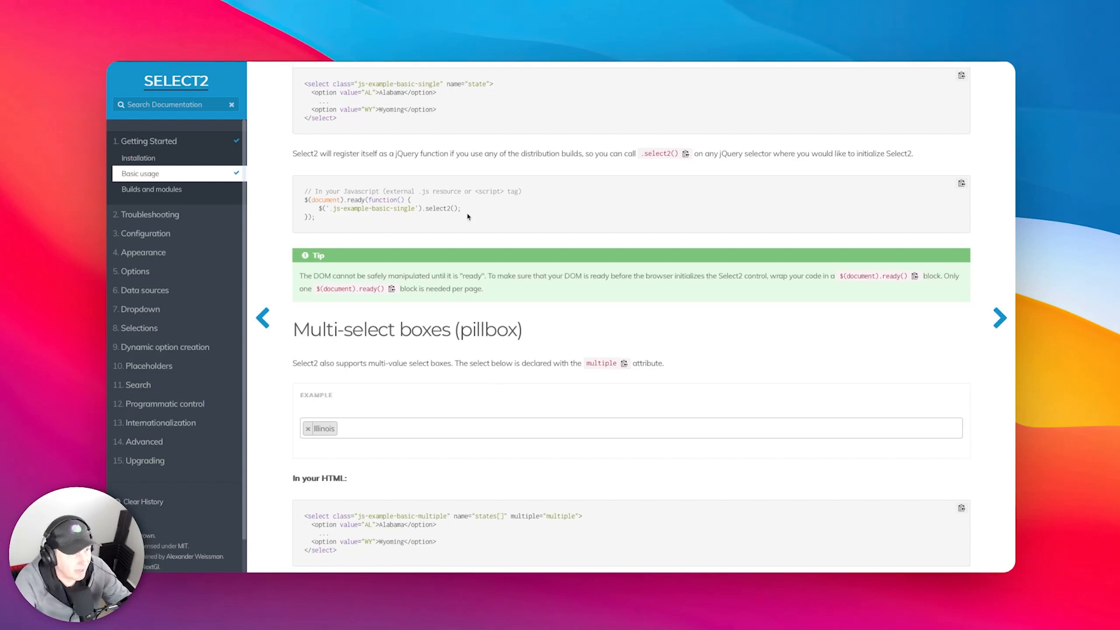
mouse_move(507, 80)
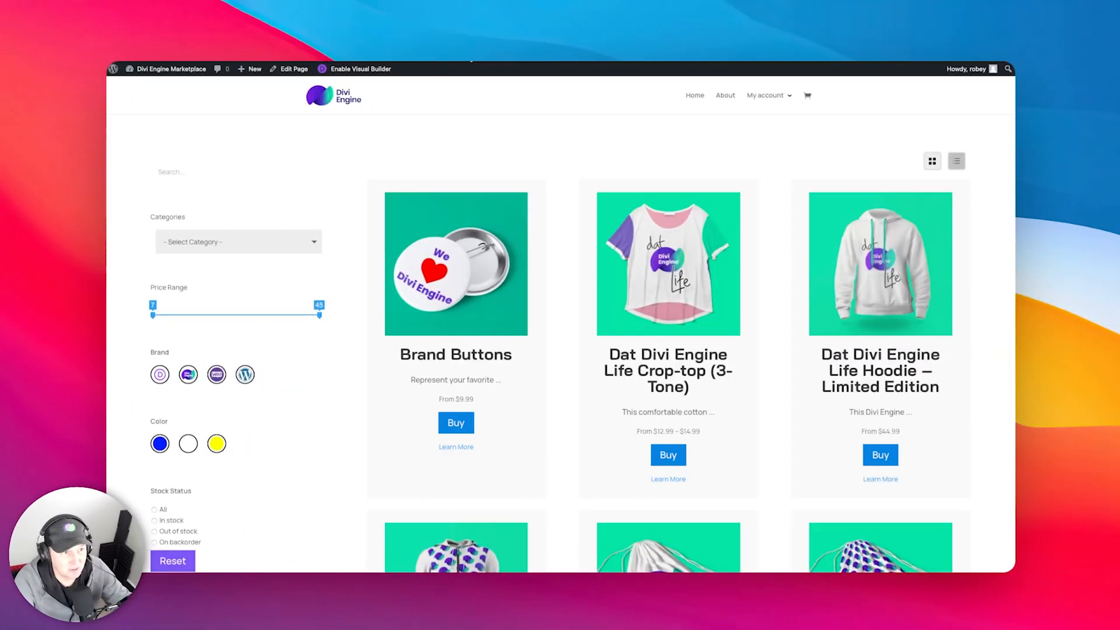
mouse_move(314, 408)
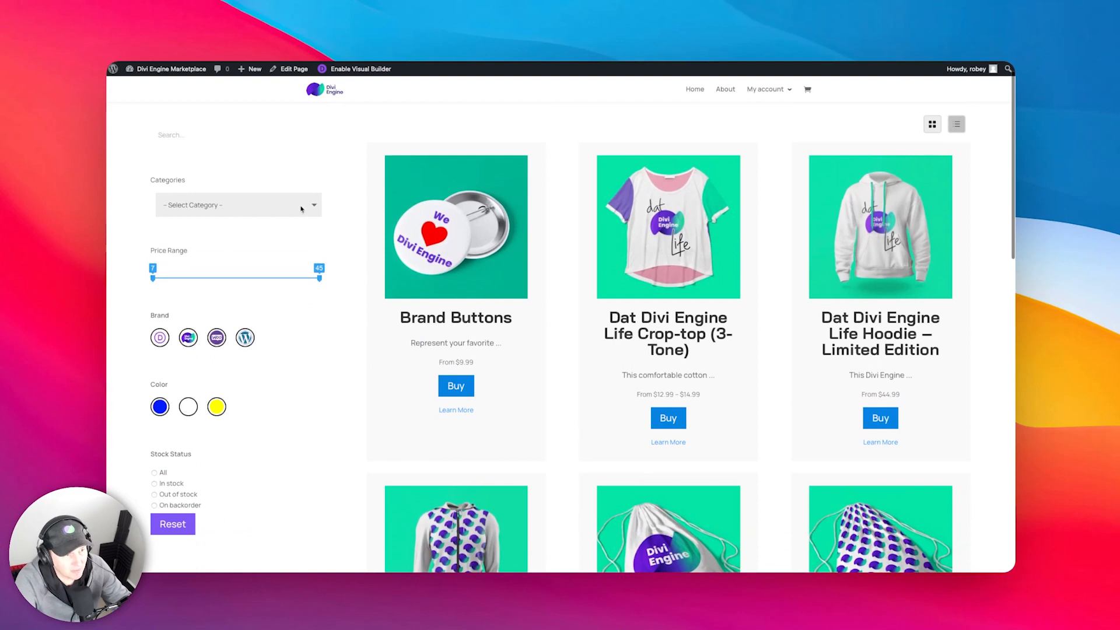
mouse_move(150, 211)
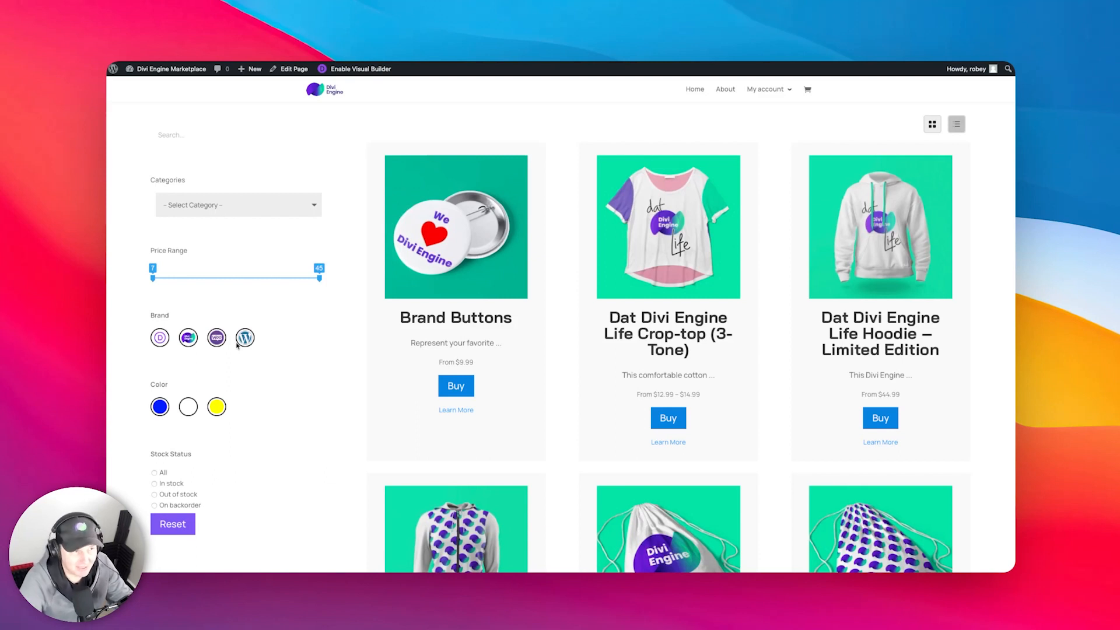
mouse_move(270, 369)
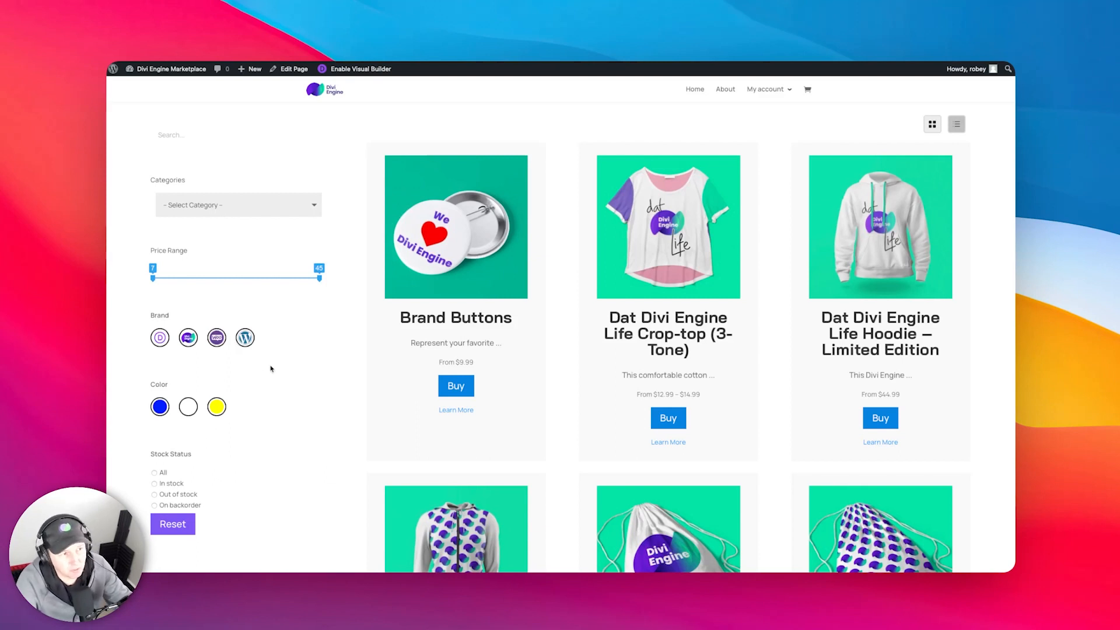
mouse_move(184, 427)
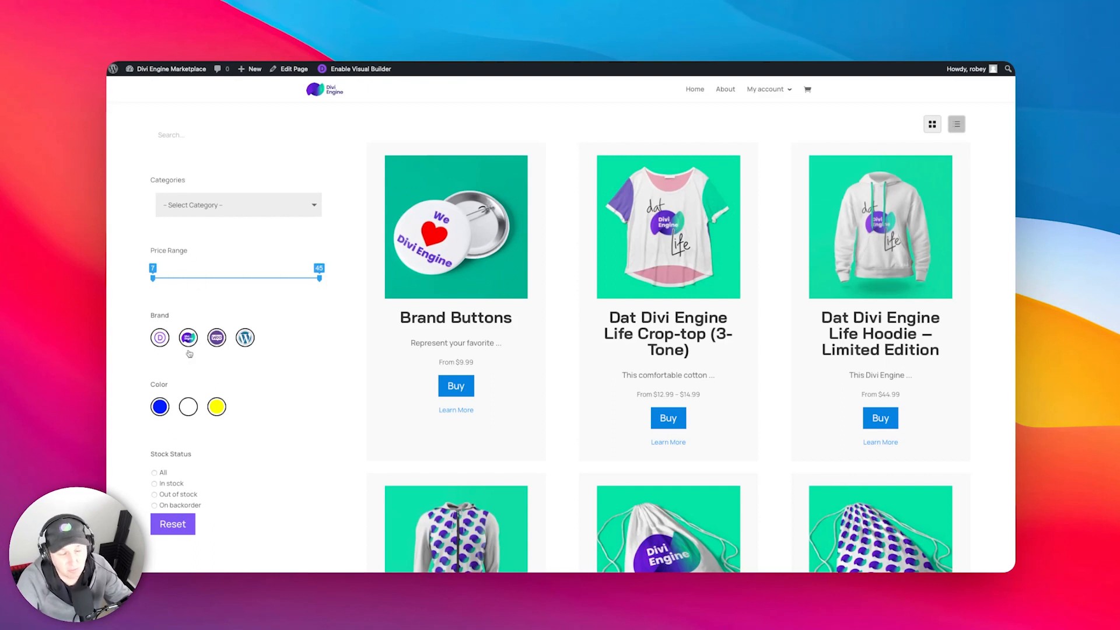
mouse_move(239, 448)
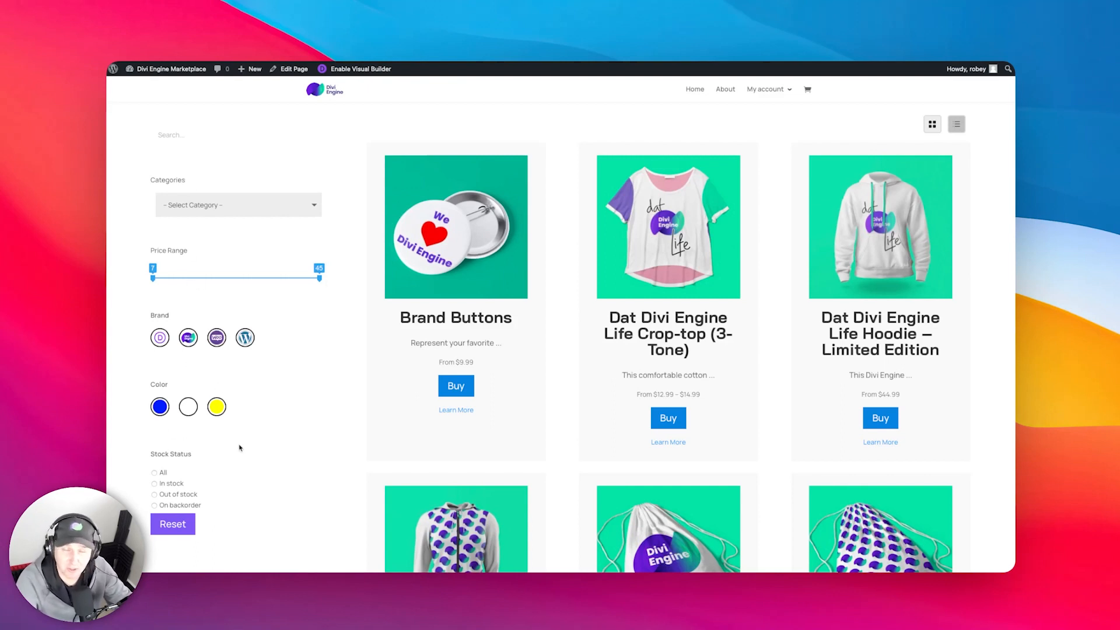
mouse_move(307, 441)
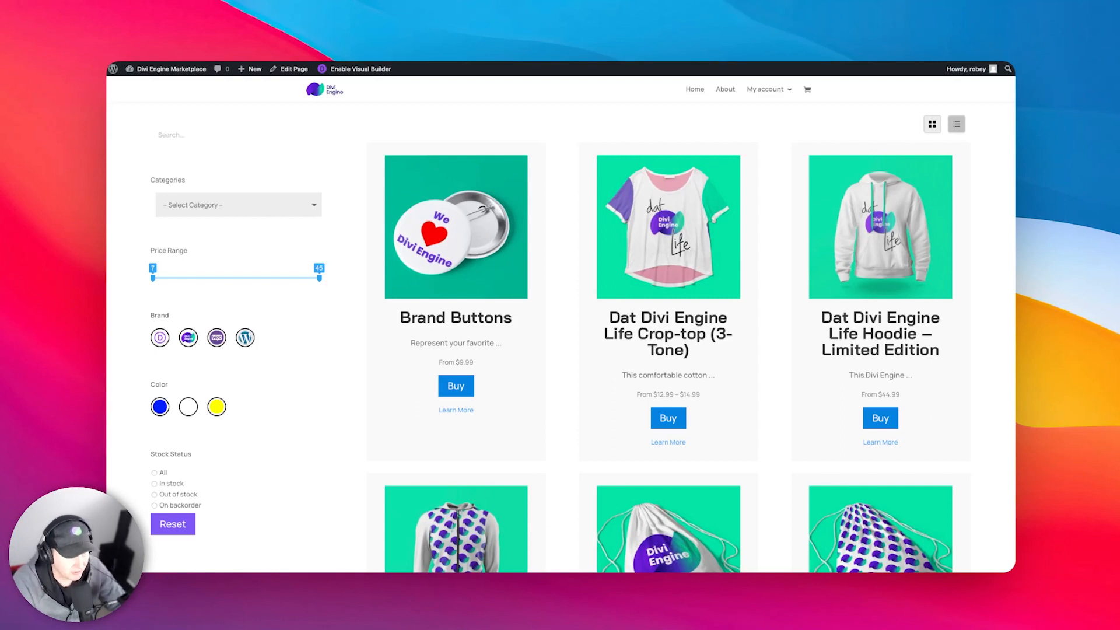
mouse_move(351, 182)
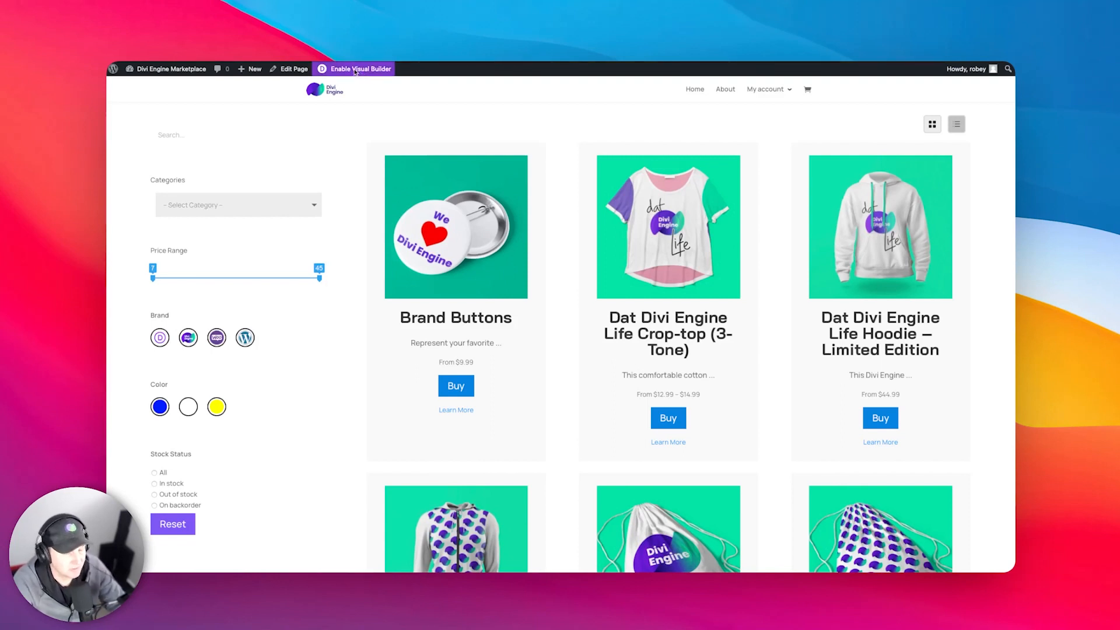
Step: Turn on the Visual Builder for the shop page and open the sidebar filter module's settings
click(357, 68)
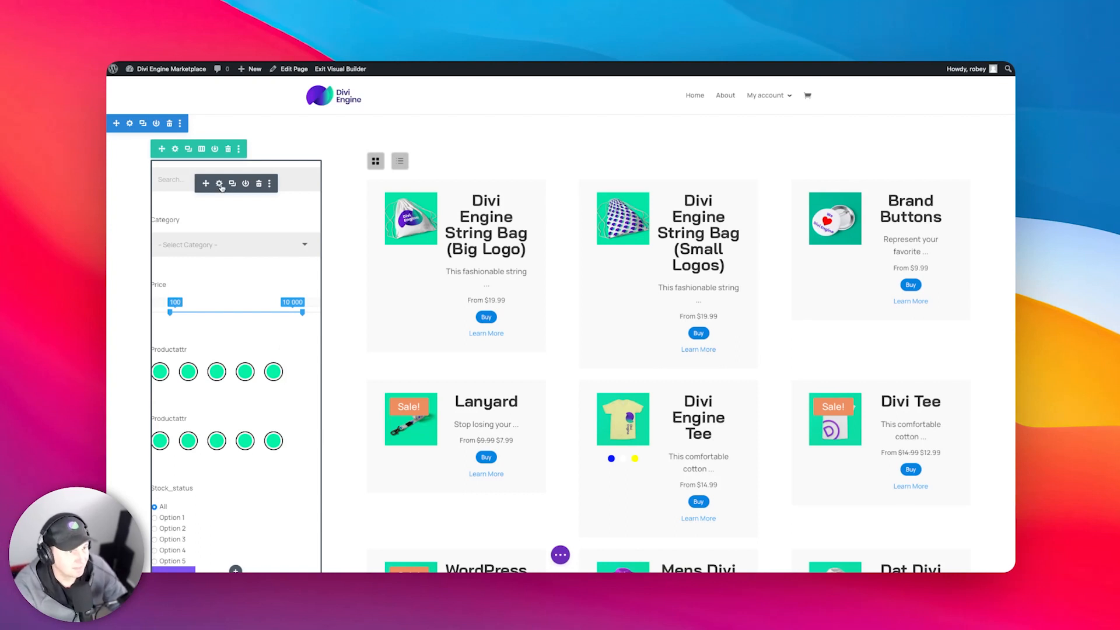
click(220, 183)
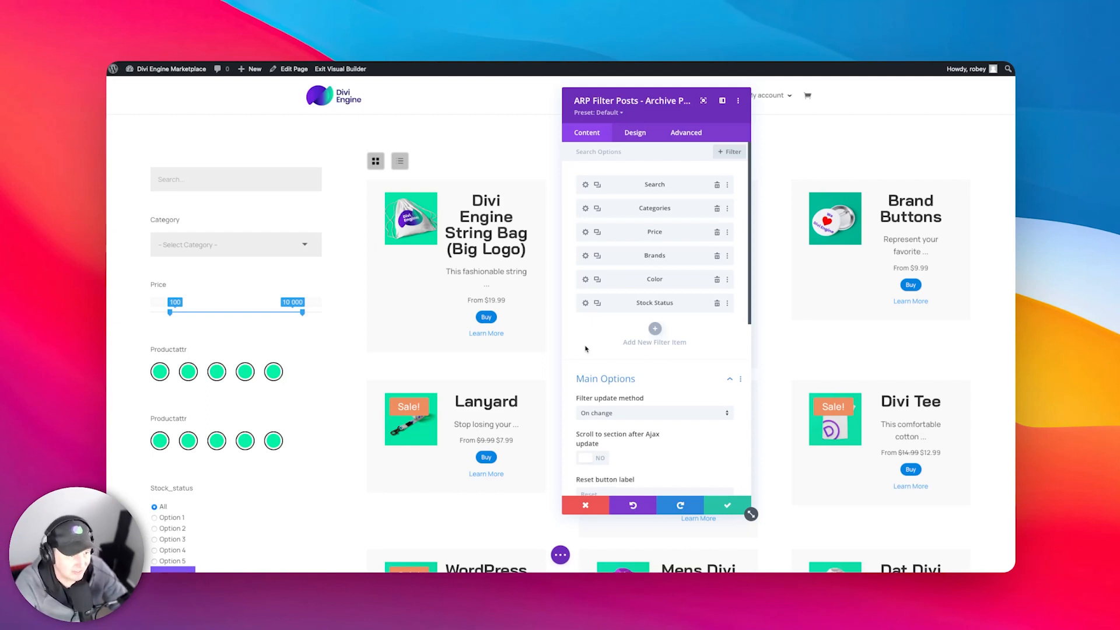
mouse_move(589, 350)
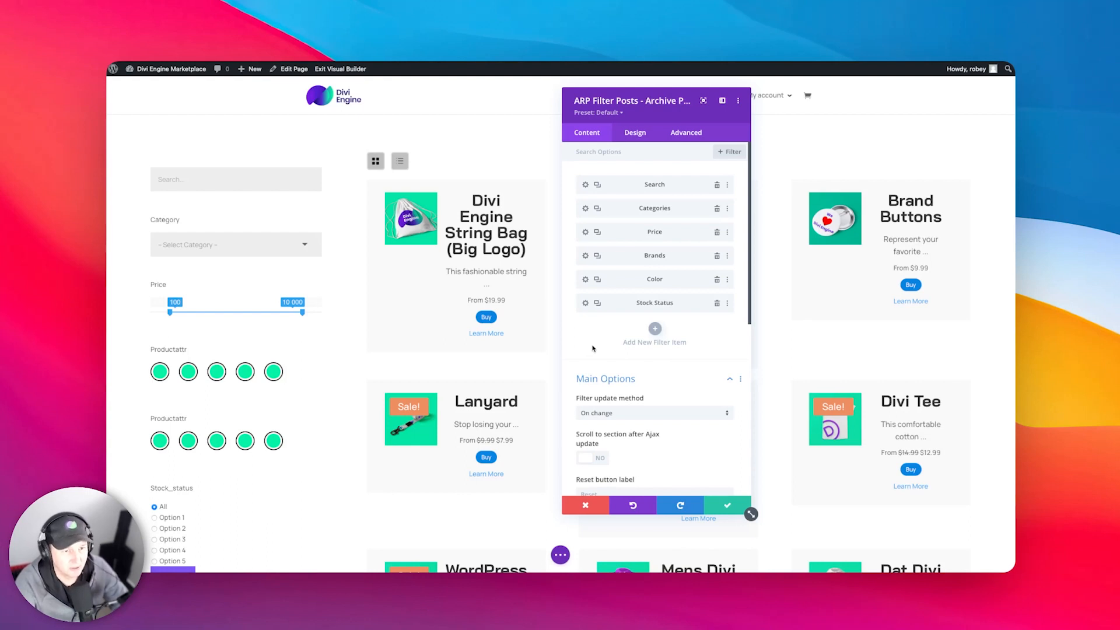
mouse_move(567, 361)
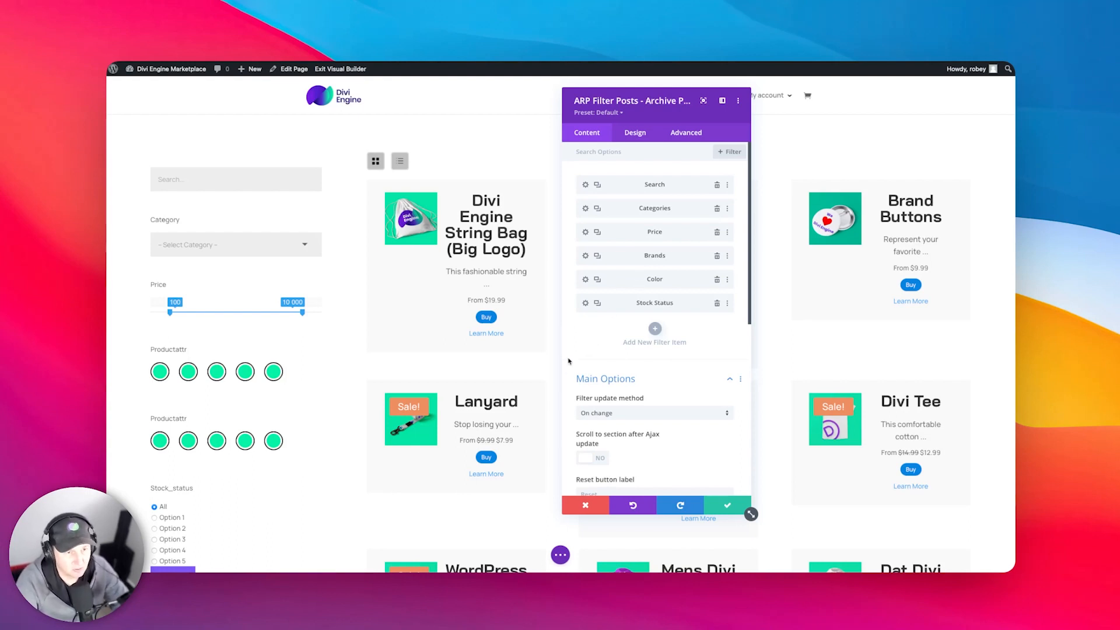
mouse_move(589, 369)
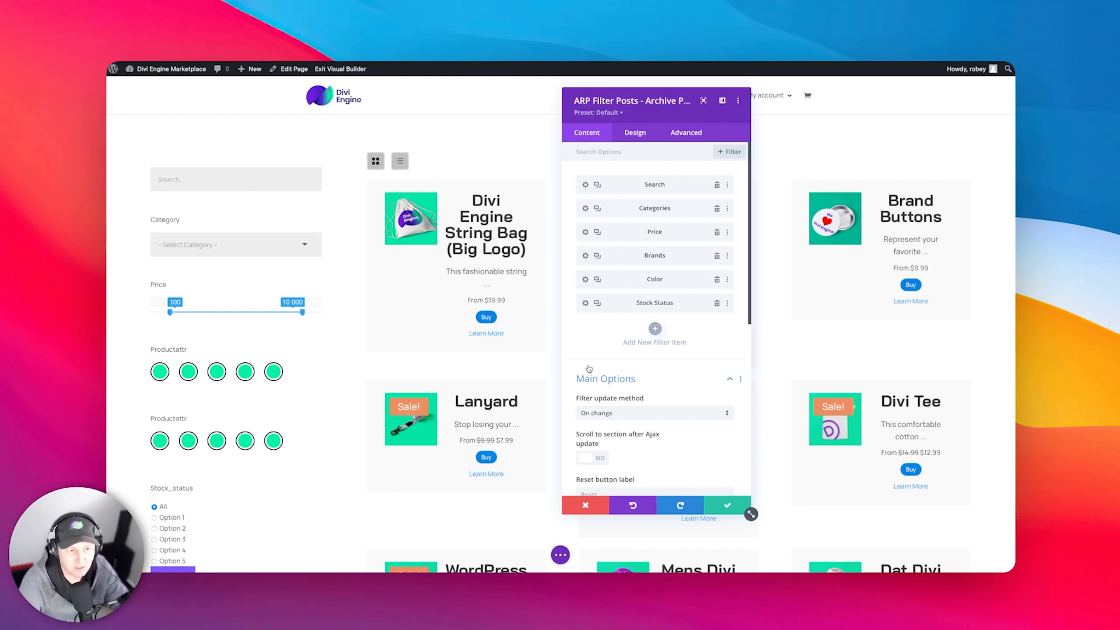
mouse_move(592, 329)
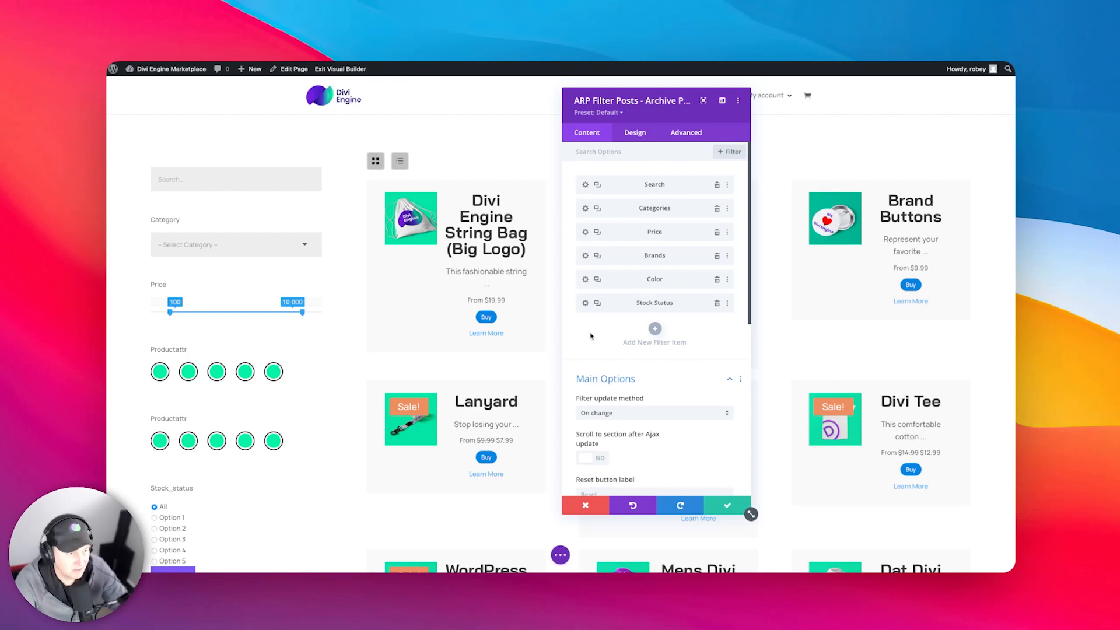
mouse_move(591, 322)
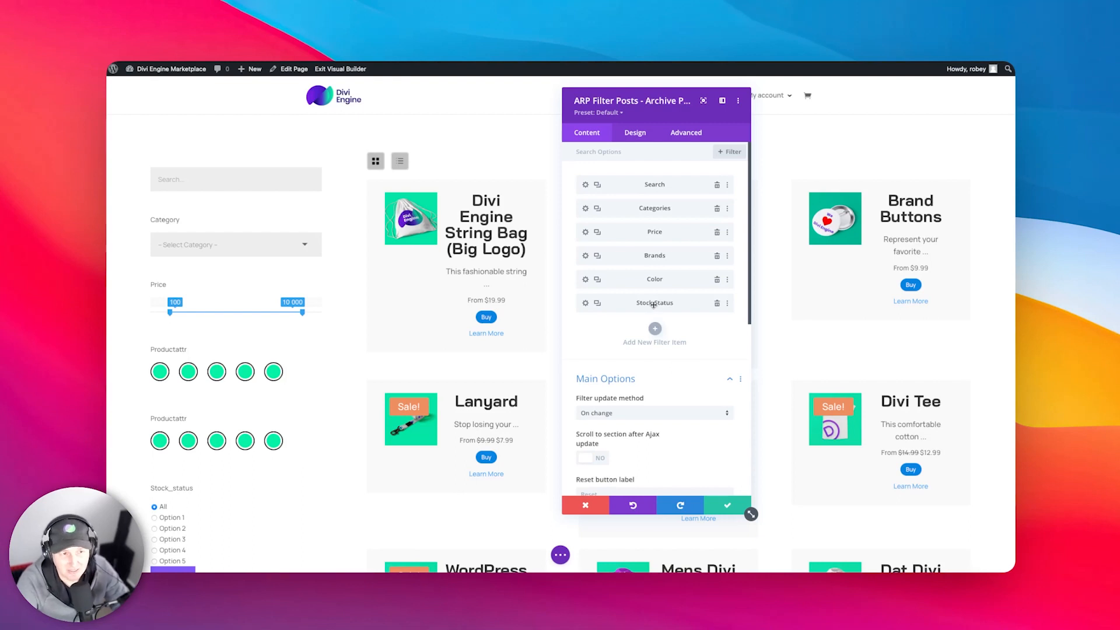
mouse_move(625, 279)
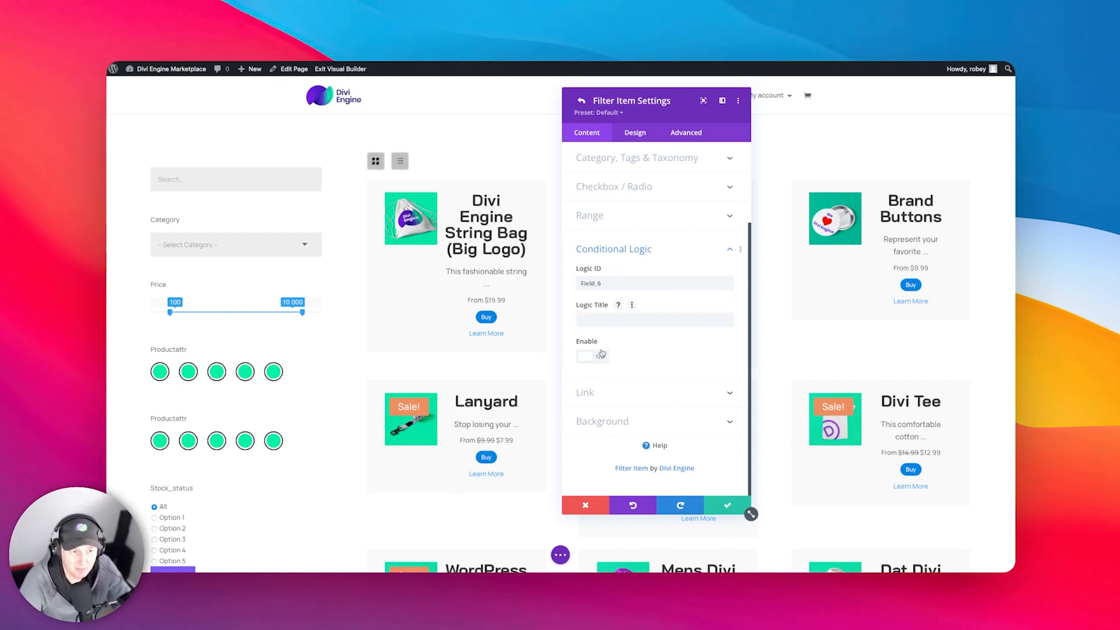
Step: Expand the Stock Status item's Conditional Logic and toggle Enable to reveal Relation and Rules
click(639, 283)
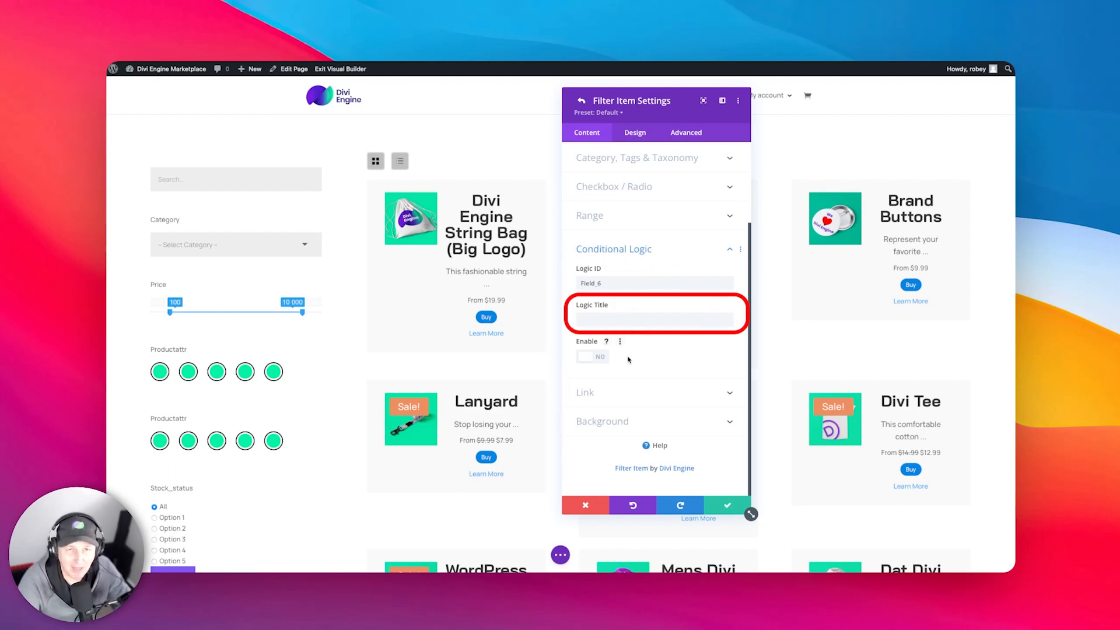
click(591, 356)
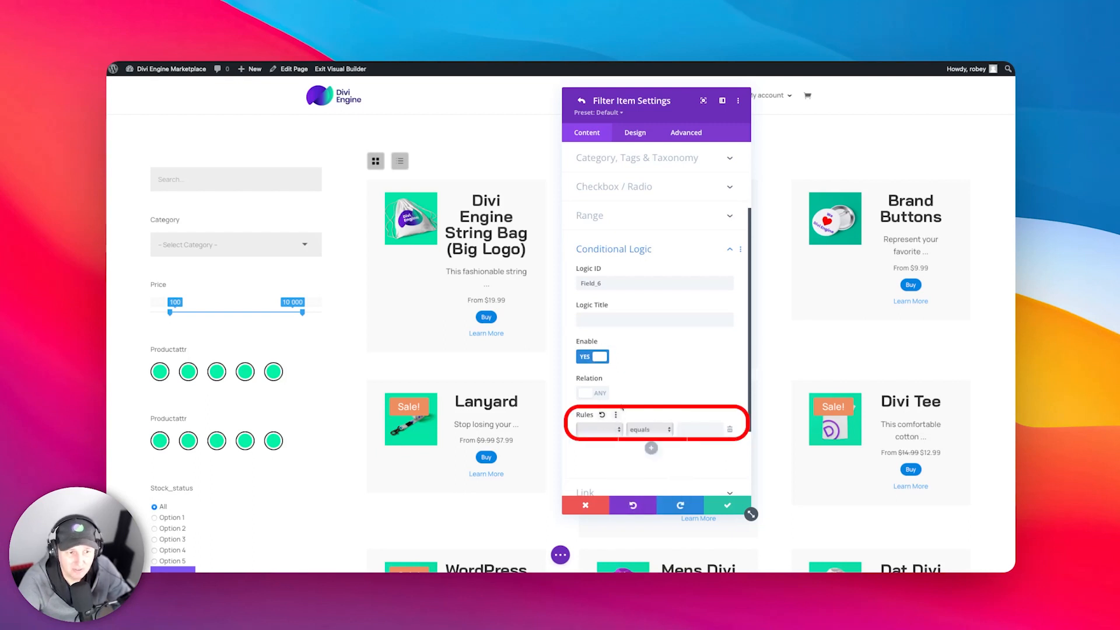
mouse_move(614, 267)
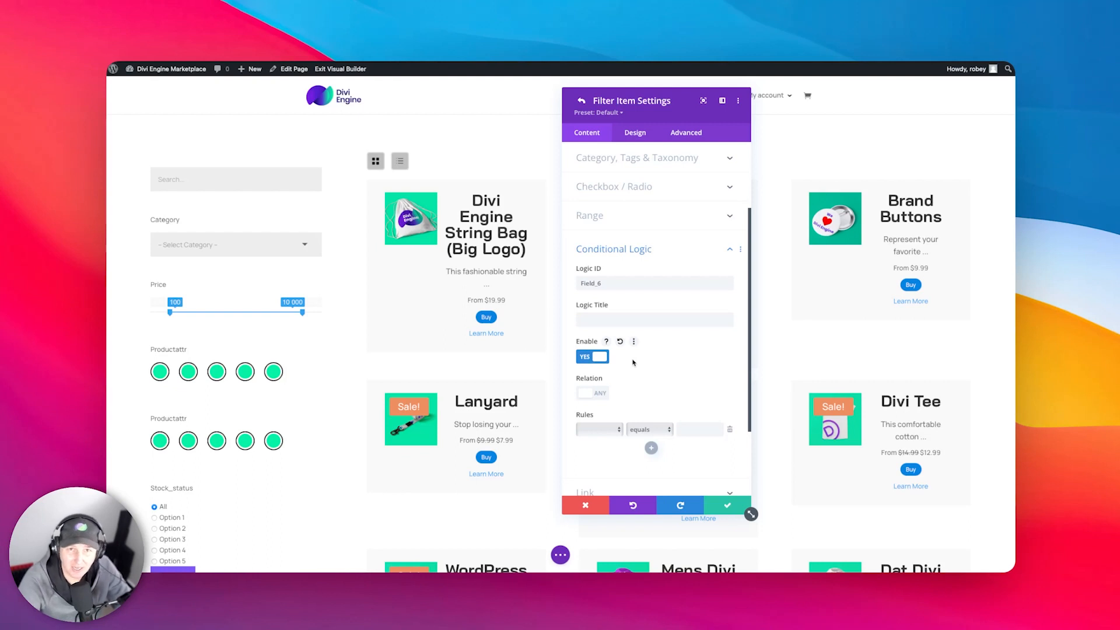
click(584, 505)
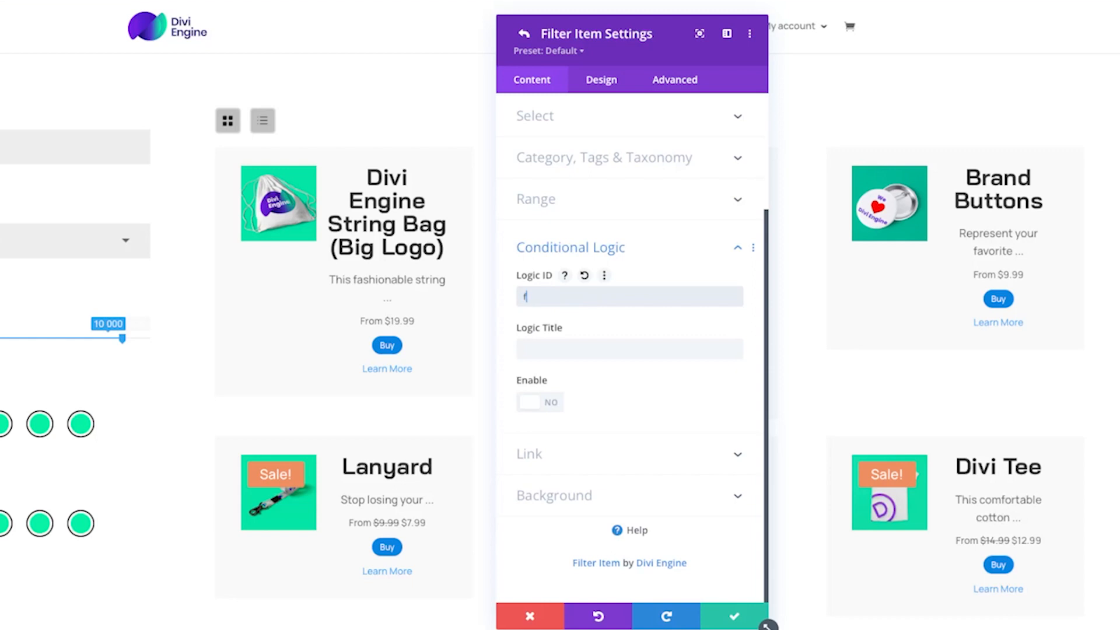
Step: Give the Search filter item Logic ID f_search and title 'Search'
text(_sea)
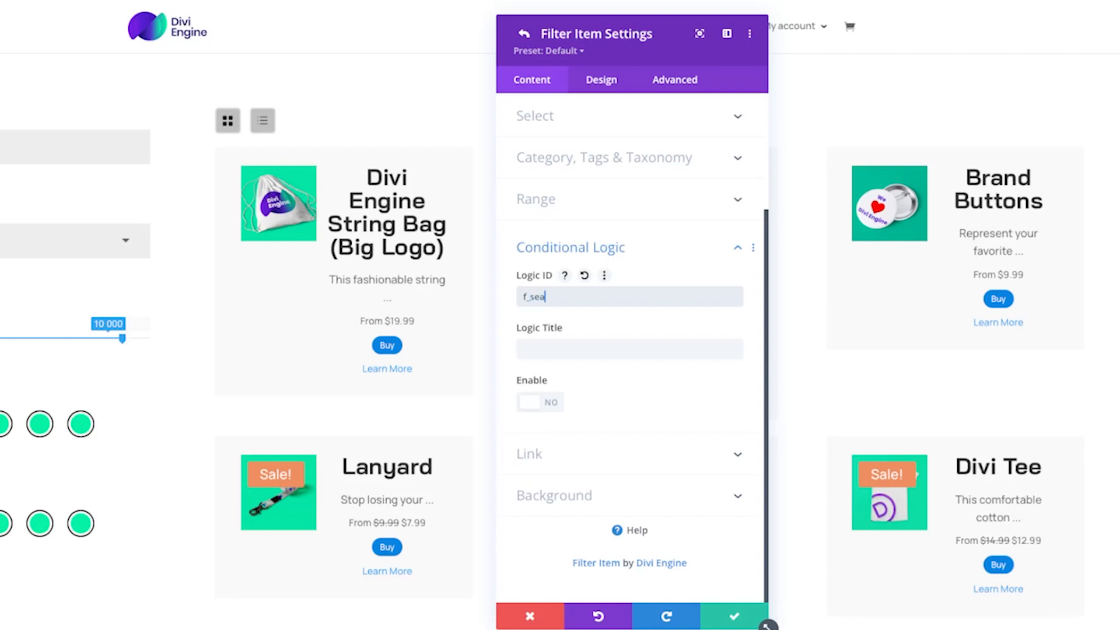
text(rch)
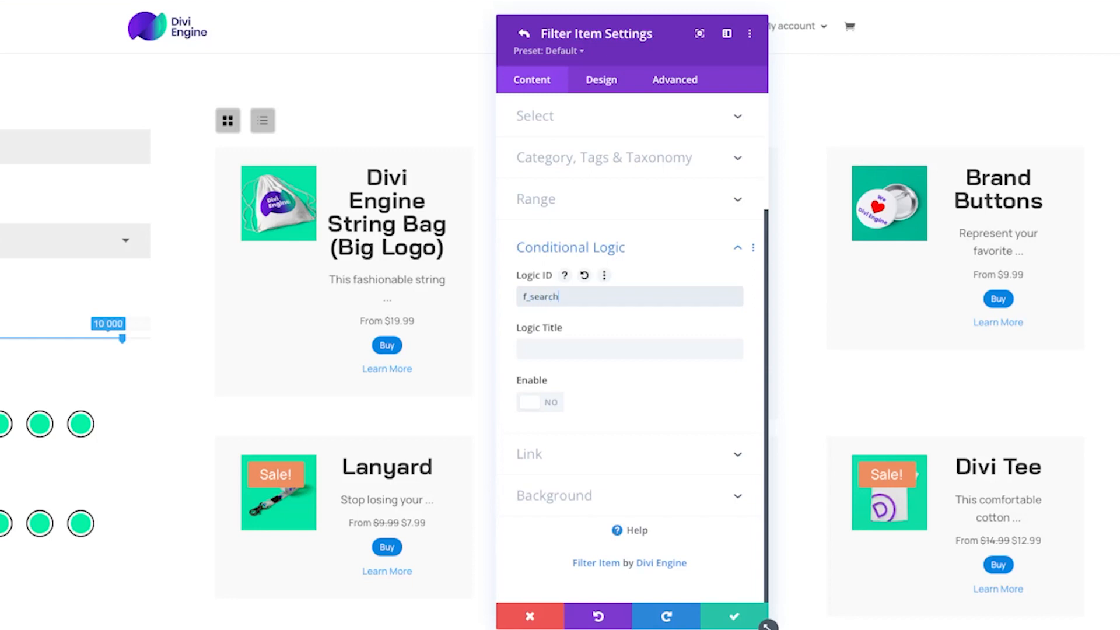
click(629, 349)
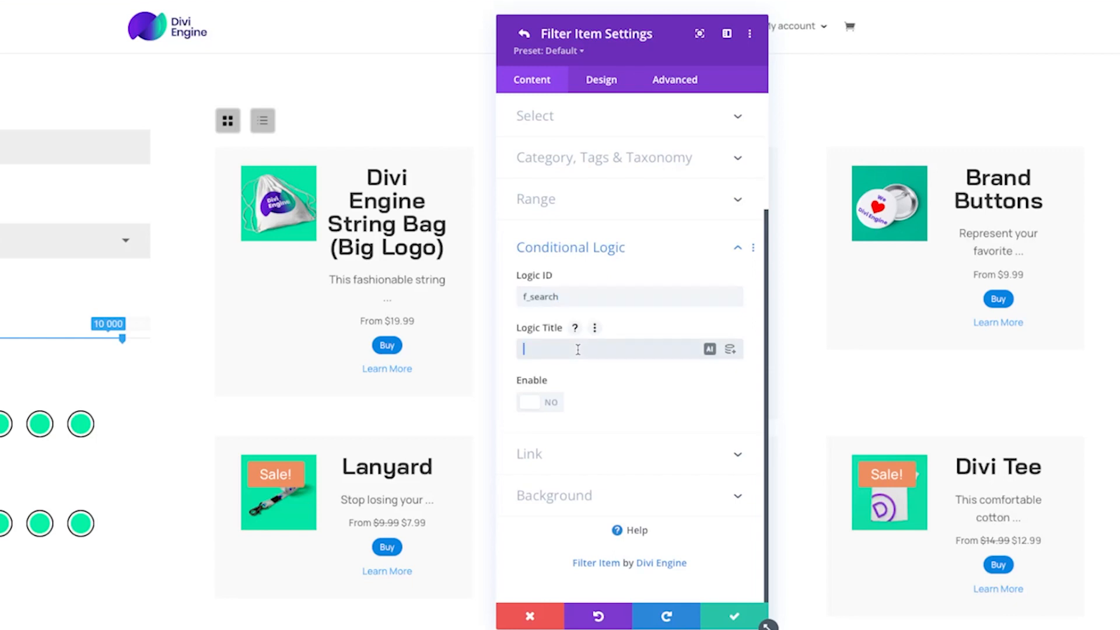
text(Search)
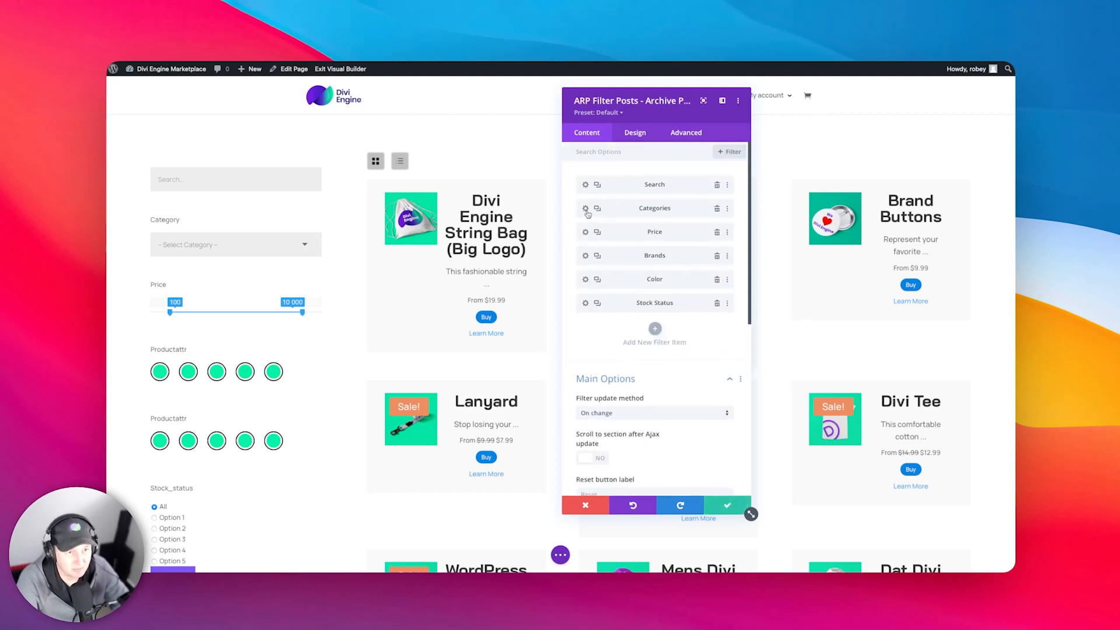
Step: Give the Categories filter item Logic ID f_categories and a Category filter title
click(586, 208)
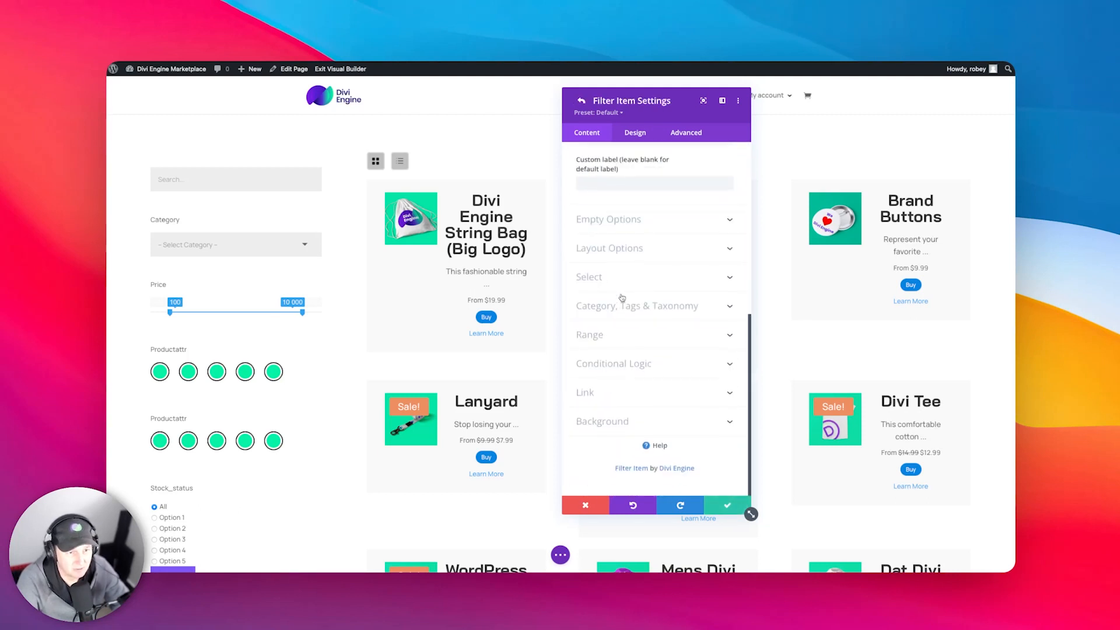
click(613, 363)
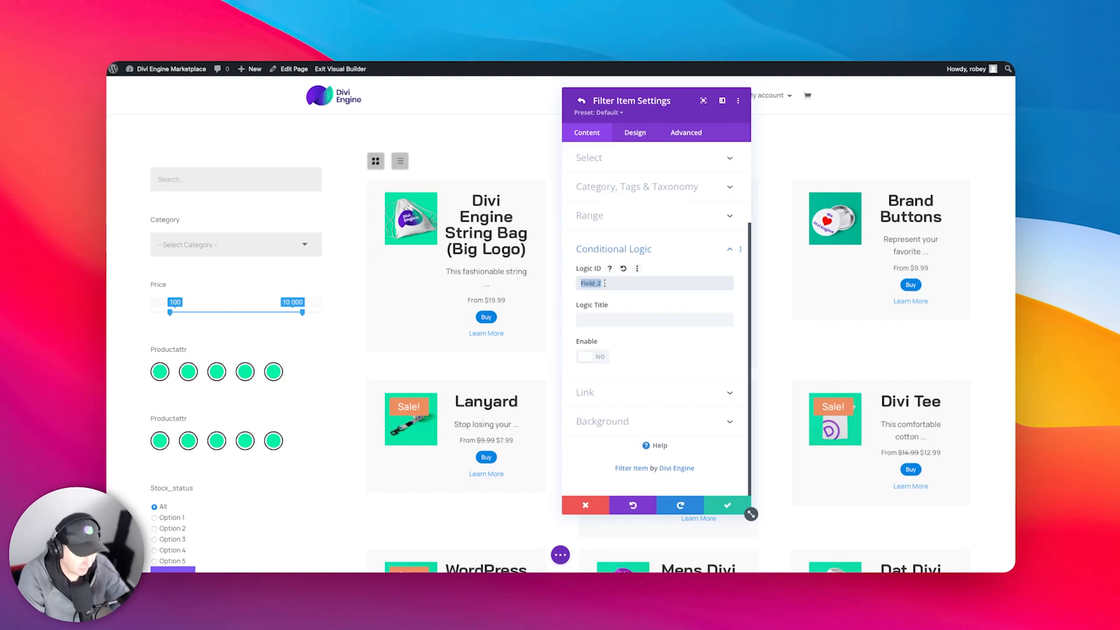
text(f_categories)
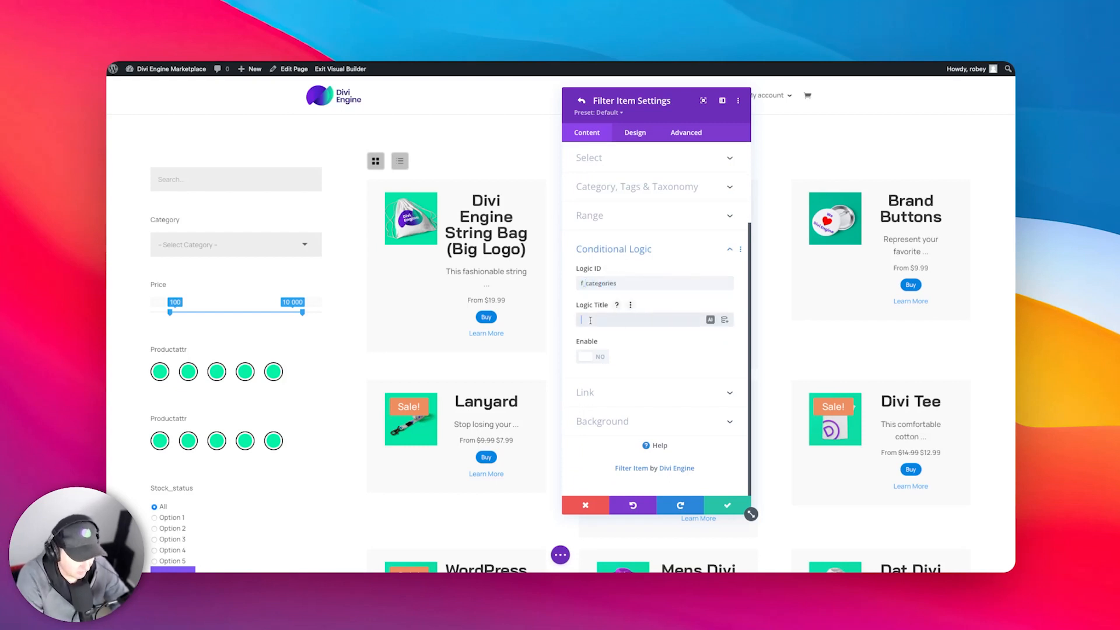
text(Category fi)
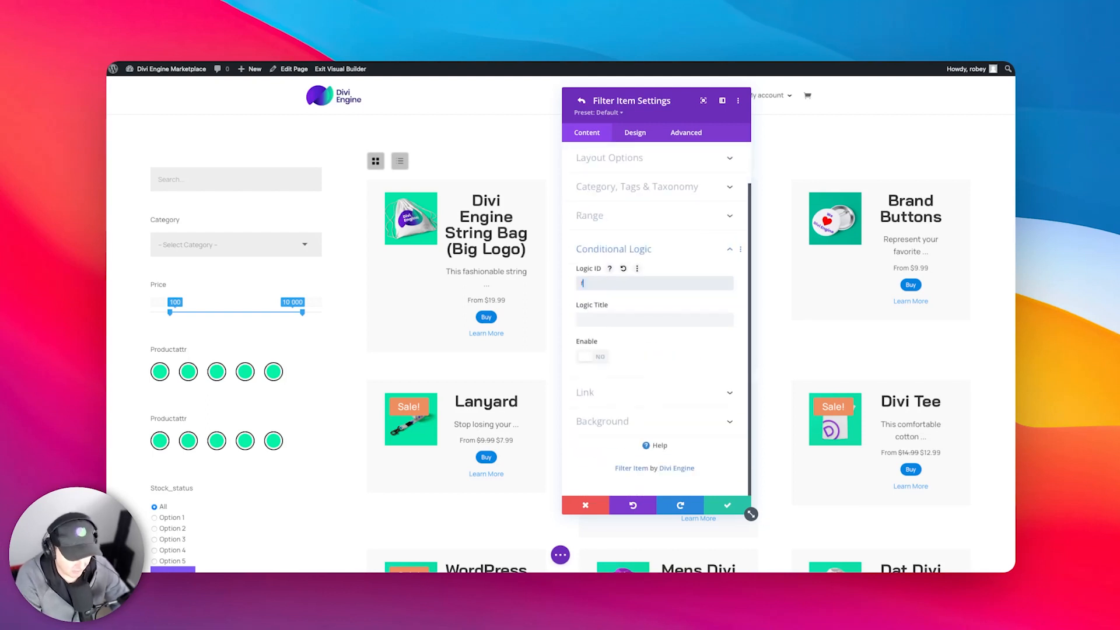
Step: Set the Price item's Logic ID f_price with a Price Filter title, and give Brands its f_brand logic details
text(_price)
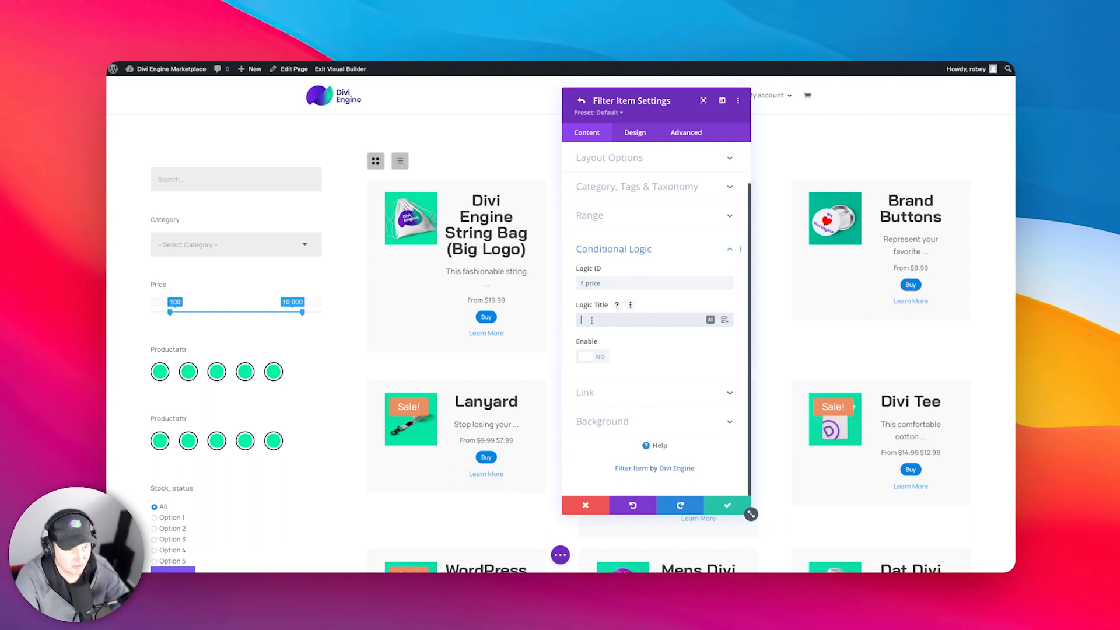
text(Price Fi)
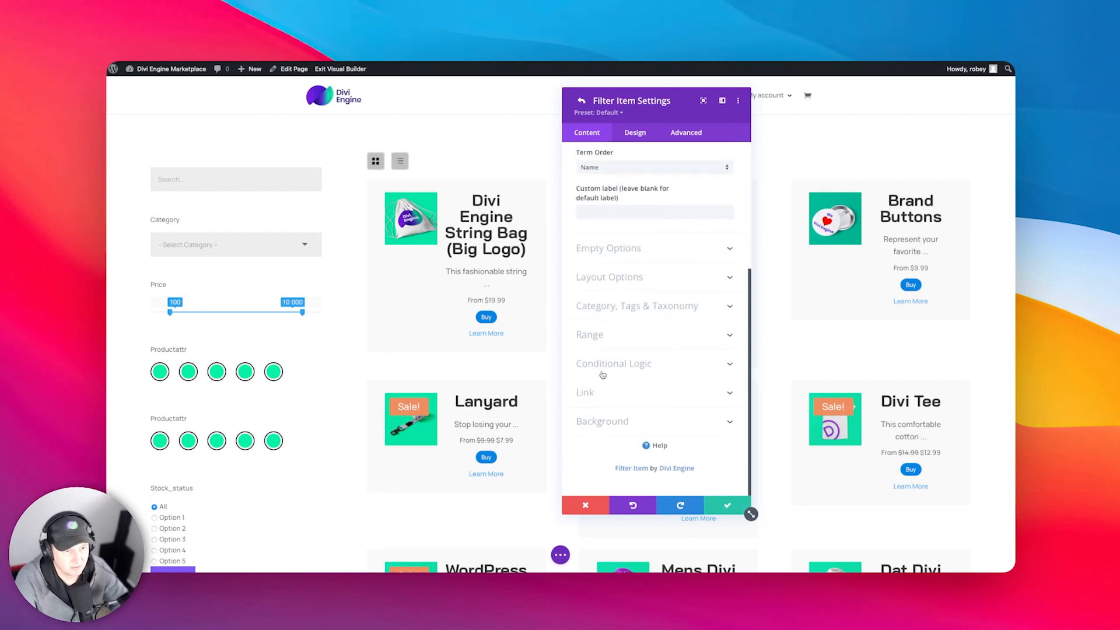
click(613, 363)
text(N)
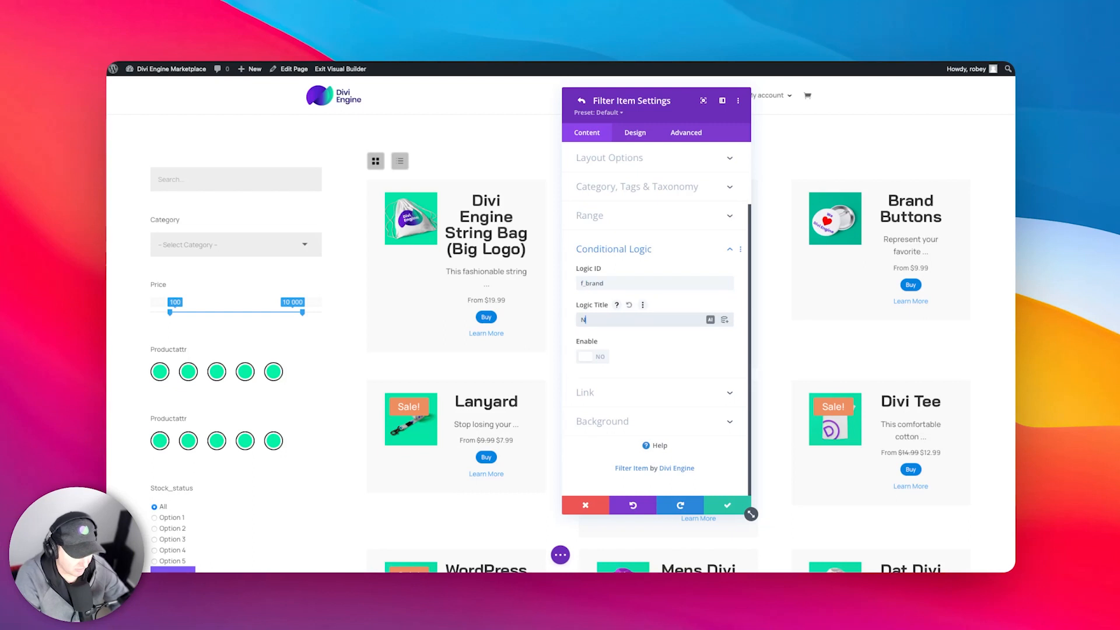
click(583, 100)
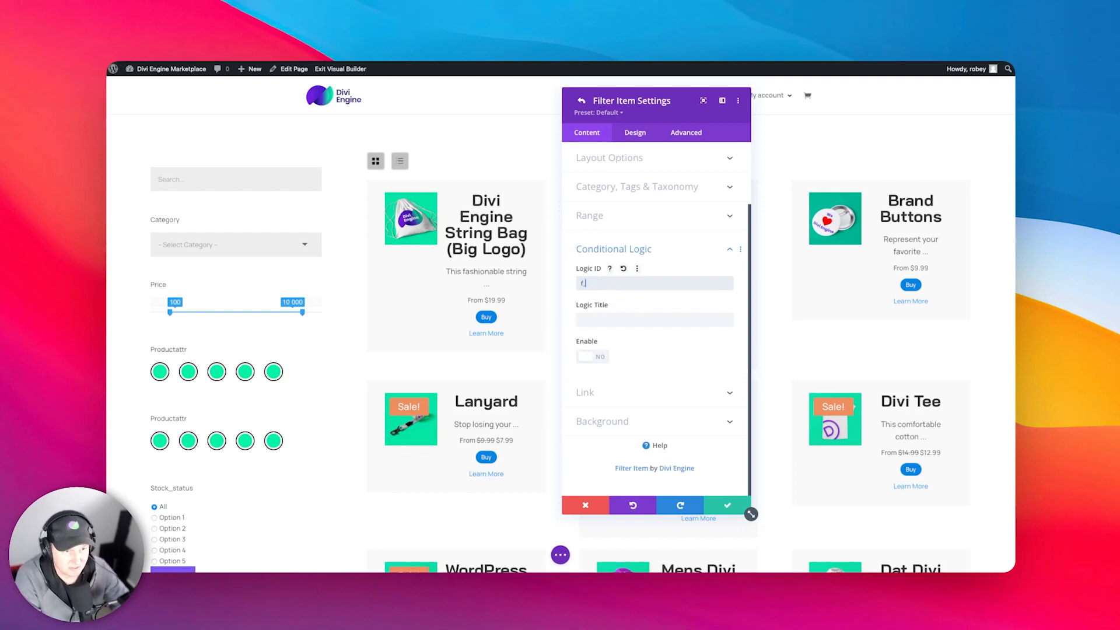
Step: Give the Color filter item Logic ID f_color and title 'Color Filter'
text(_co)
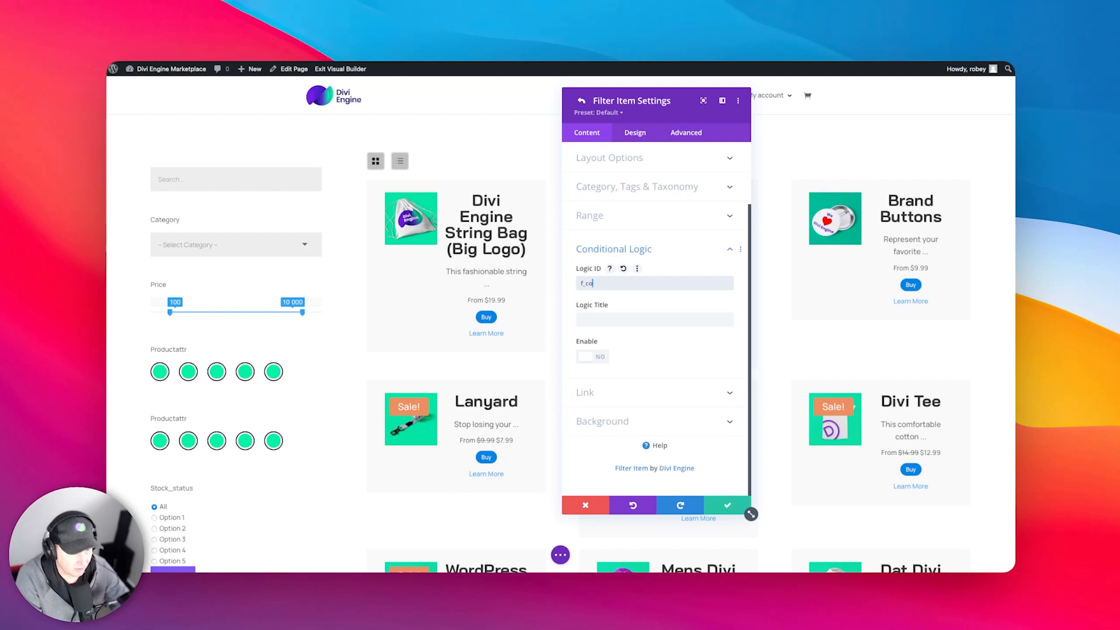
click(653, 319)
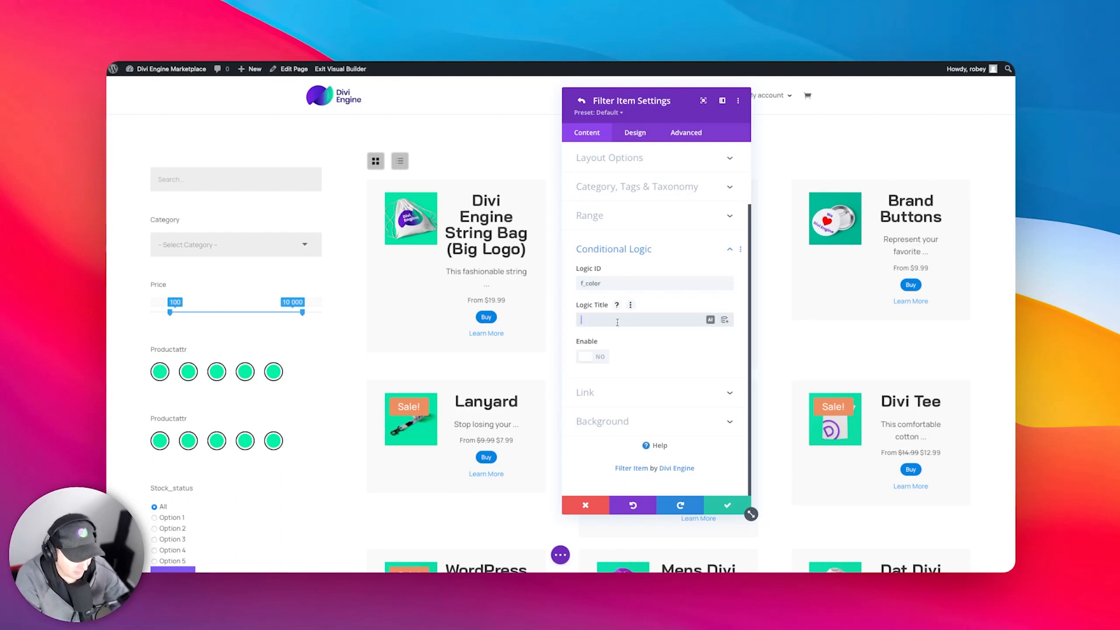
text(Color Filter)
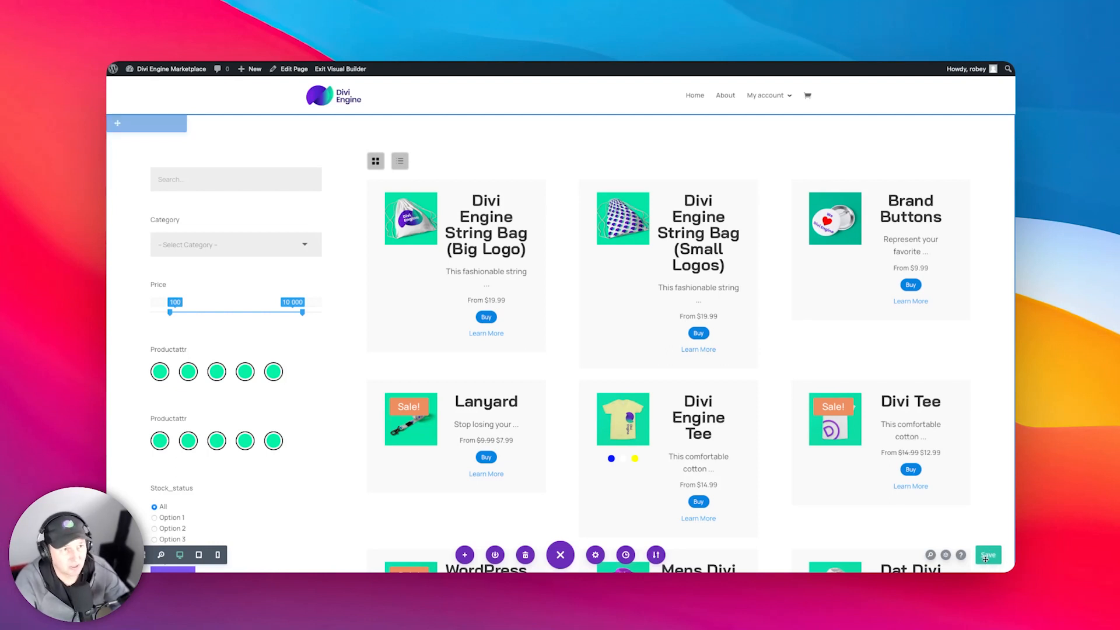
Step: Enable conditional logic on the Stock Status item (f_stock, Stock Filter)
click(987, 555)
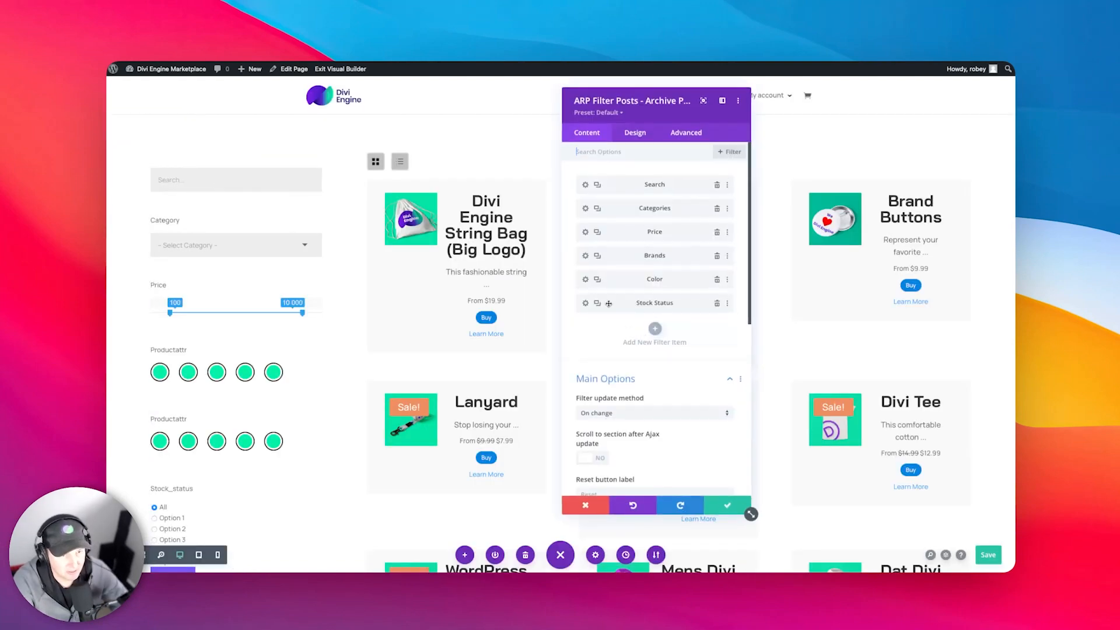
click(585, 302)
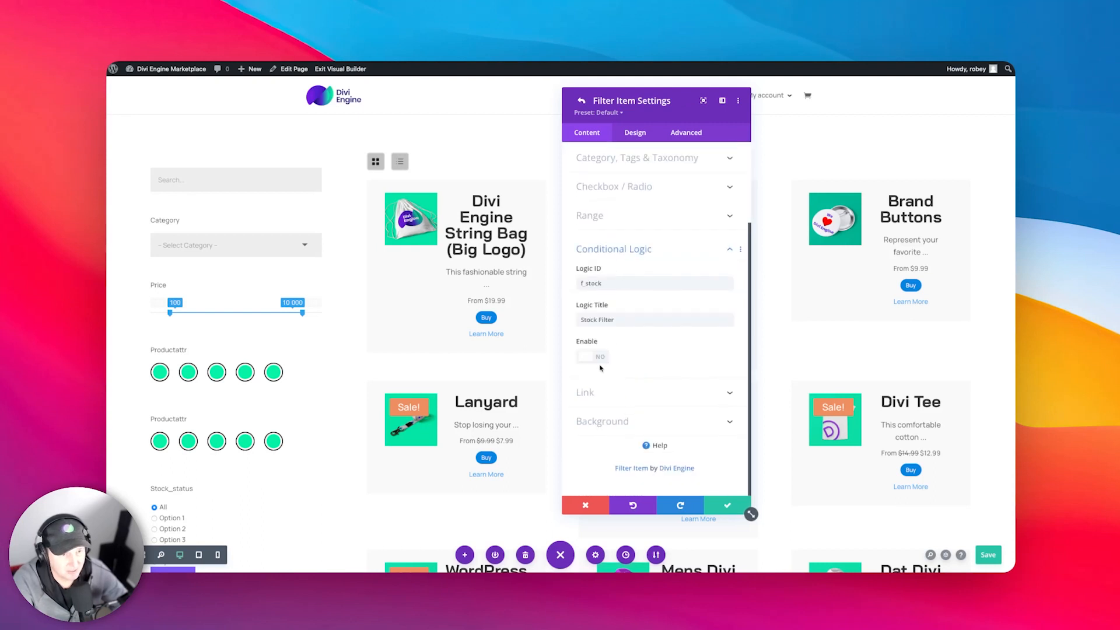
click(592, 356)
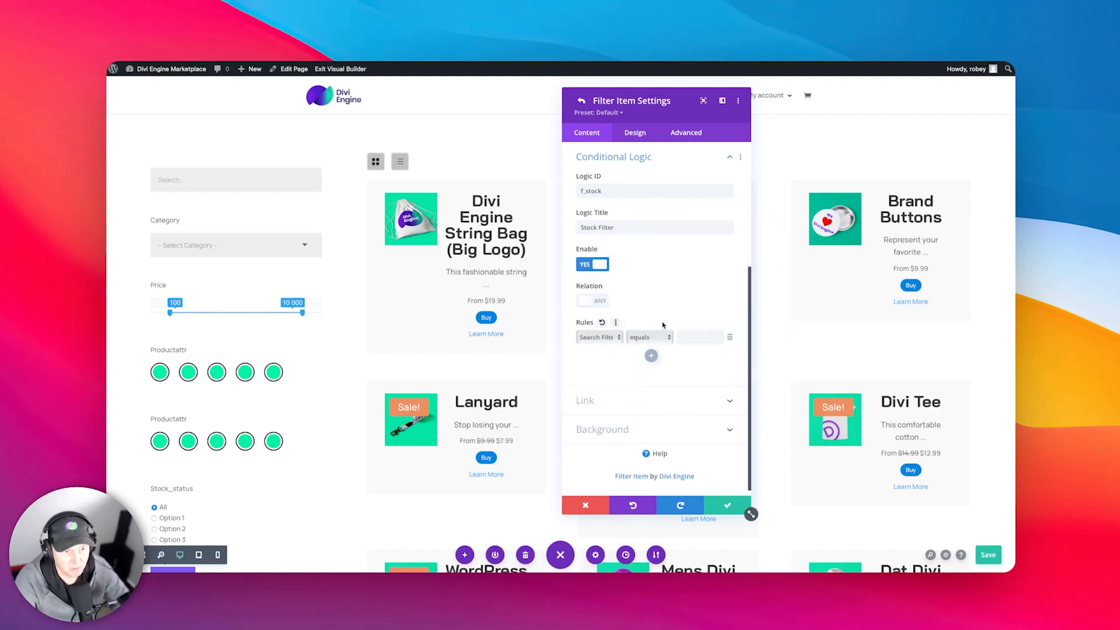
Step: Set the first rule to 'is not empty' and leave Relation on ANY after trying ALL
click(646, 337)
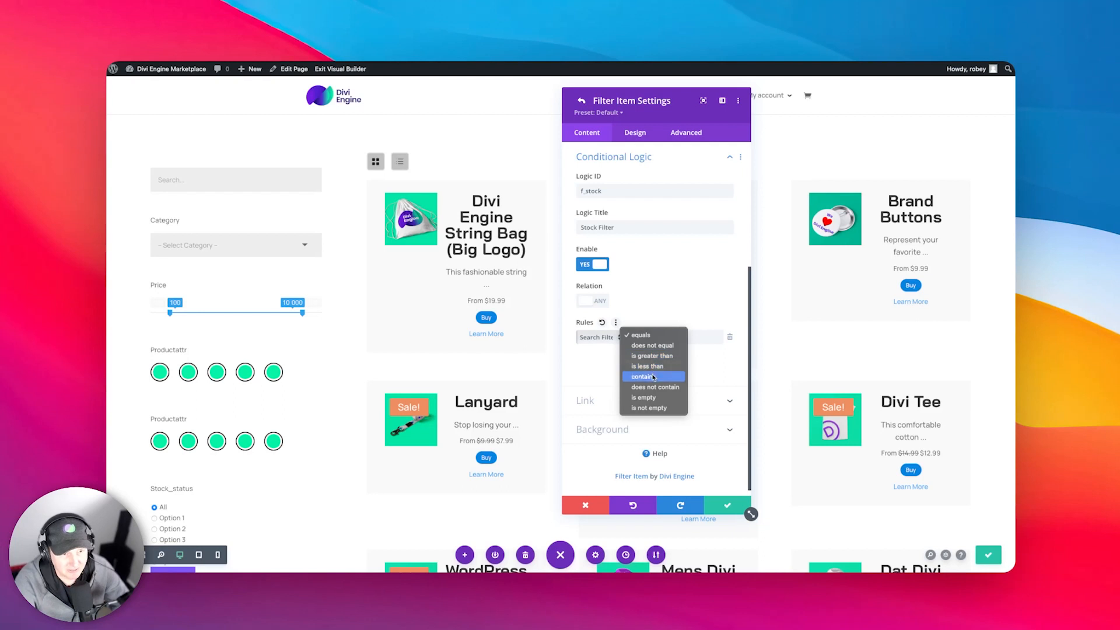
click(650, 408)
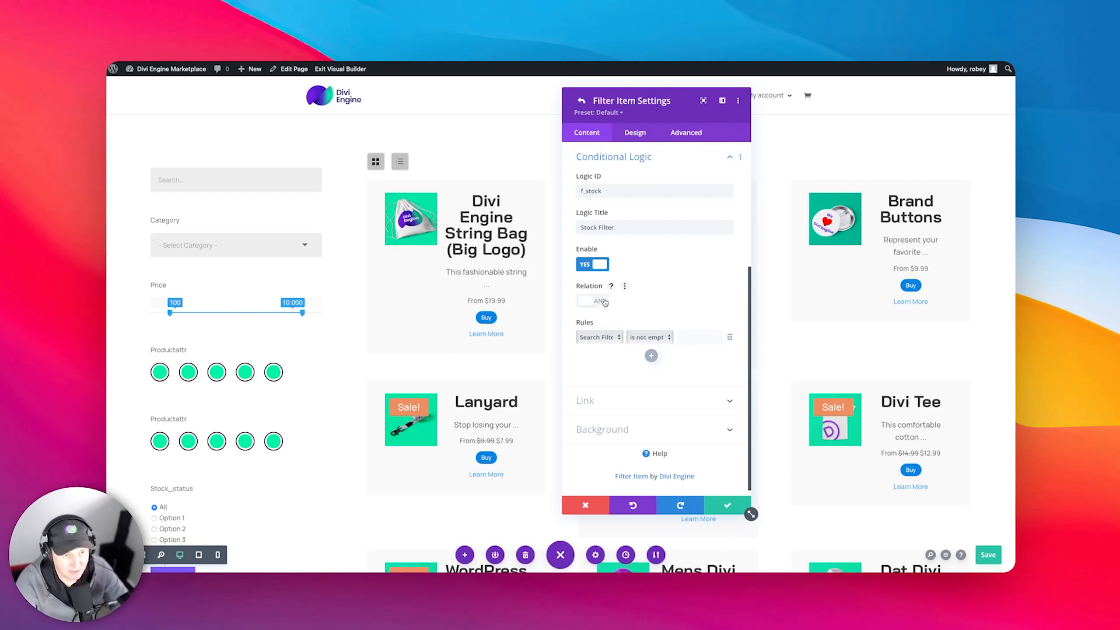
mouse_move(611, 286)
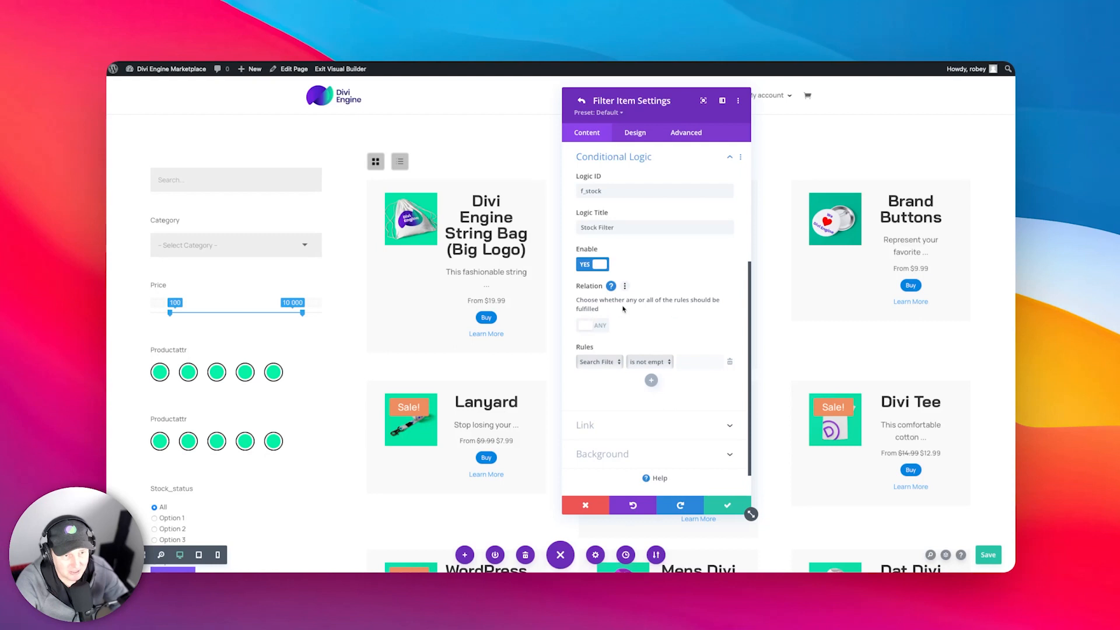
mouse_move(663, 303)
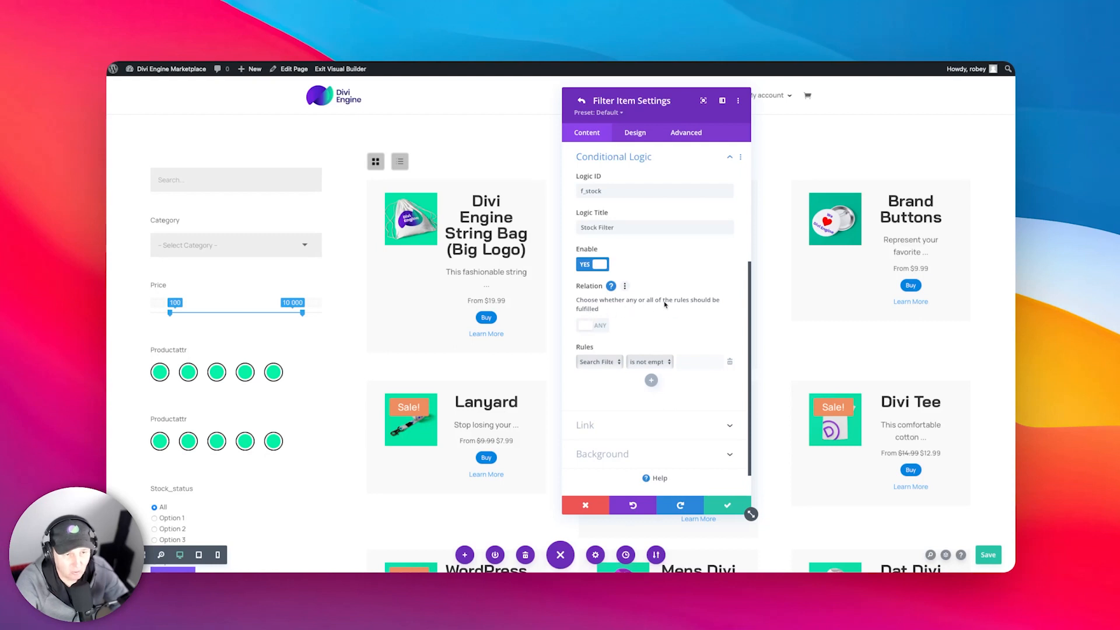
mouse_move(619, 320)
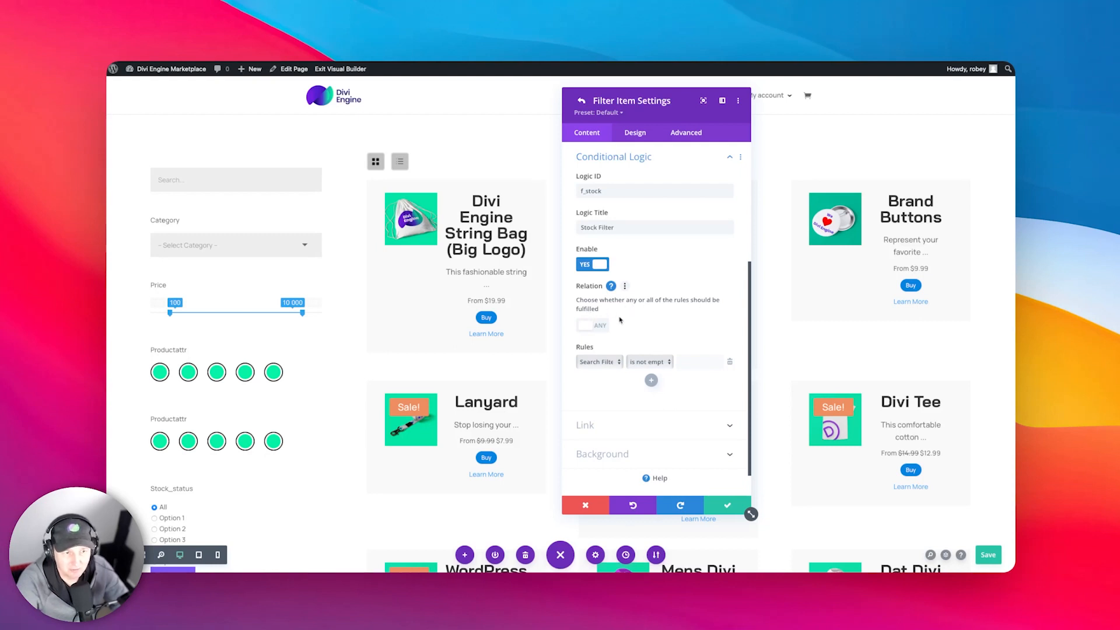
click(586, 325)
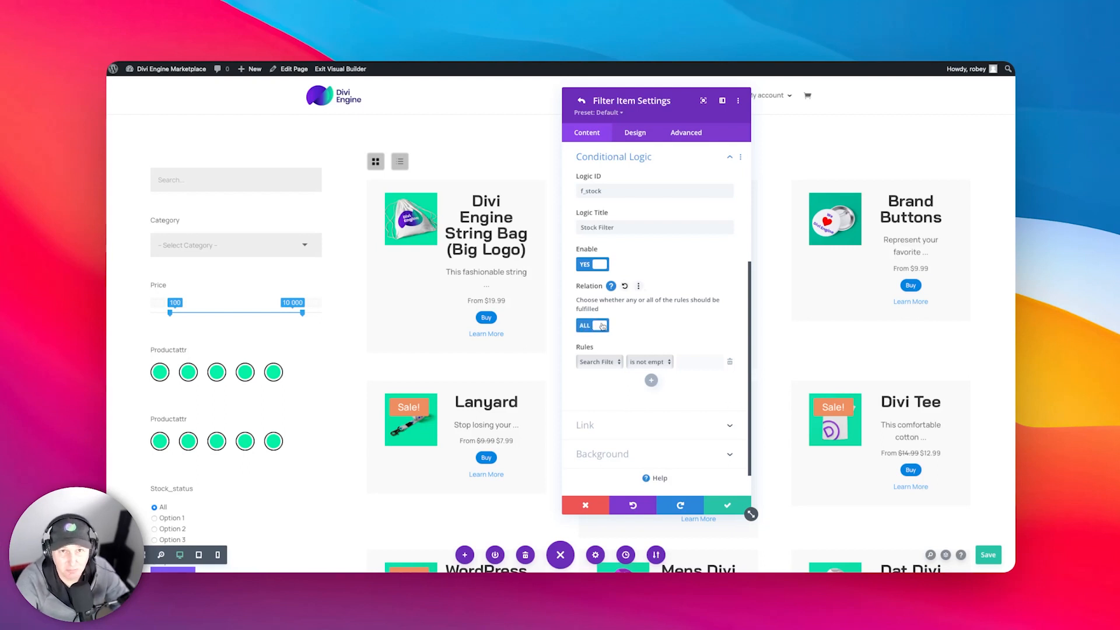
click(592, 325)
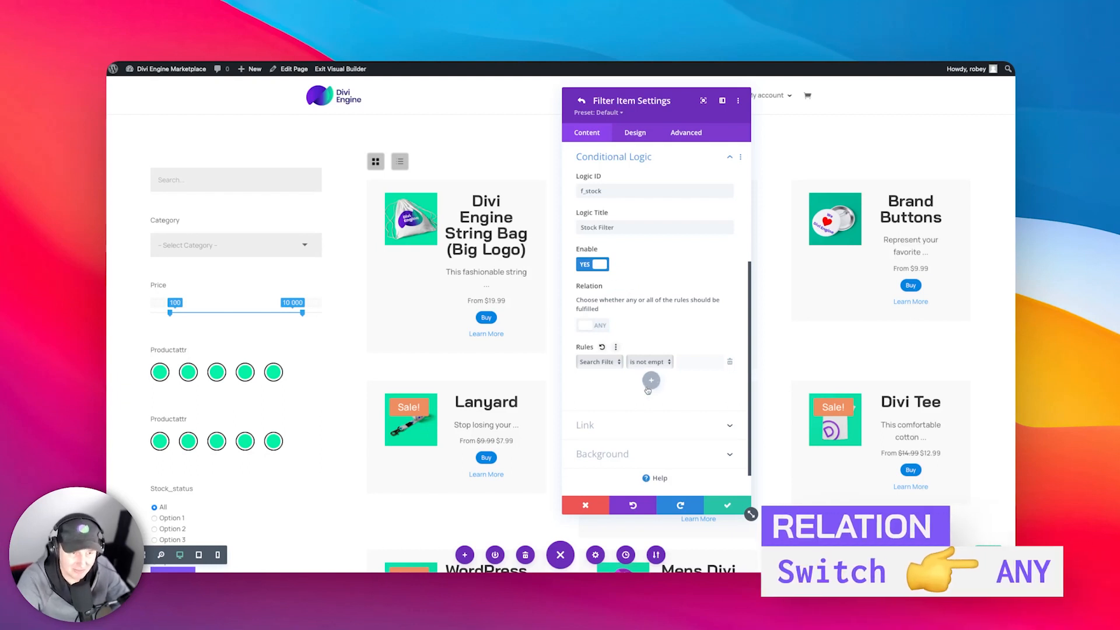
mouse_move(211, 431)
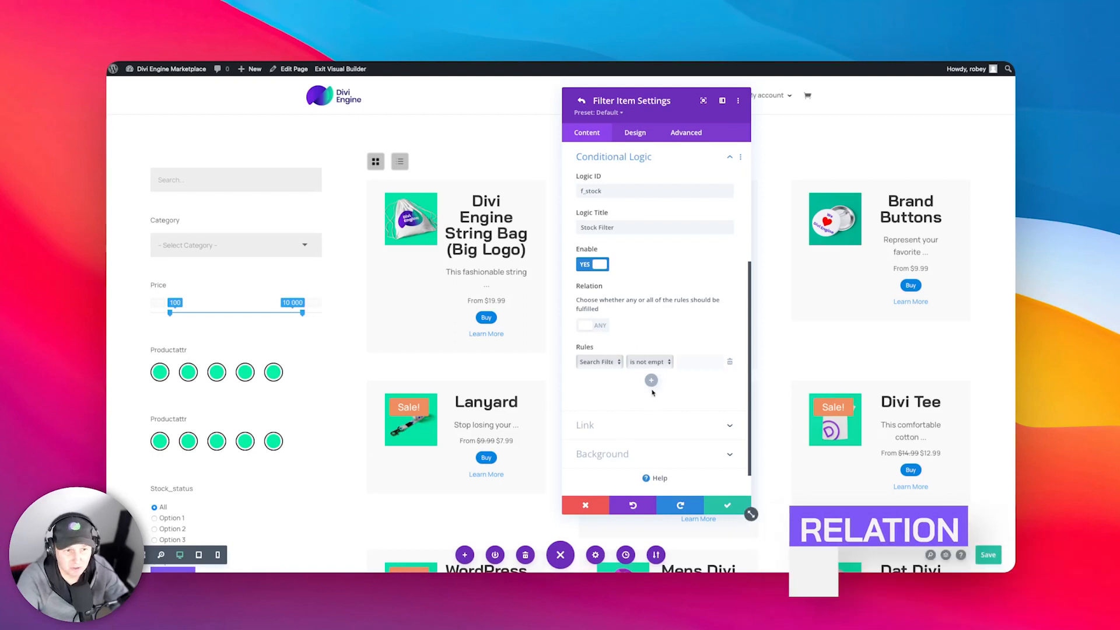
Step: Add 'is not empty' rules for the Category, Price, Brand and Color filters
click(599, 361)
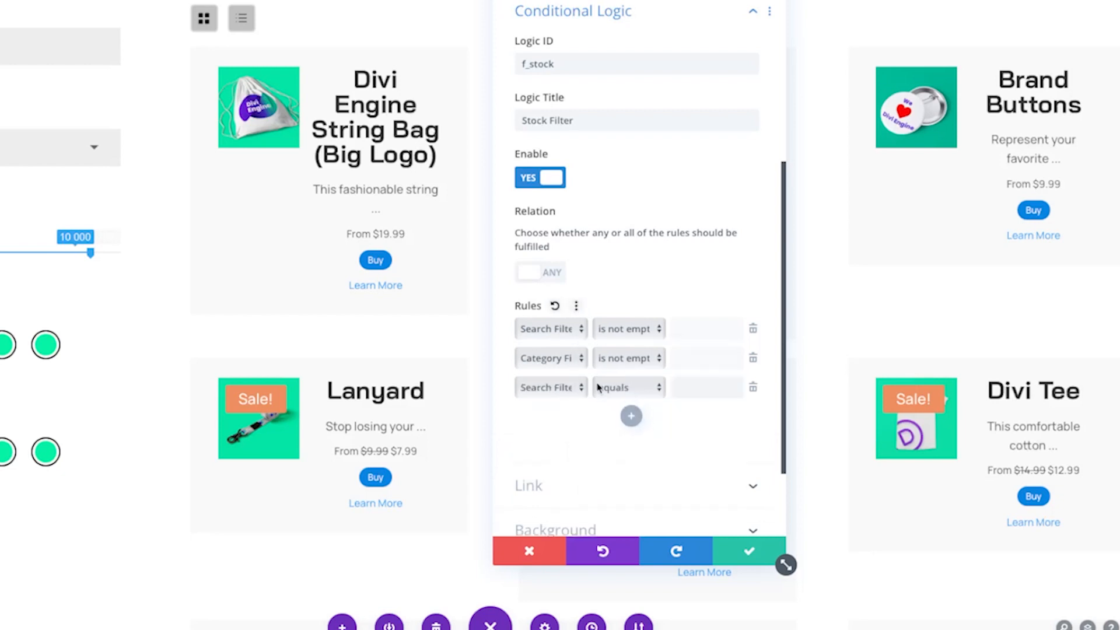
click(550, 386)
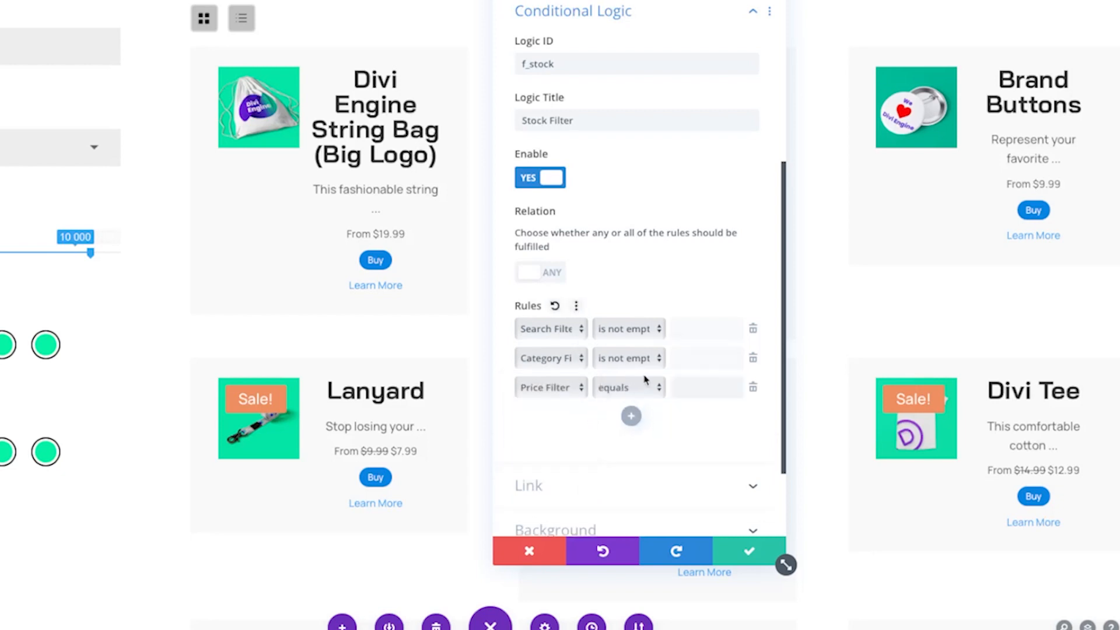
mouse_move(629, 493)
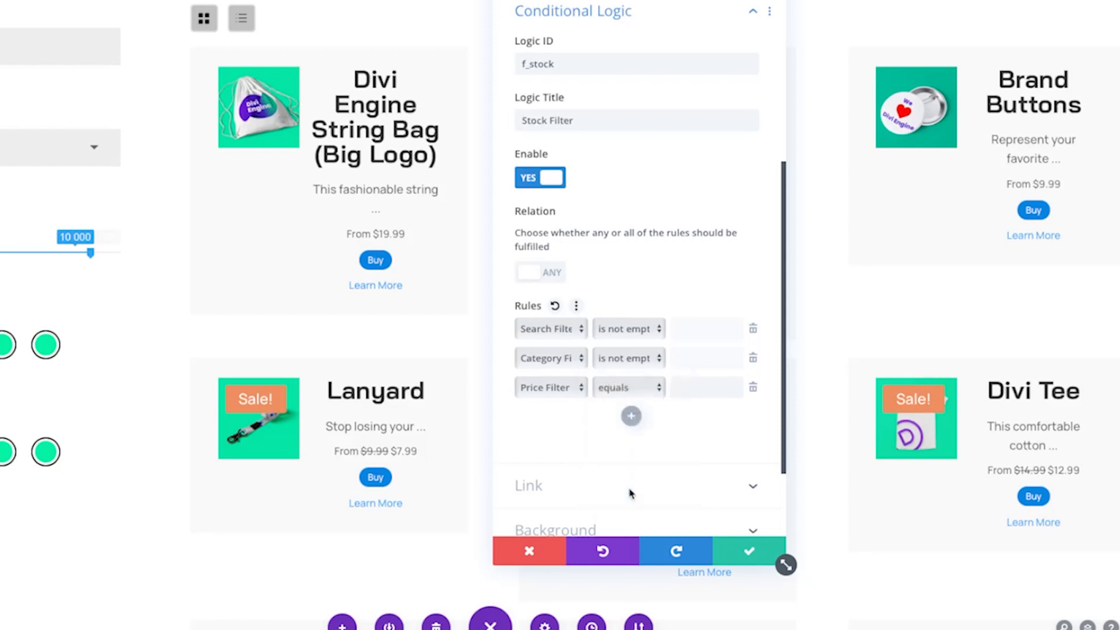
click(547, 387)
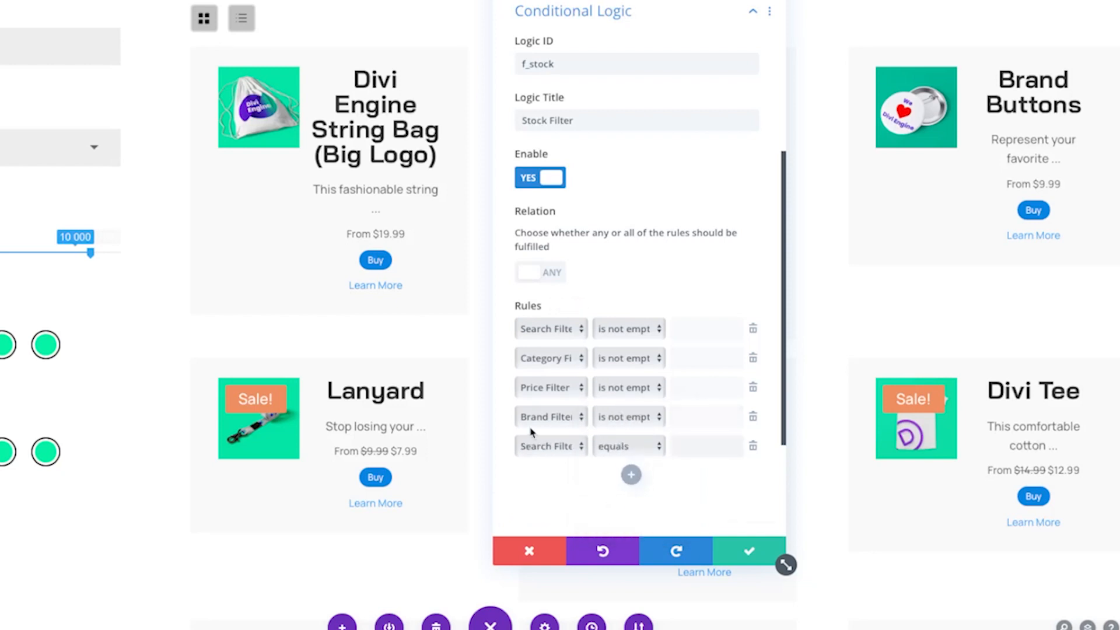
click(550, 445)
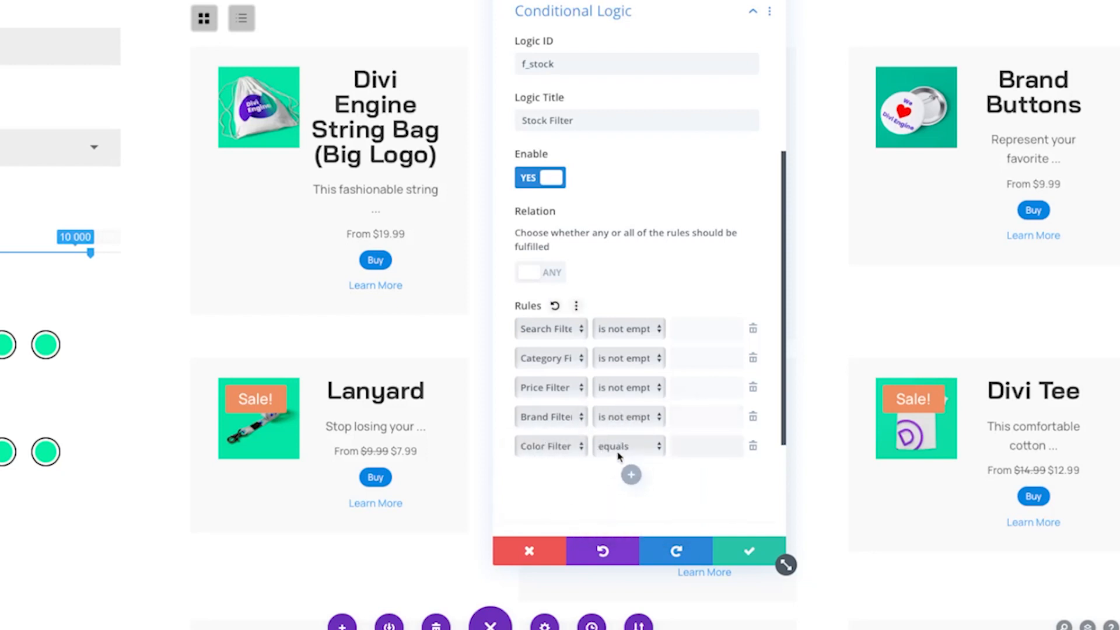
click(602, 552)
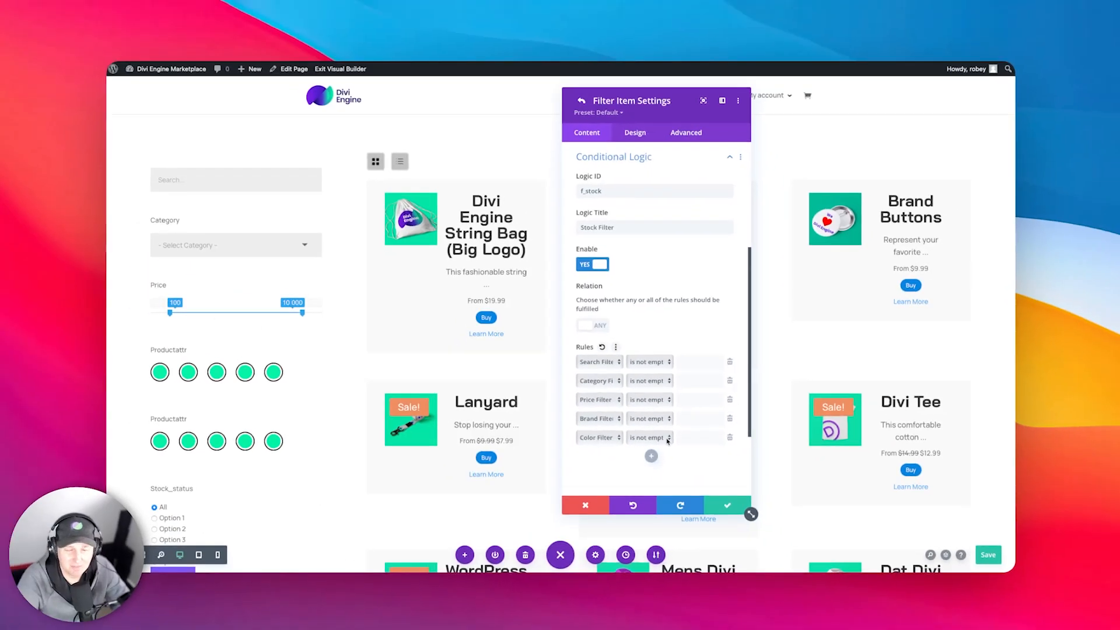
Step: Review a rule's comparison options, keeping 'is not empty'
click(648, 437)
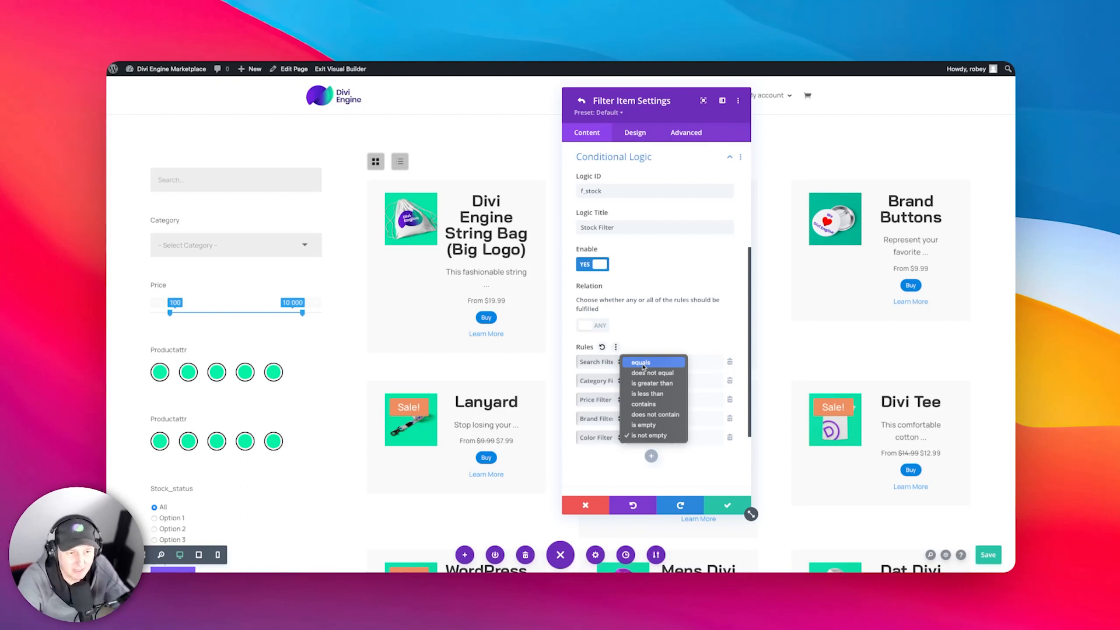
mouse_move(651, 372)
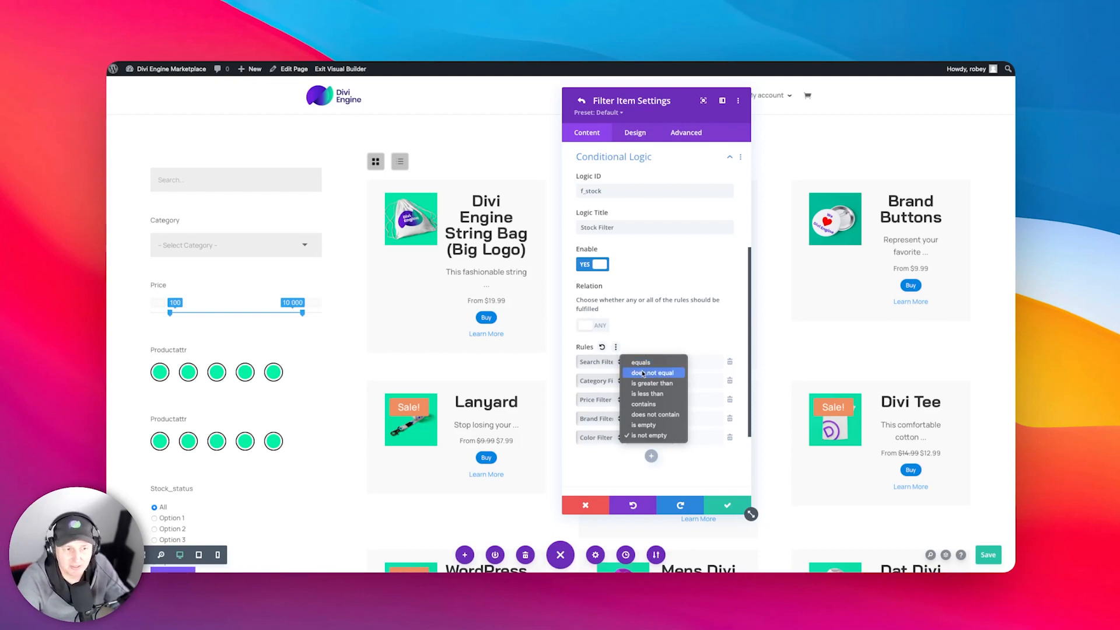
mouse_move(650, 382)
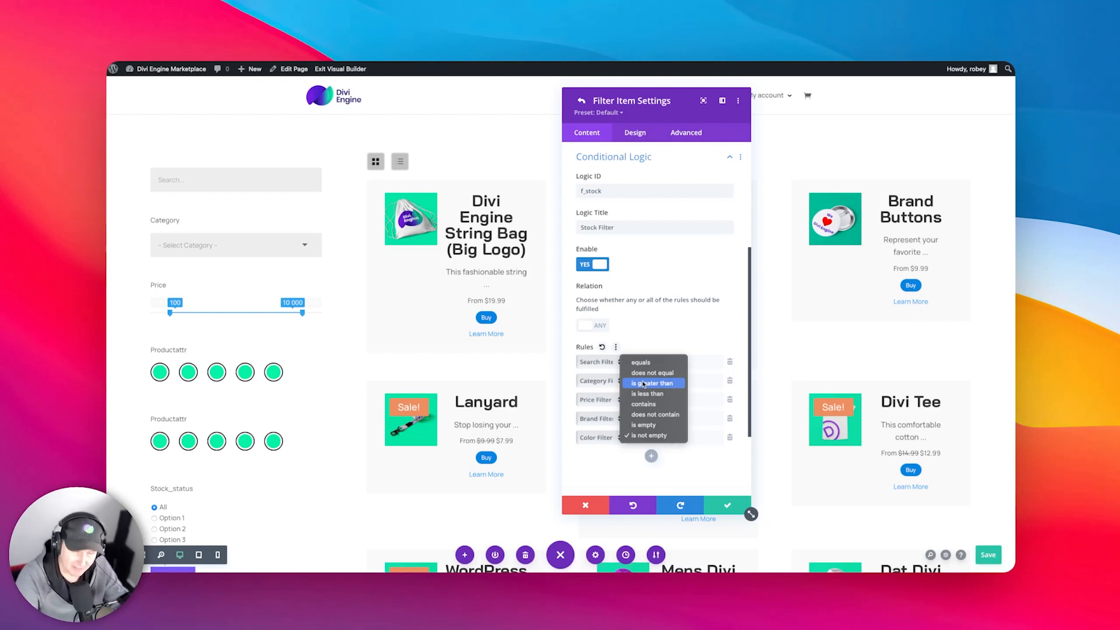
mouse_move(647, 393)
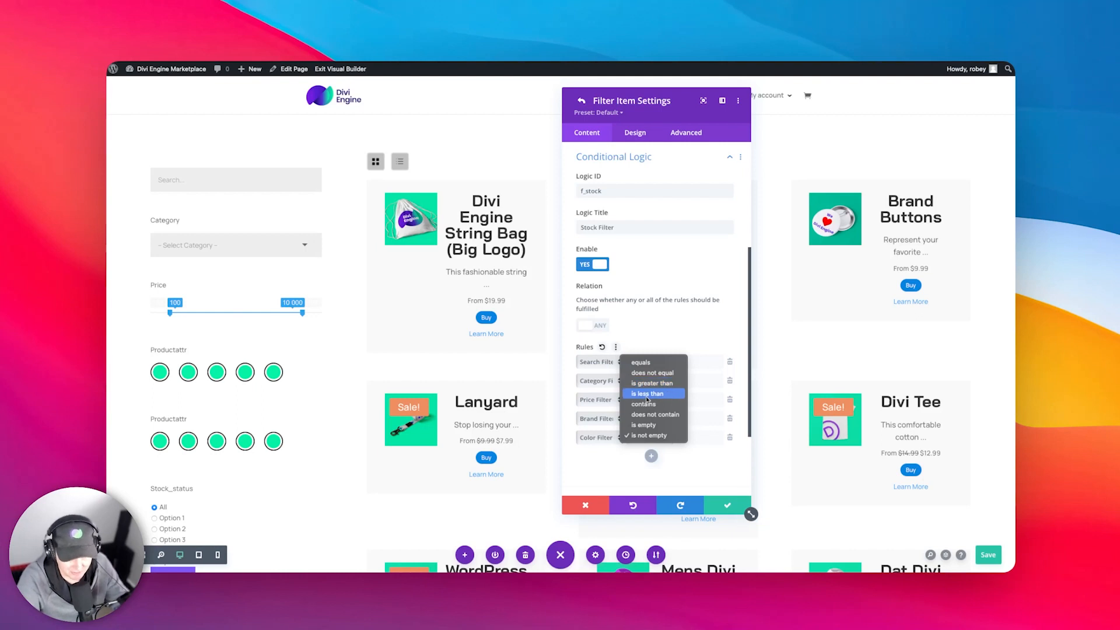
mouse_move(643, 404)
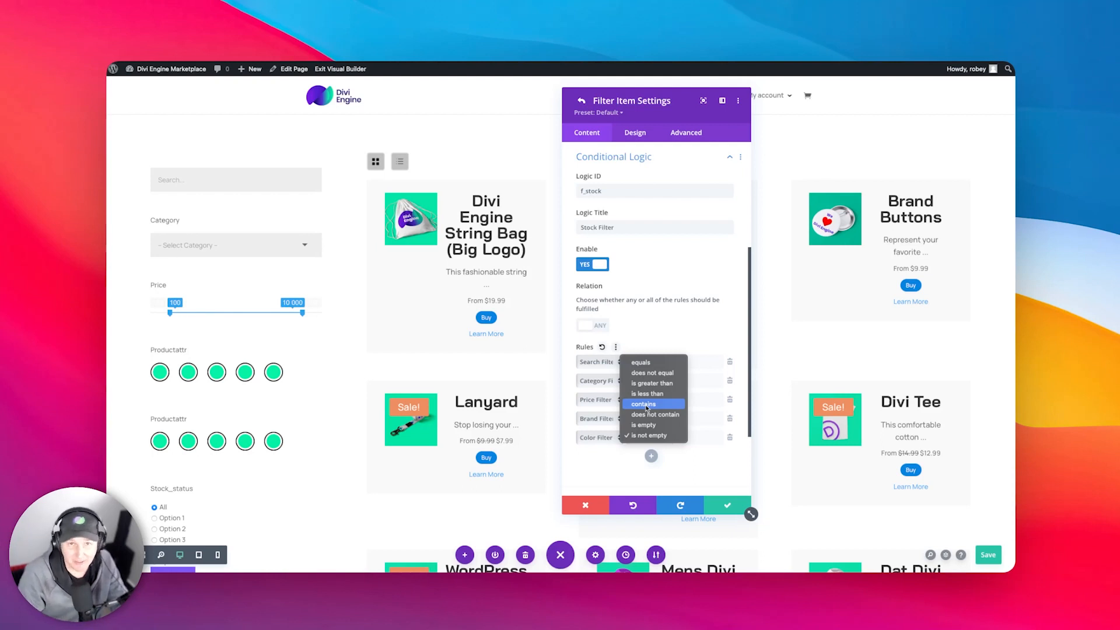
mouse_move(653, 414)
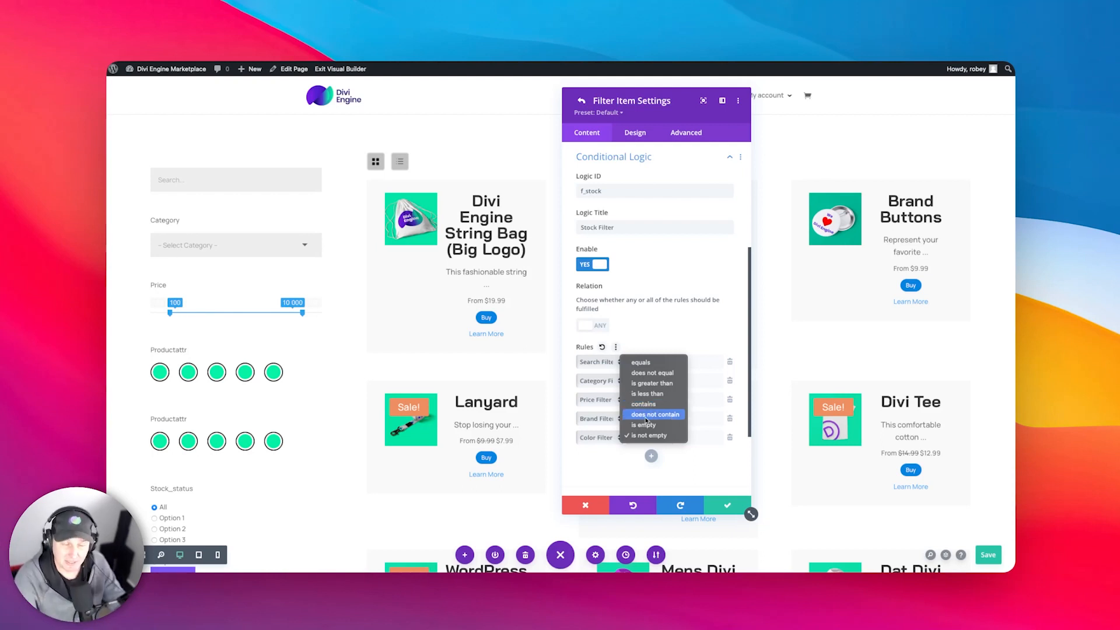
mouse_move(642, 424)
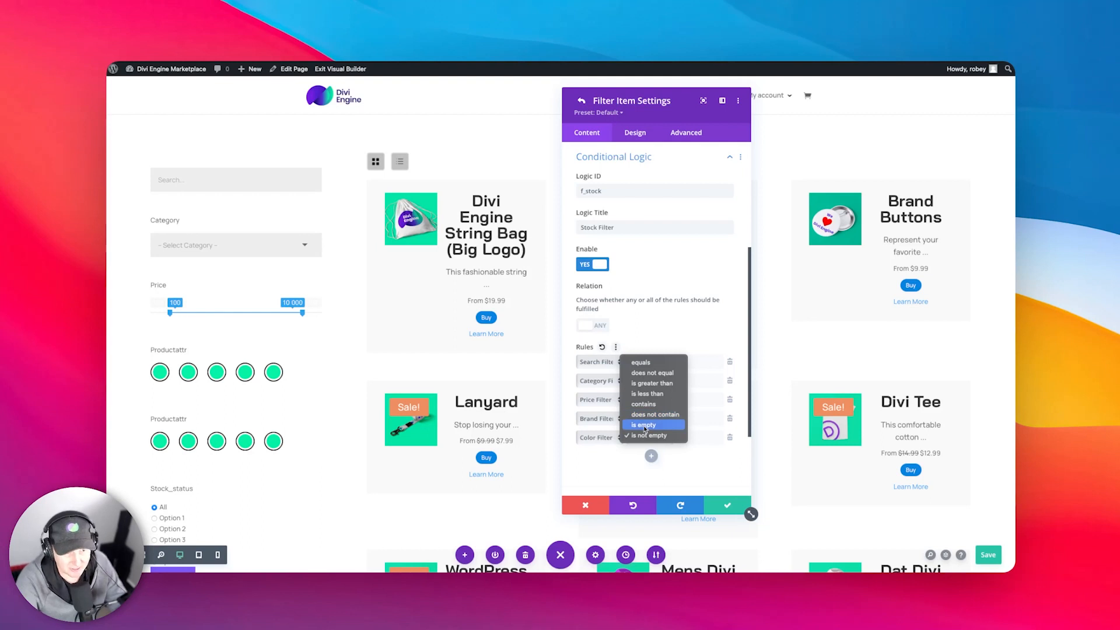
click(650, 435)
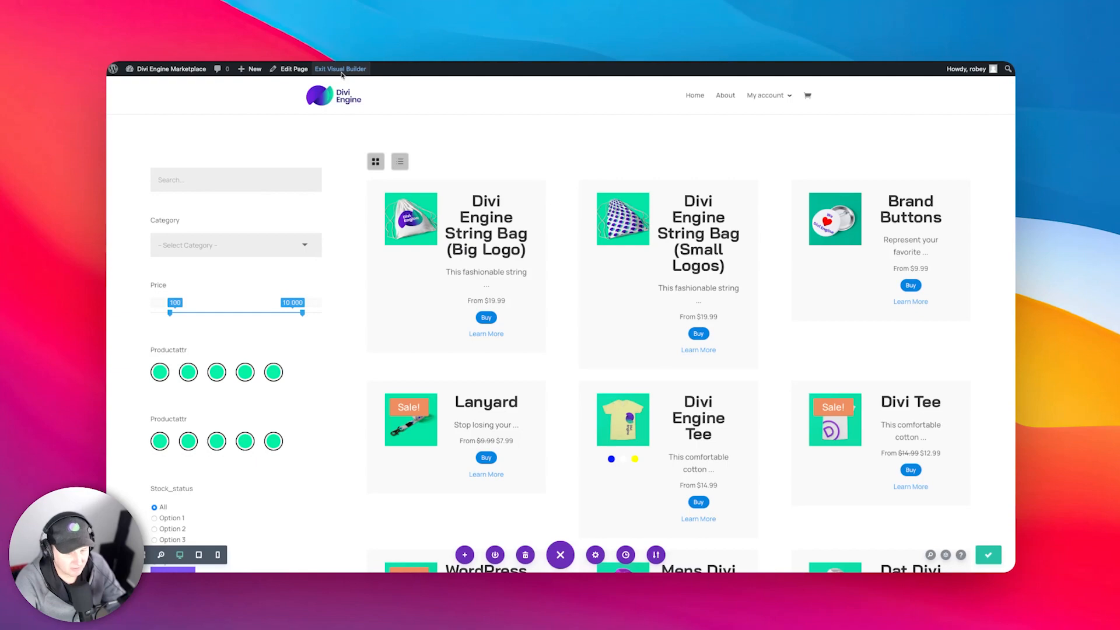
click(341, 69)
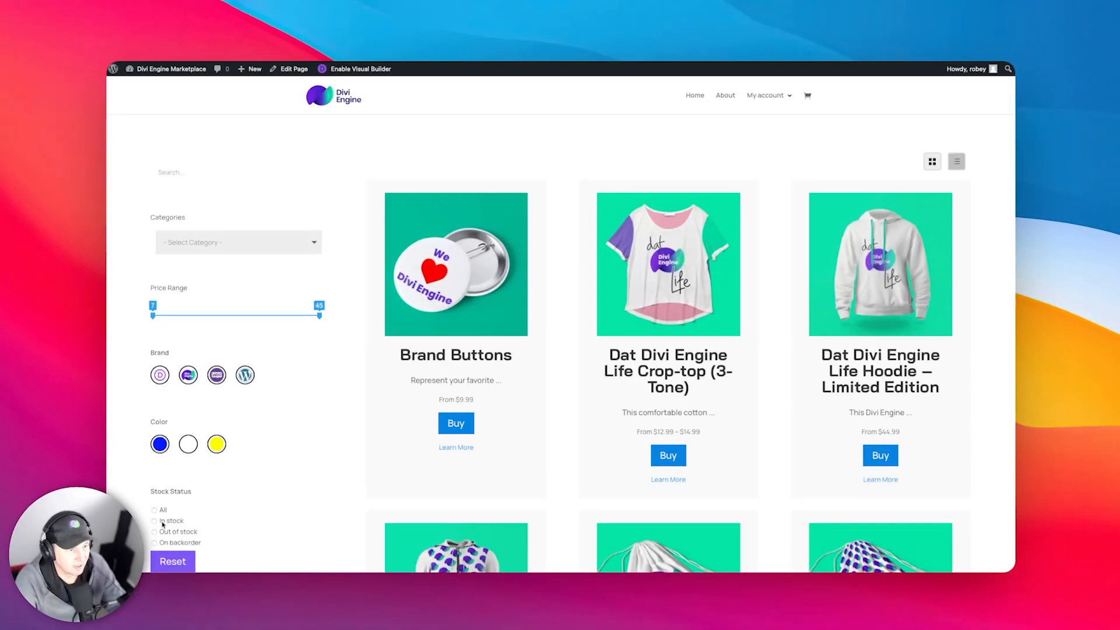
scroll(down, 3)
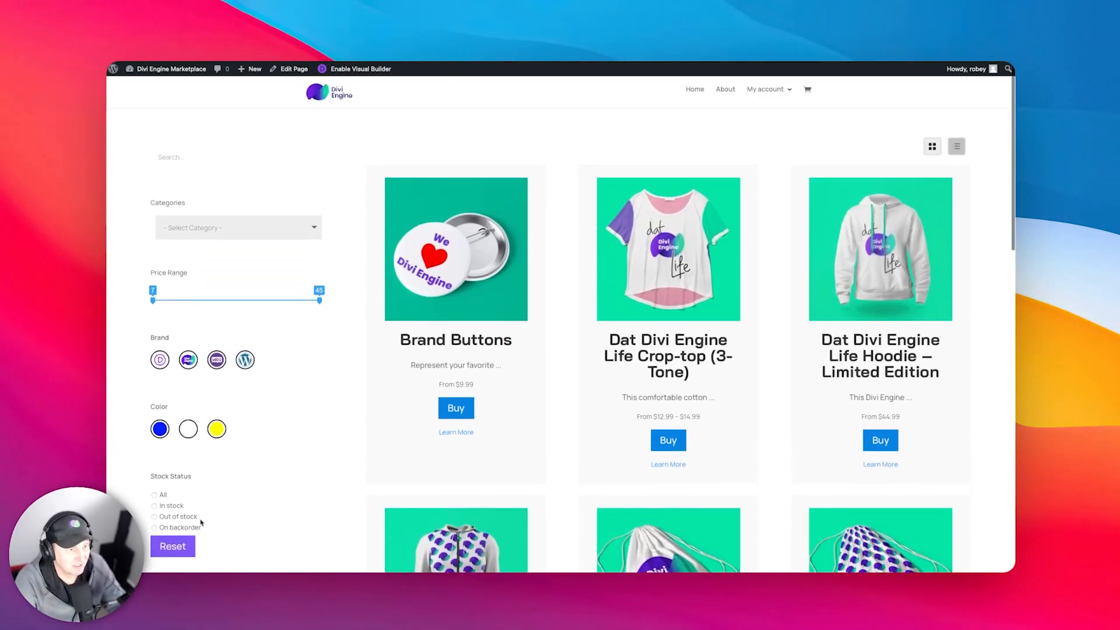
scroll(down, 3)
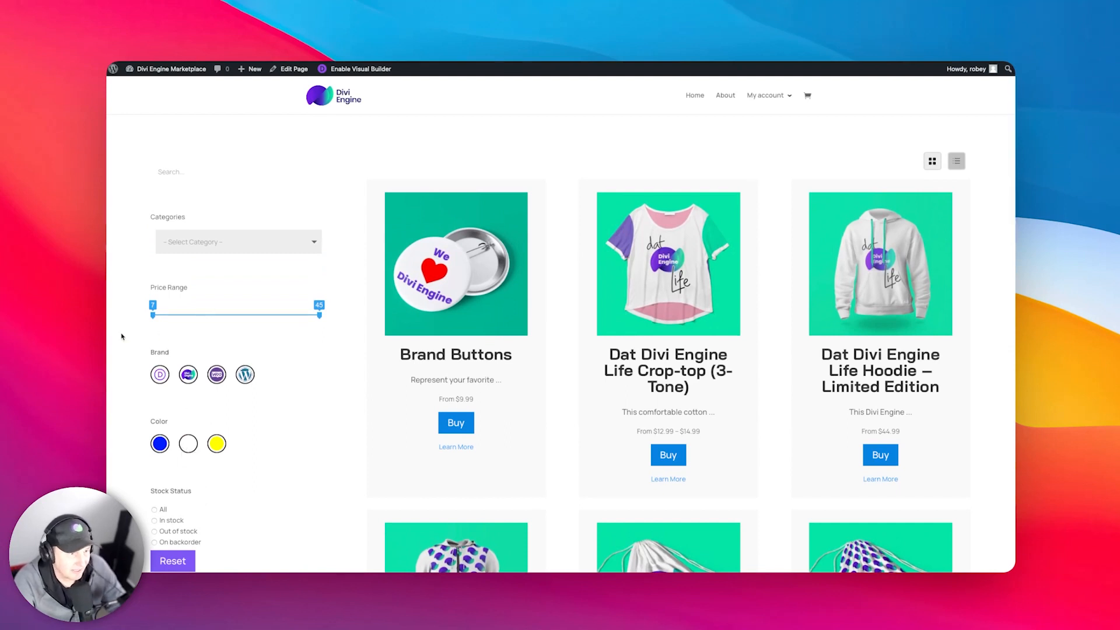
drag(153, 311, 178, 311)
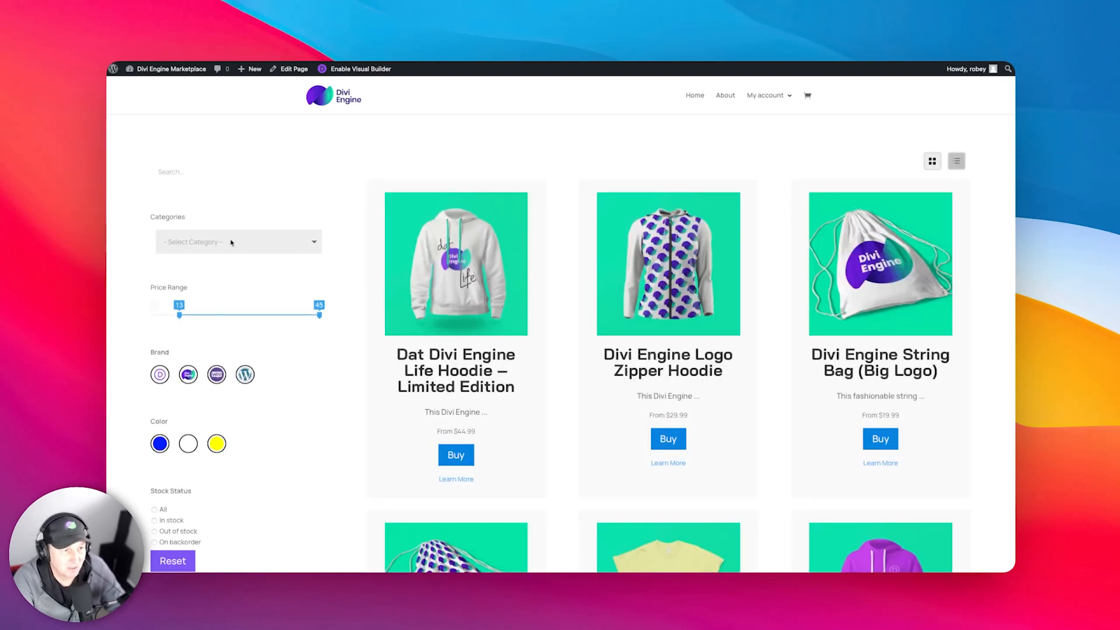
mouse_move(284, 109)
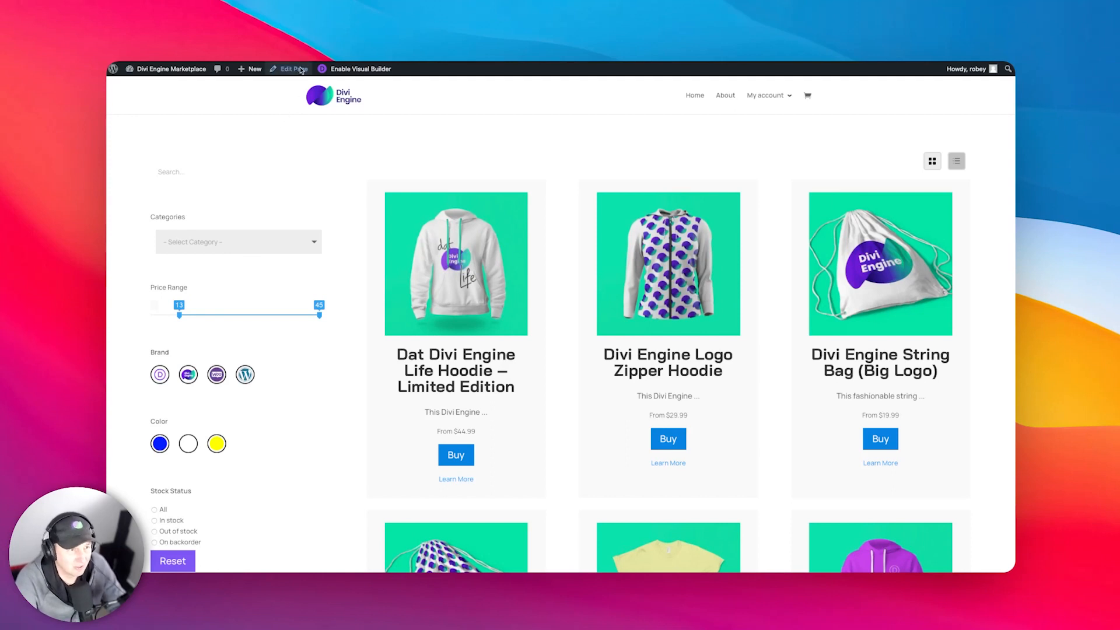
Step: Reopen the shop page in the Divi Builder and close the Stock Status filter settings
click(286, 69)
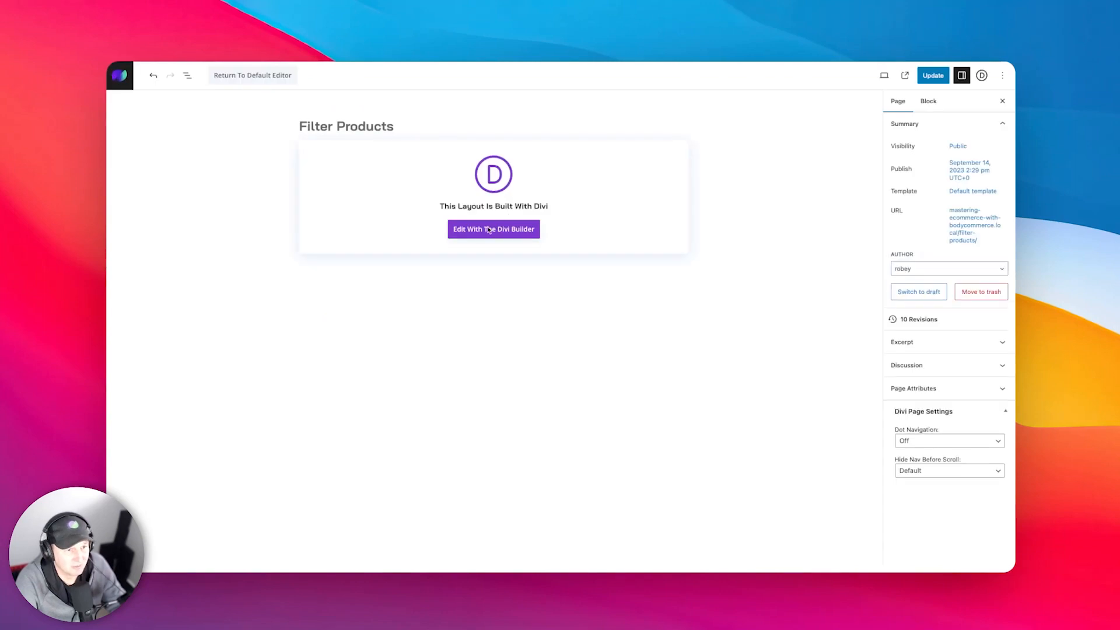
click(493, 228)
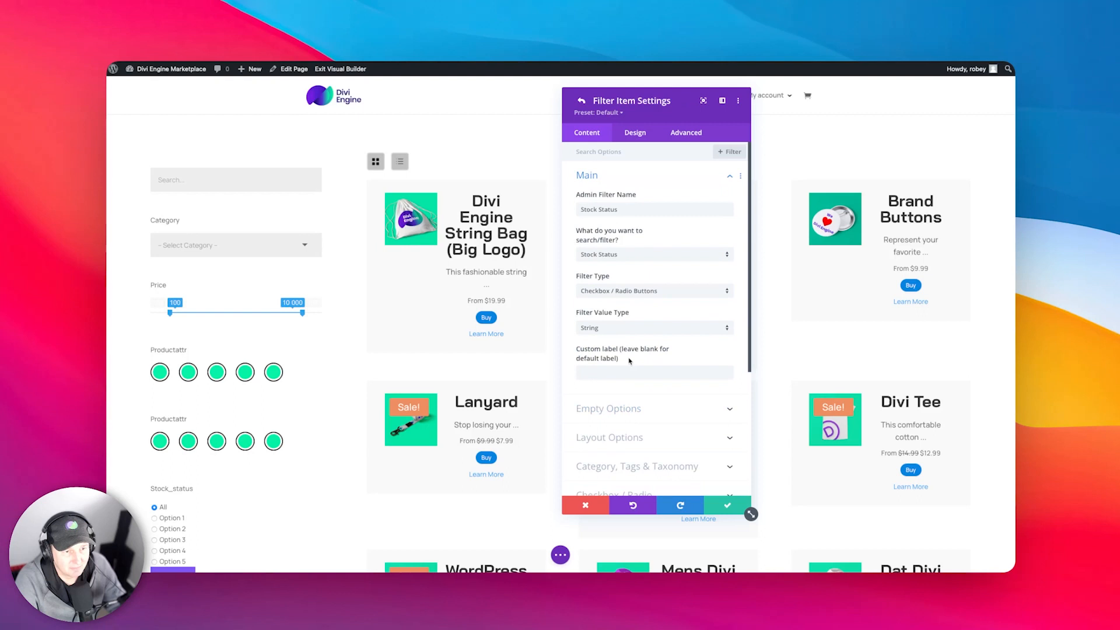
scroll(down, 3)
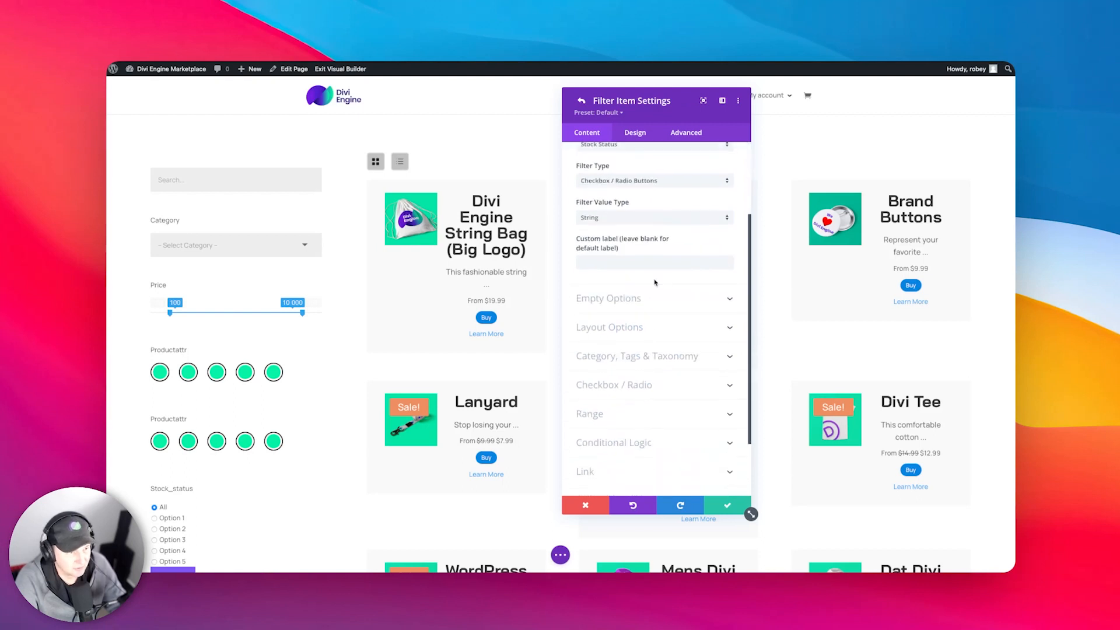
click(614, 442)
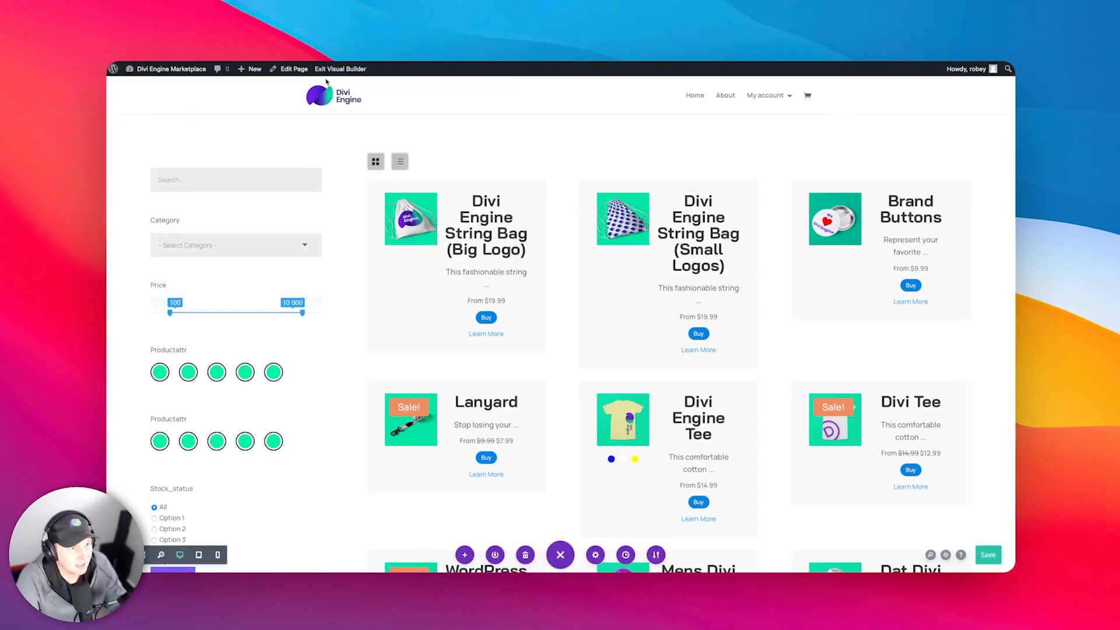
Step: Exit the Visual Builder to view the live shop page
click(340, 69)
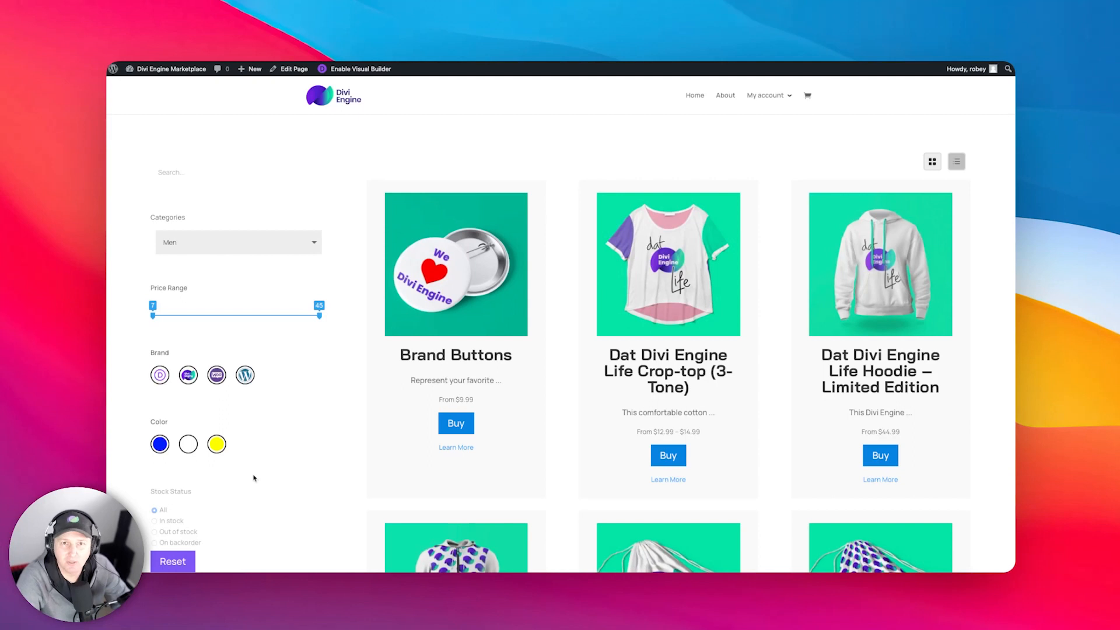
mouse_move(245, 503)
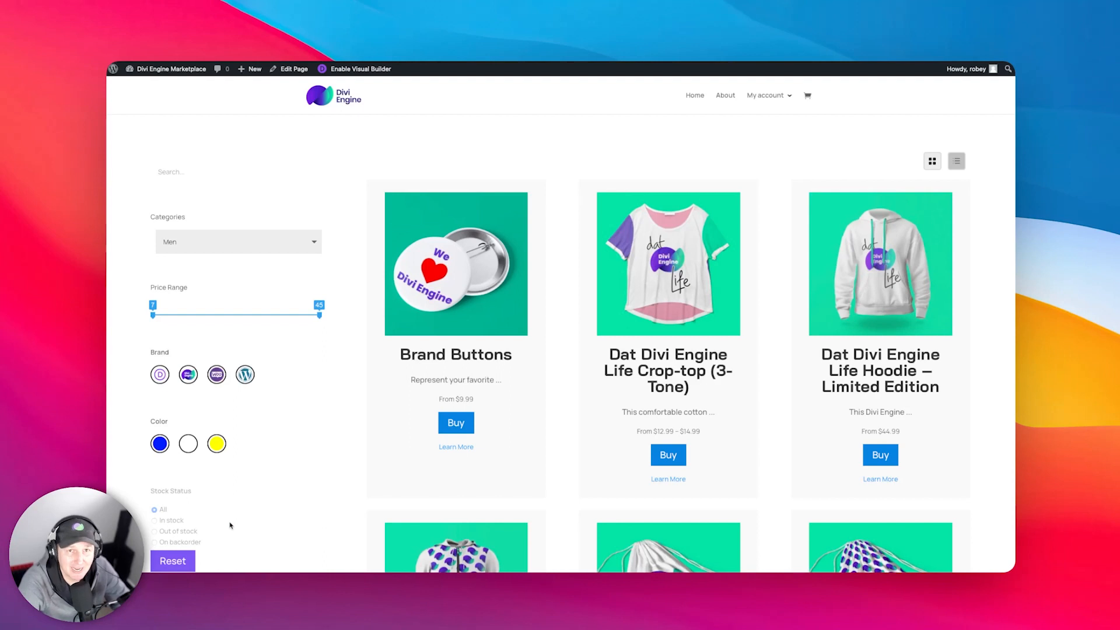
mouse_move(233, 290)
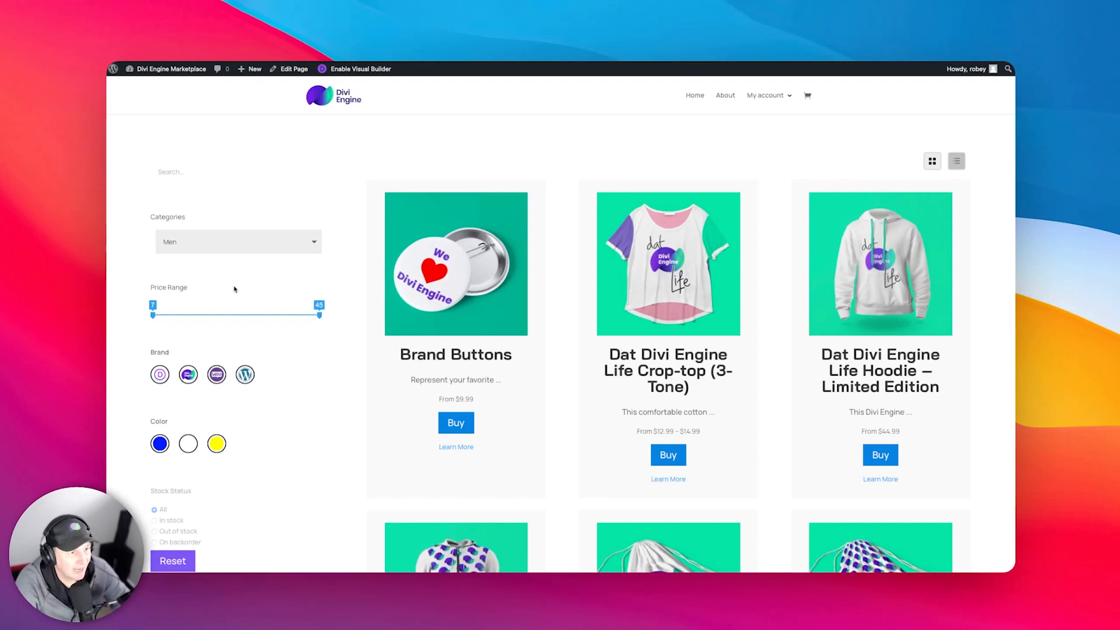
mouse_move(176, 373)
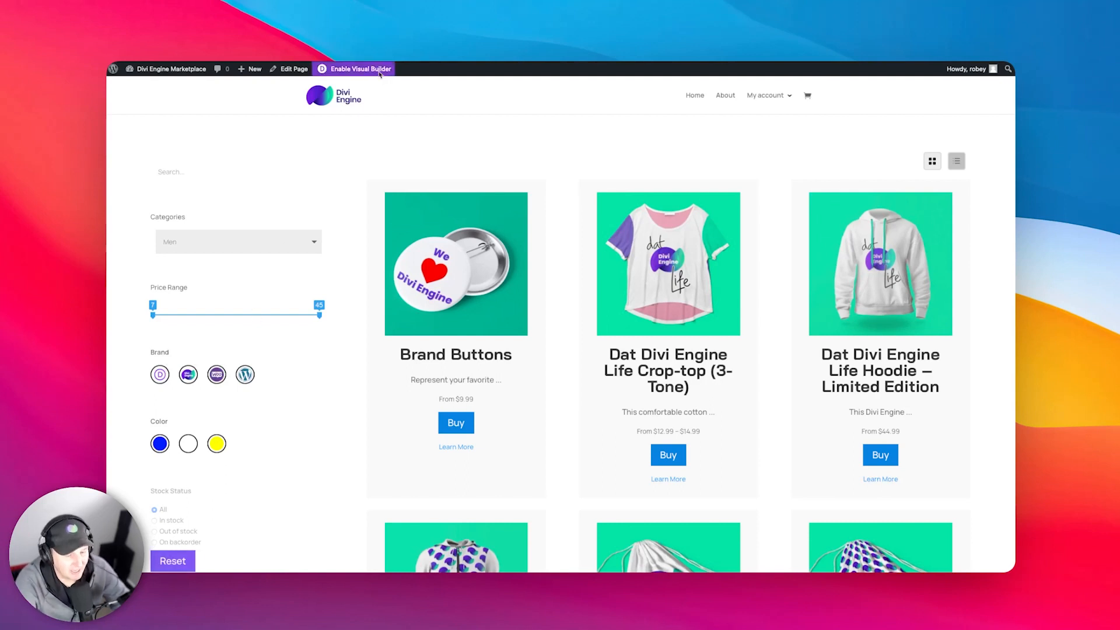
Step: Enable conditional logic on the Brand filter with the rule Category equals 'men', and save
click(357, 69)
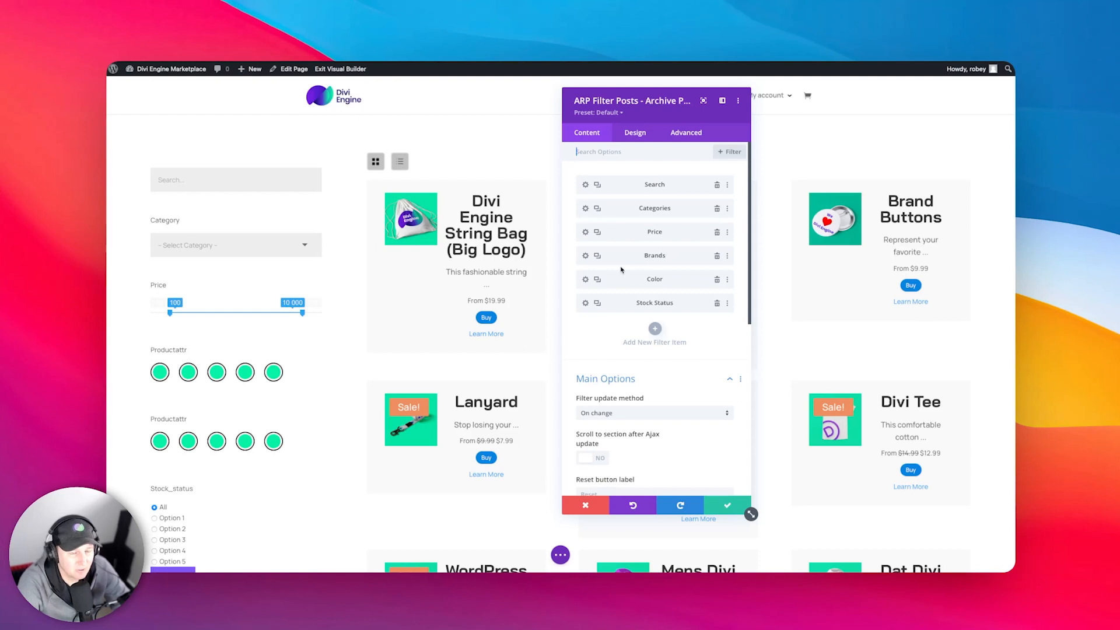
mouse_move(586, 256)
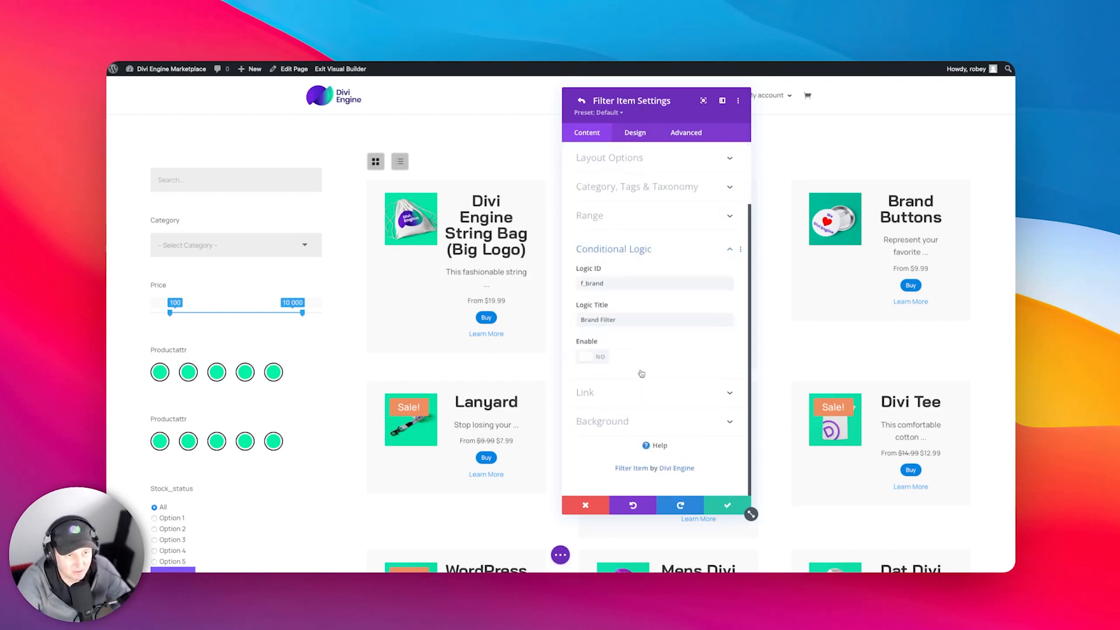
click(653, 283)
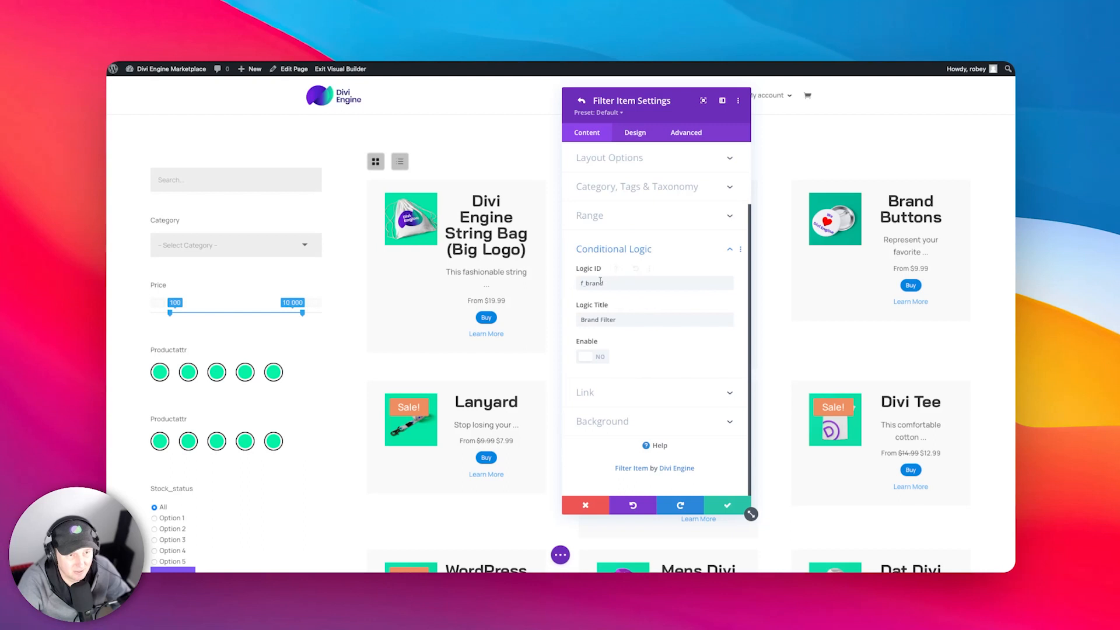
click(592, 356)
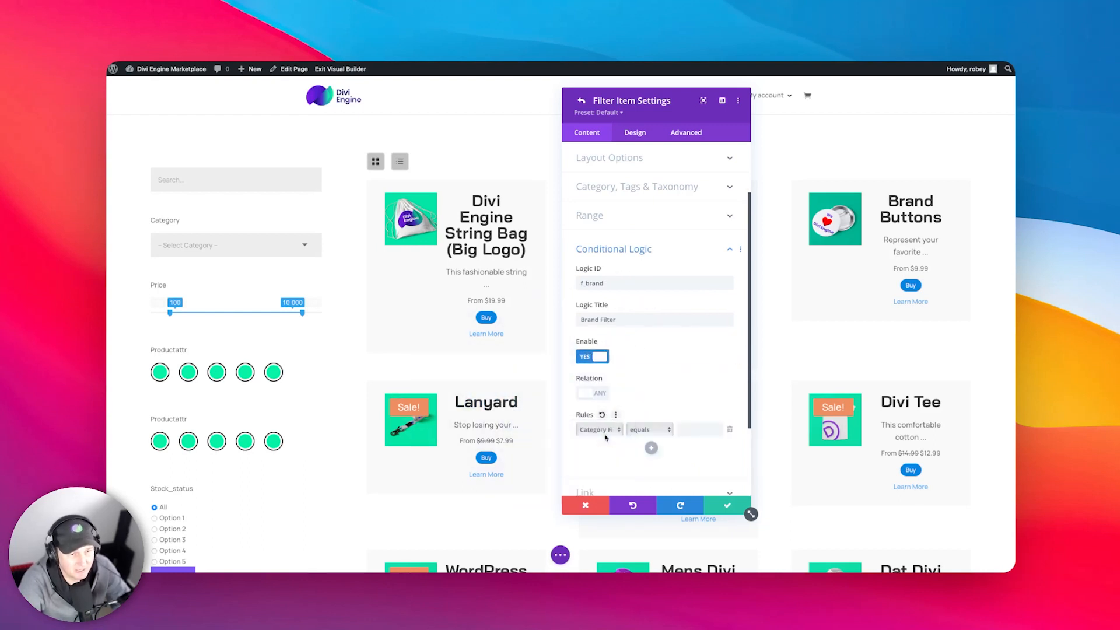
text(m)
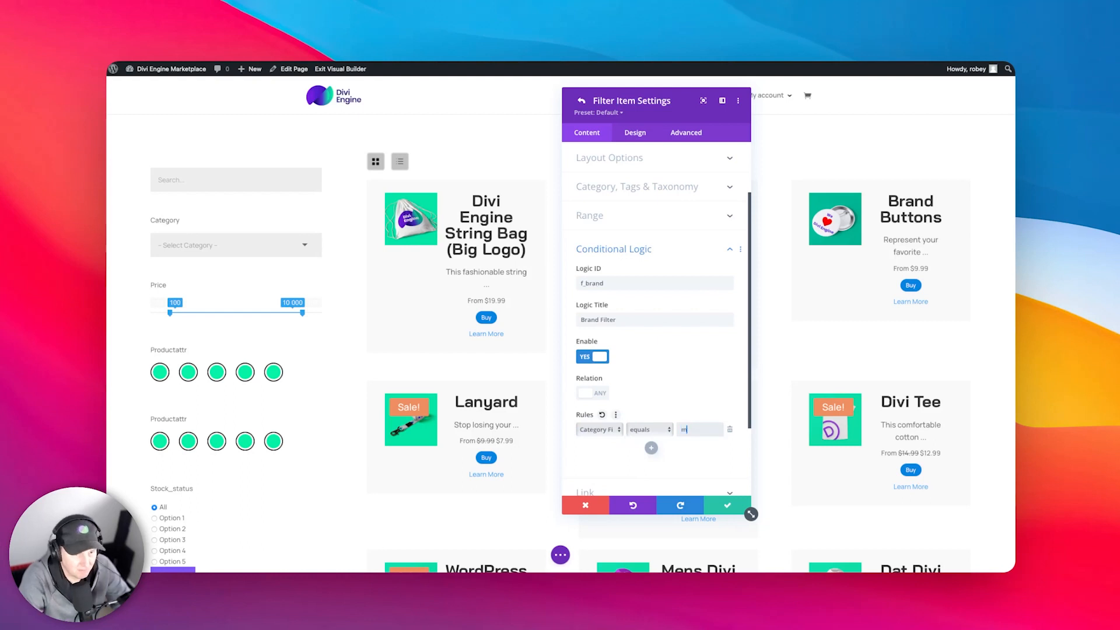
text(en)
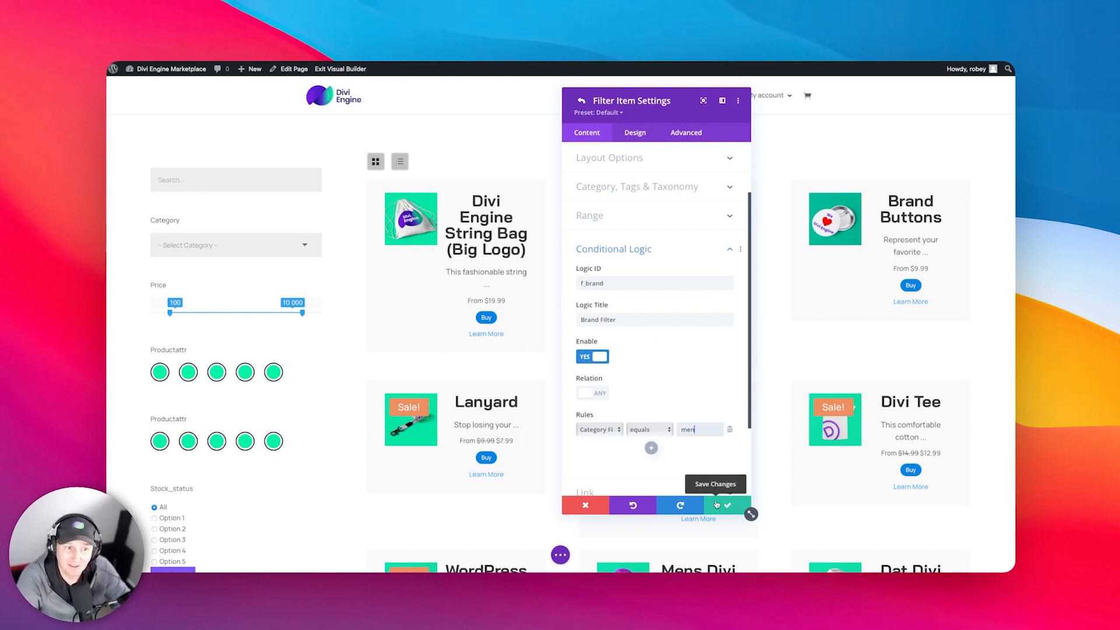
click(582, 101)
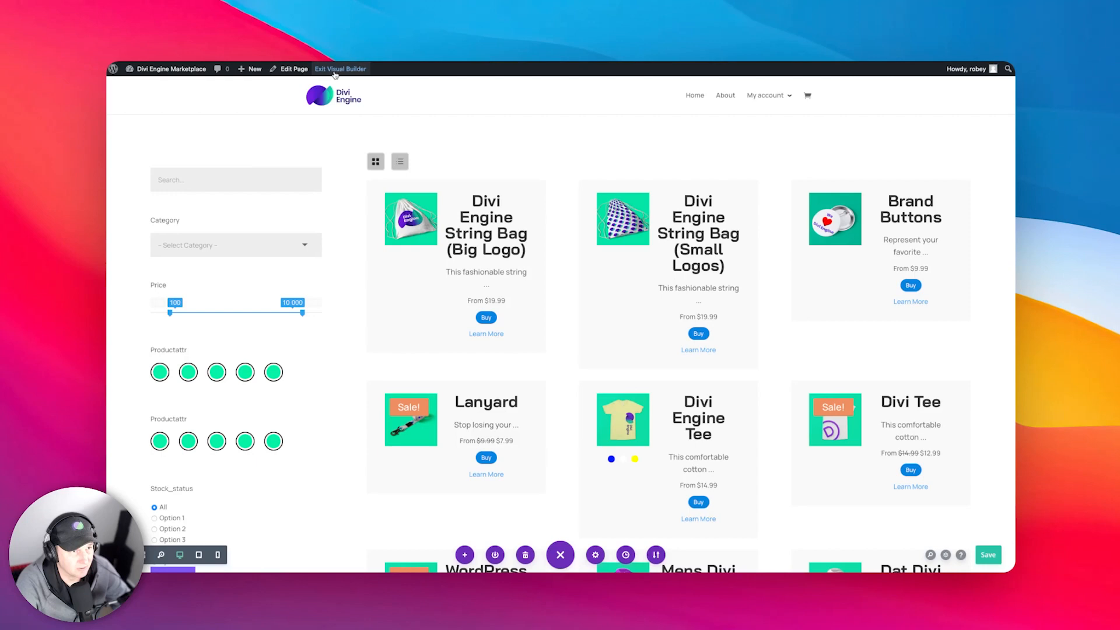
Step: Exit the Visual Builder and filter the live shop by the Men category
click(340, 69)
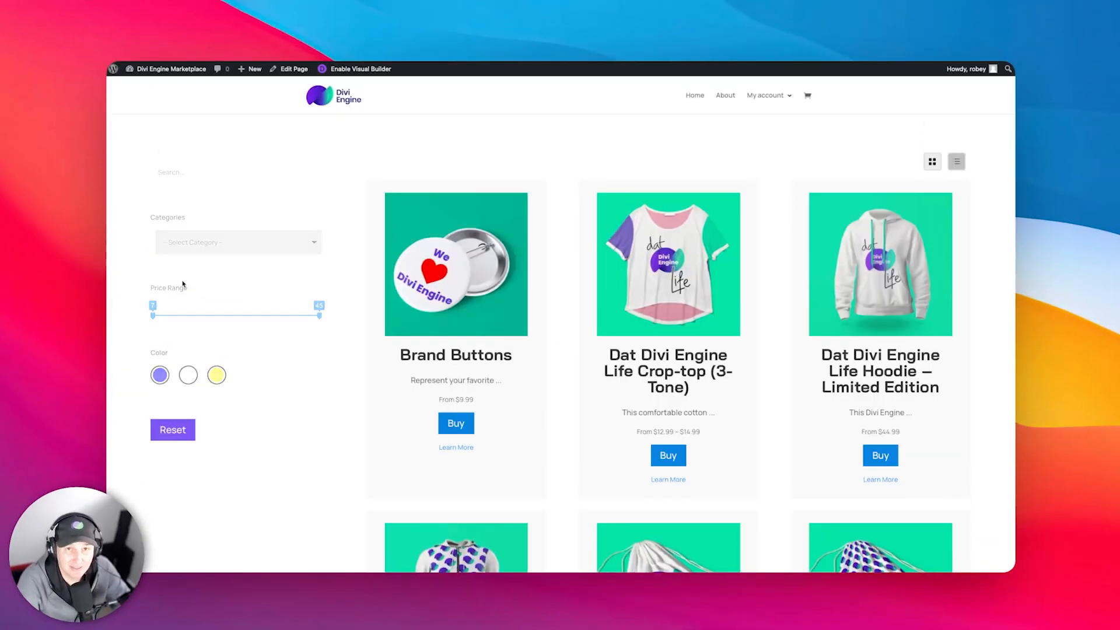
click(238, 242)
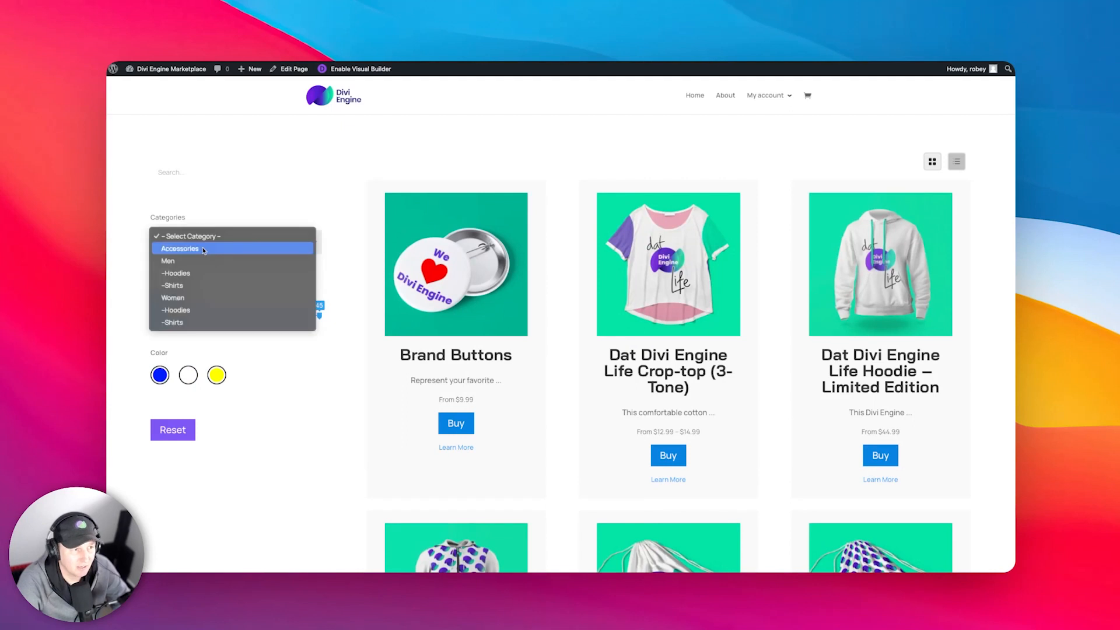
click(179, 248)
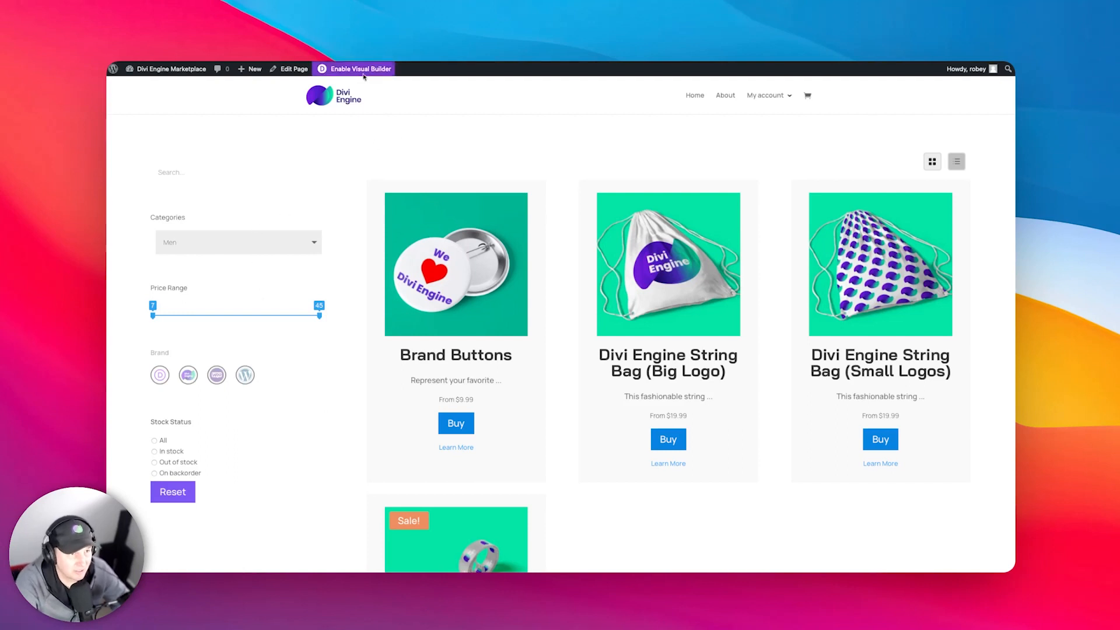
Step: Reopen the Brand filter's conditional logic, set relation to Any, and add two more rules
click(358, 69)
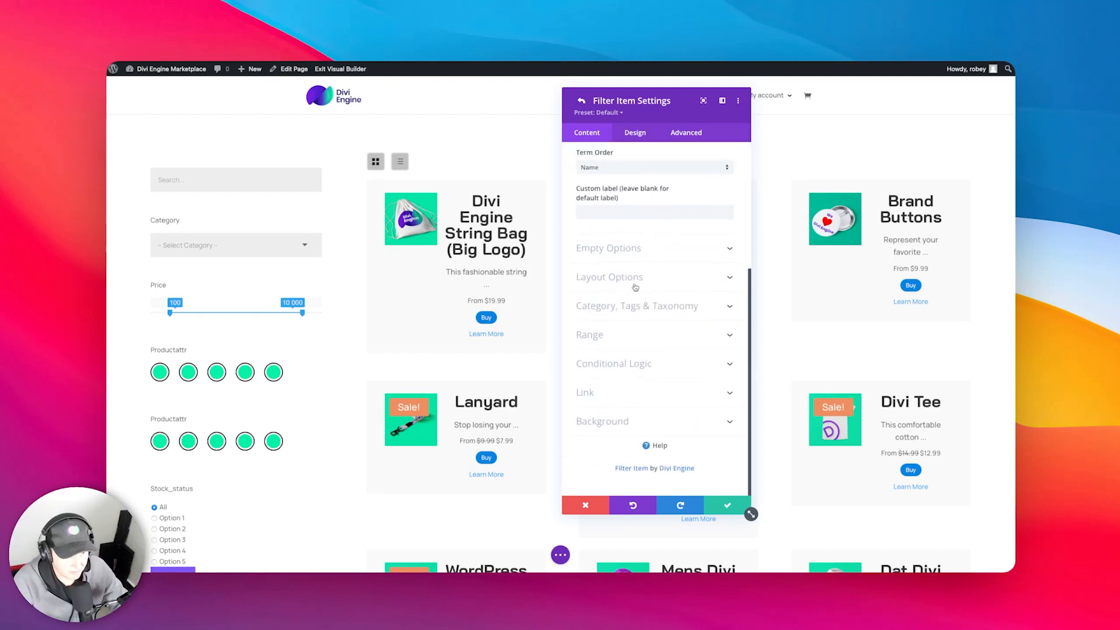
click(613, 363)
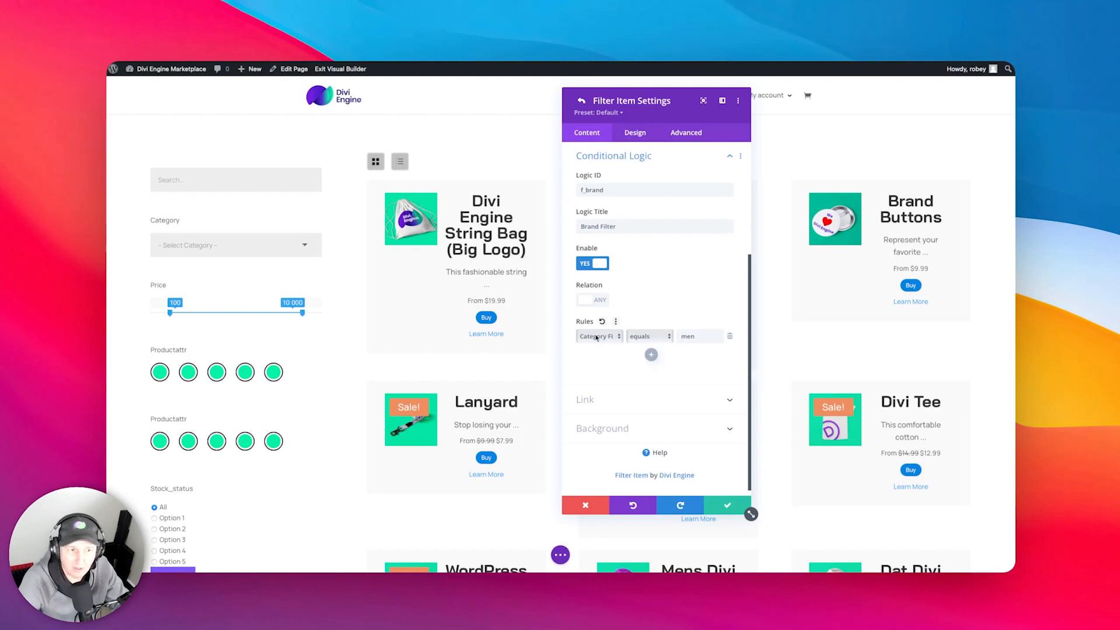
mouse_move(651, 356)
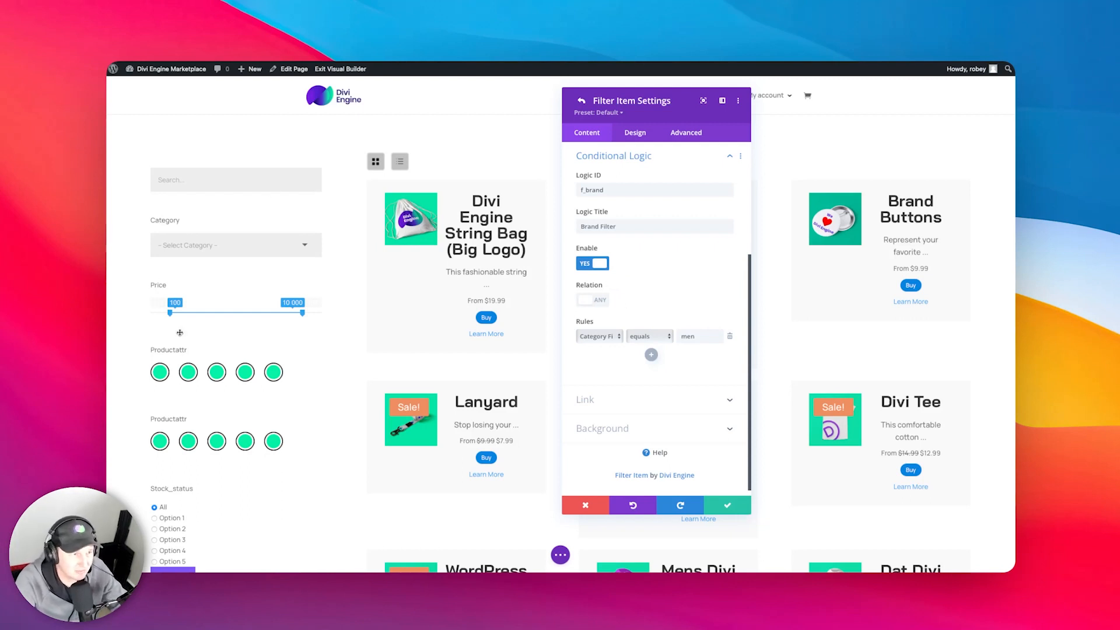
mouse_move(538, 280)
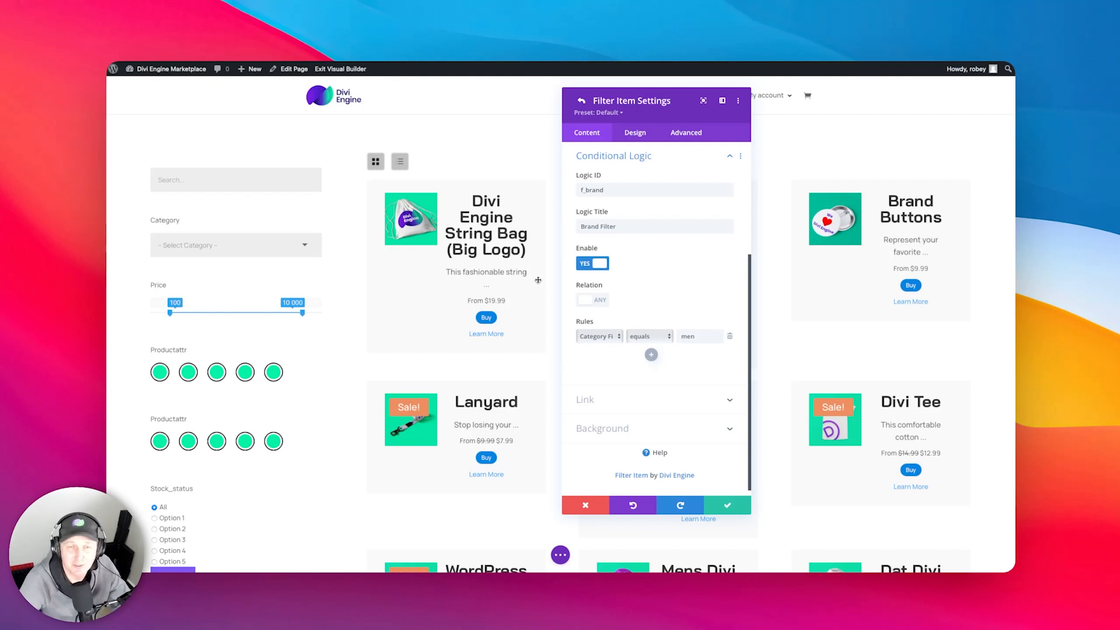
mouse_move(637, 318)
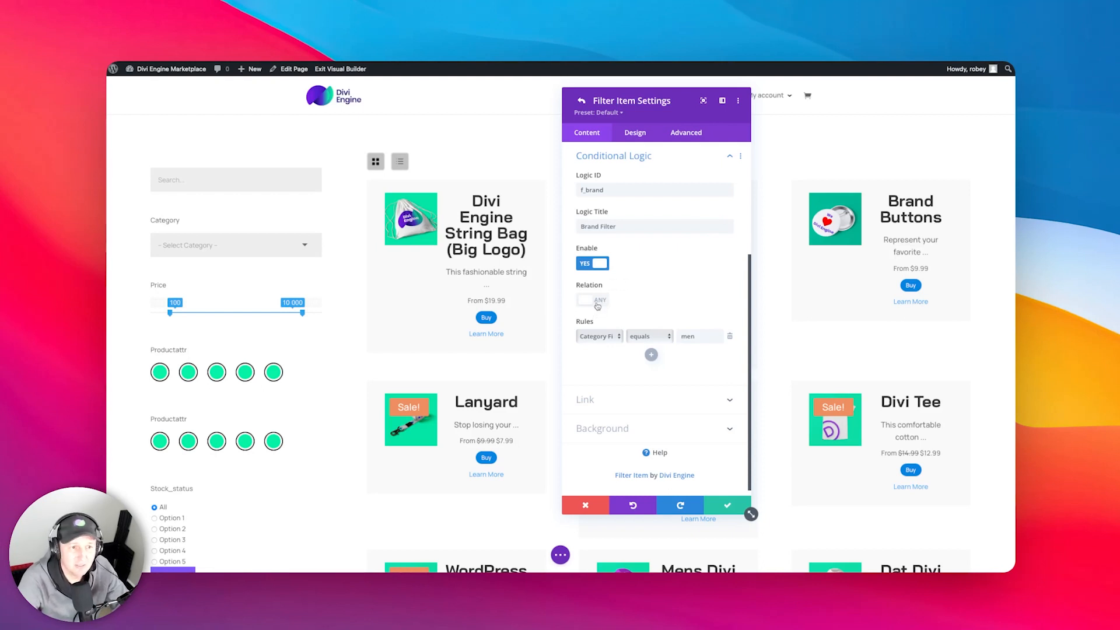
click(585, 299)
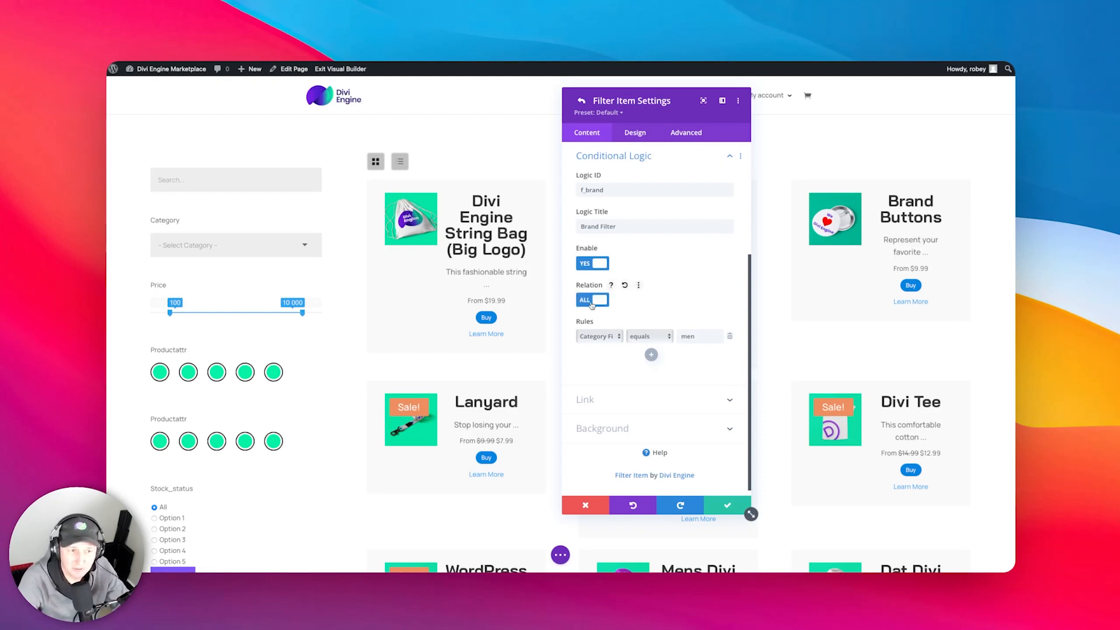
mouse_move(615, 356)
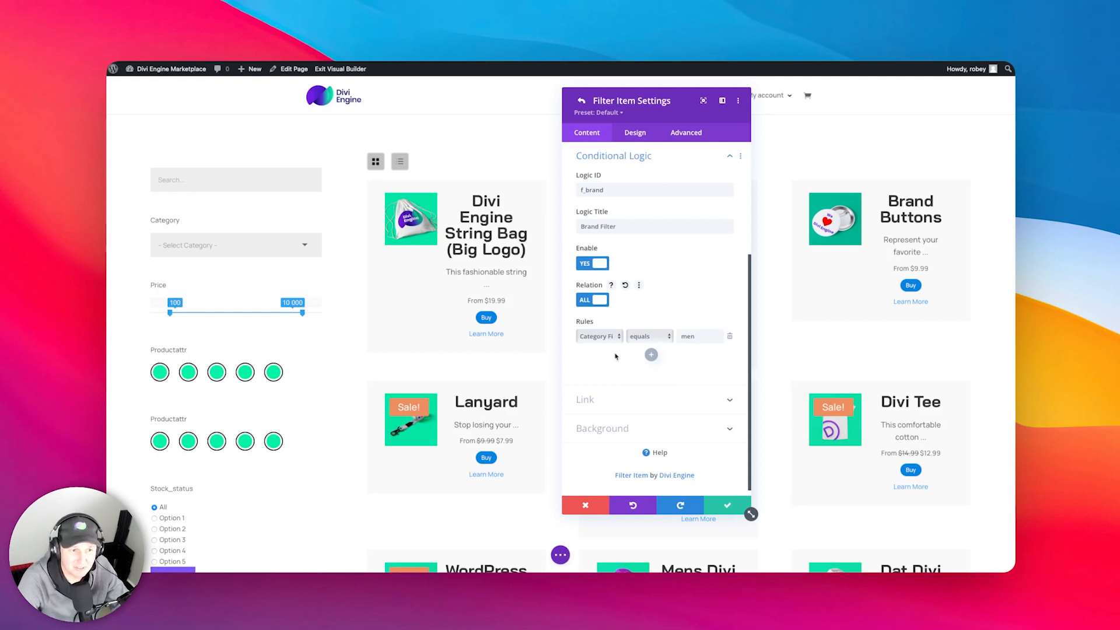
click(650, 355)
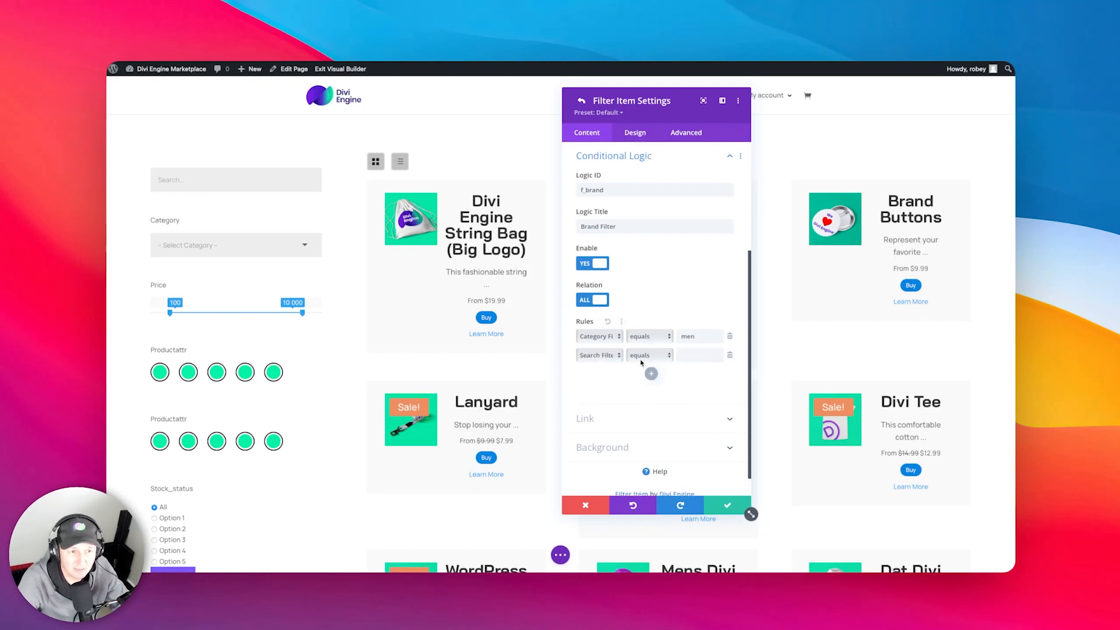
click(651, 372)
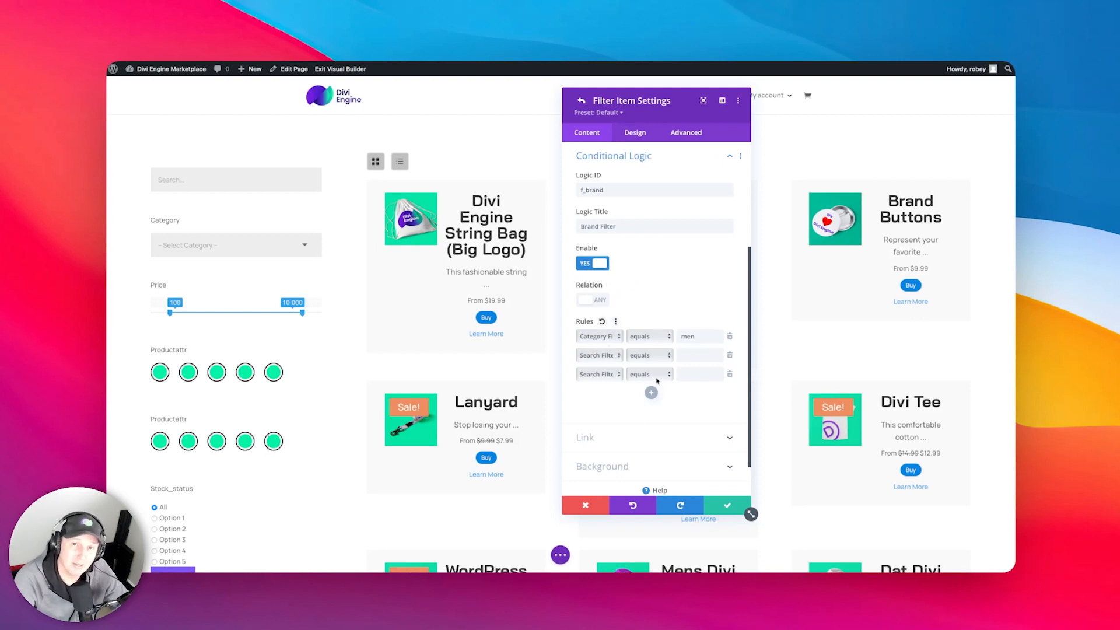
mouse_move(655, 371)
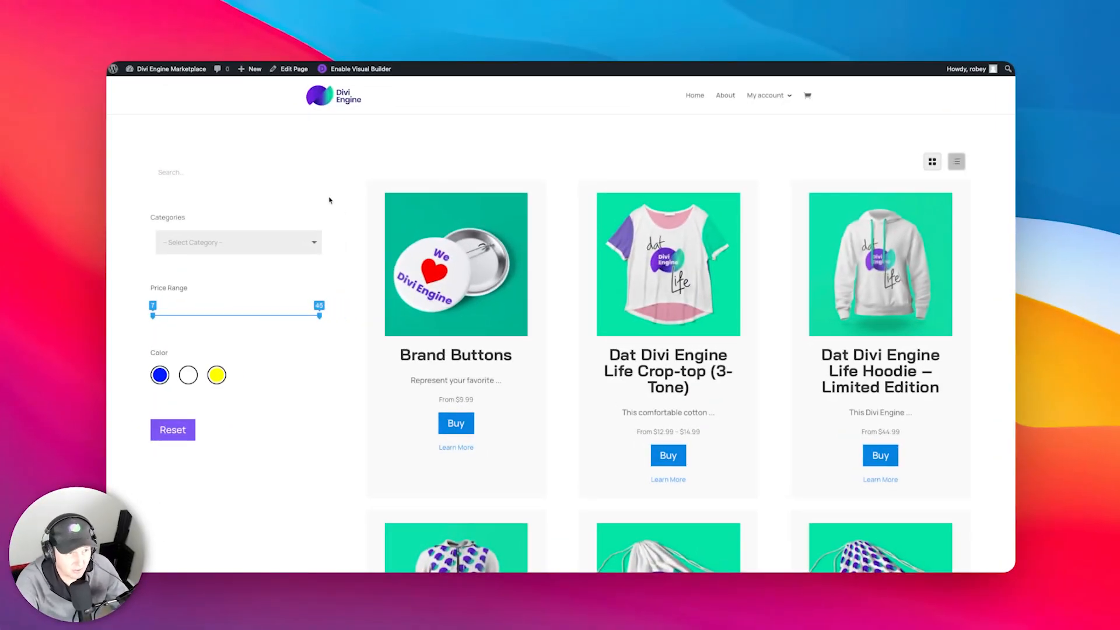
Step: Reopen the Visual Builder without restoring the autosave and open the filter module's settings
click(237, 242)
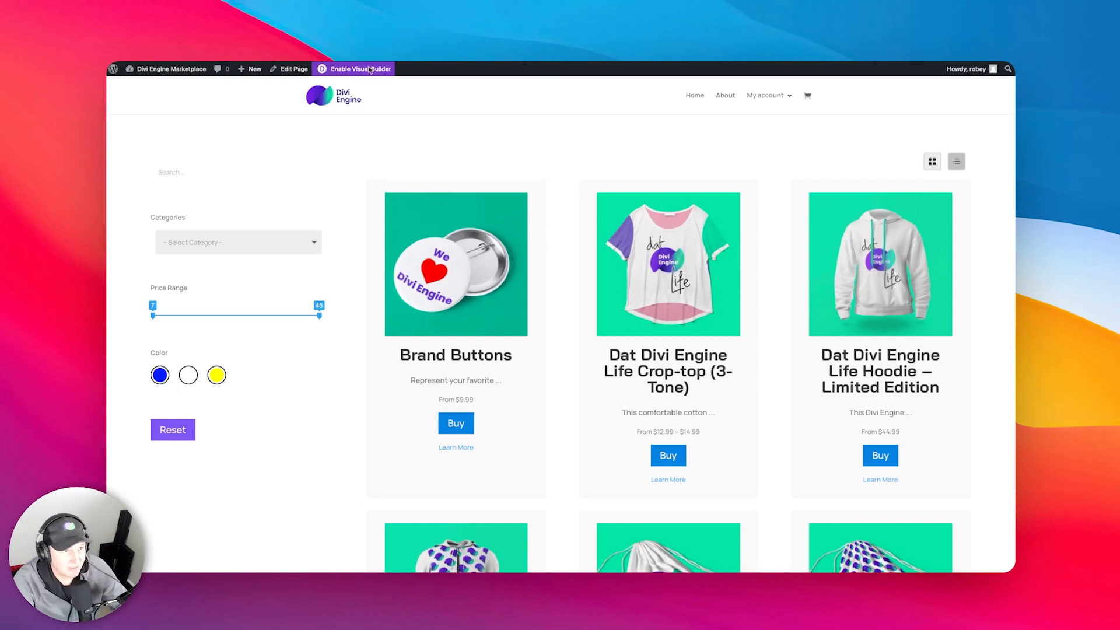
click(357, 68)
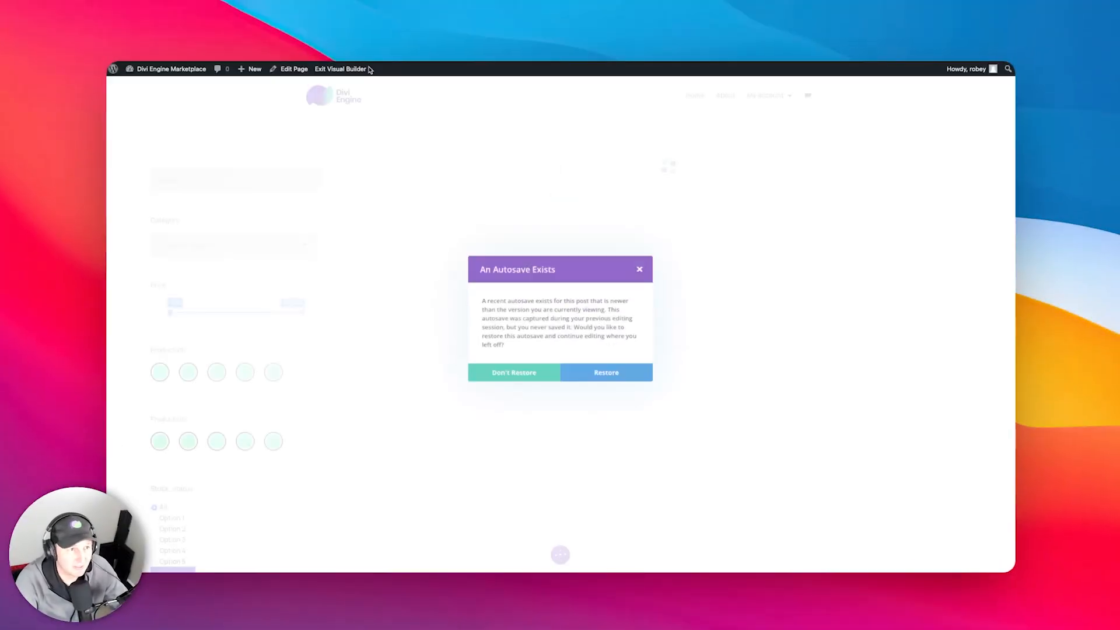
click(513, 372)
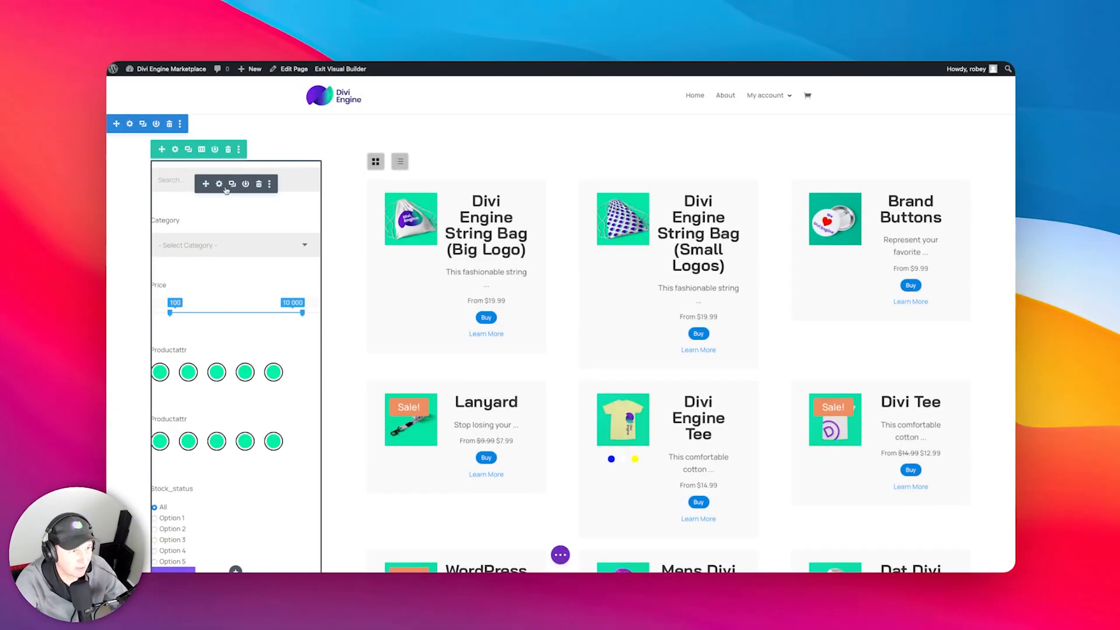
click(220, 183)
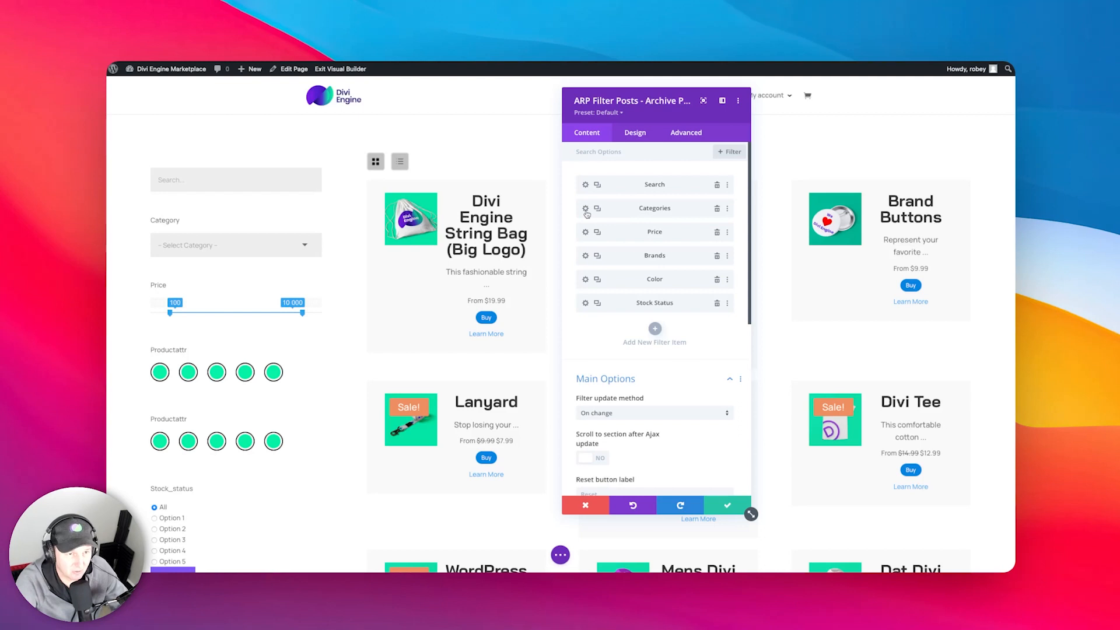
Step: Switch the Categories filter item's dropdown to a searchable Select2 field
click(585, 207)
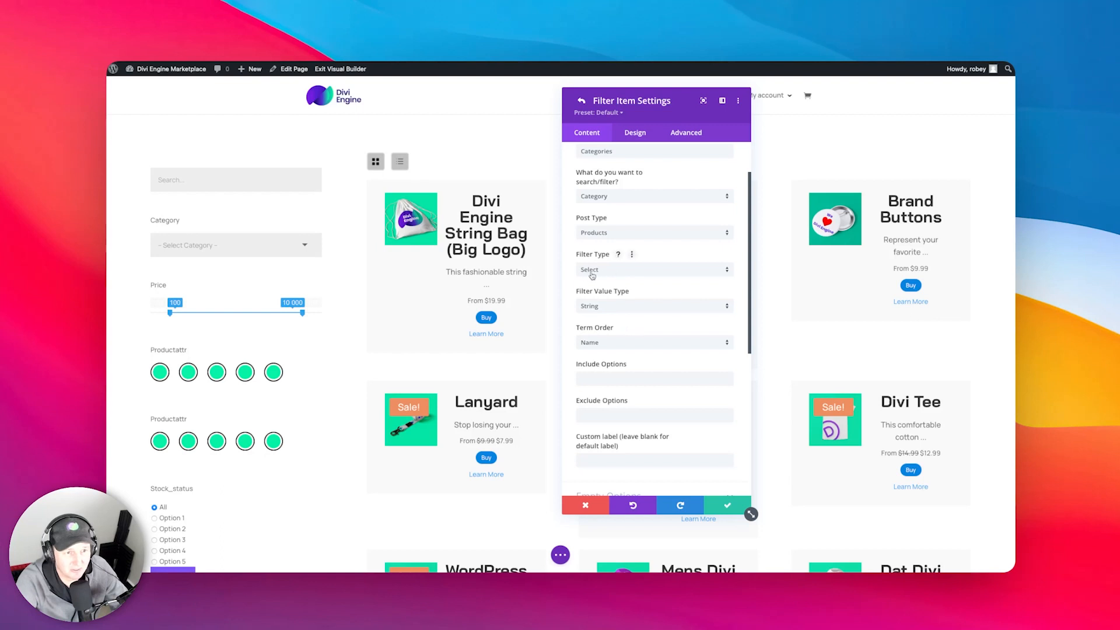
scroll(down, 3)
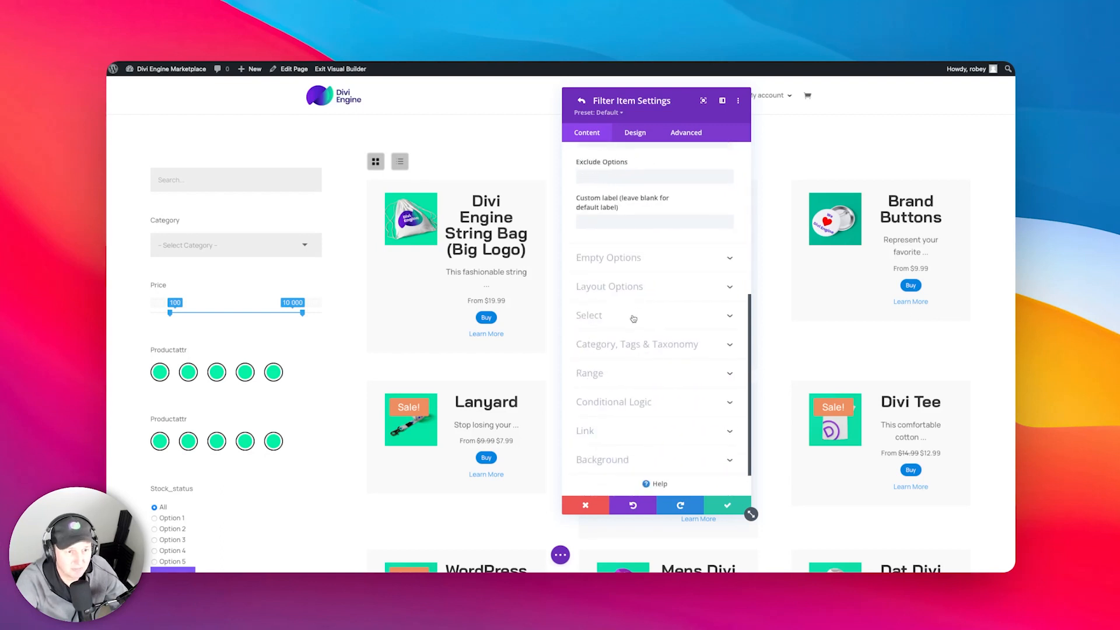
click(589, 315)
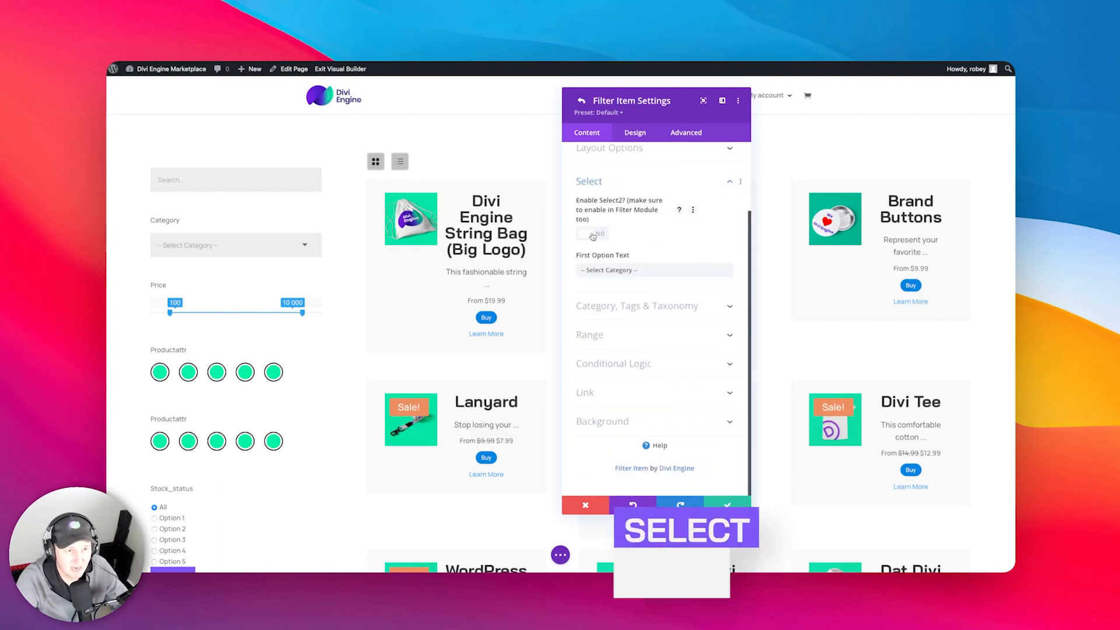
click(591, 233)
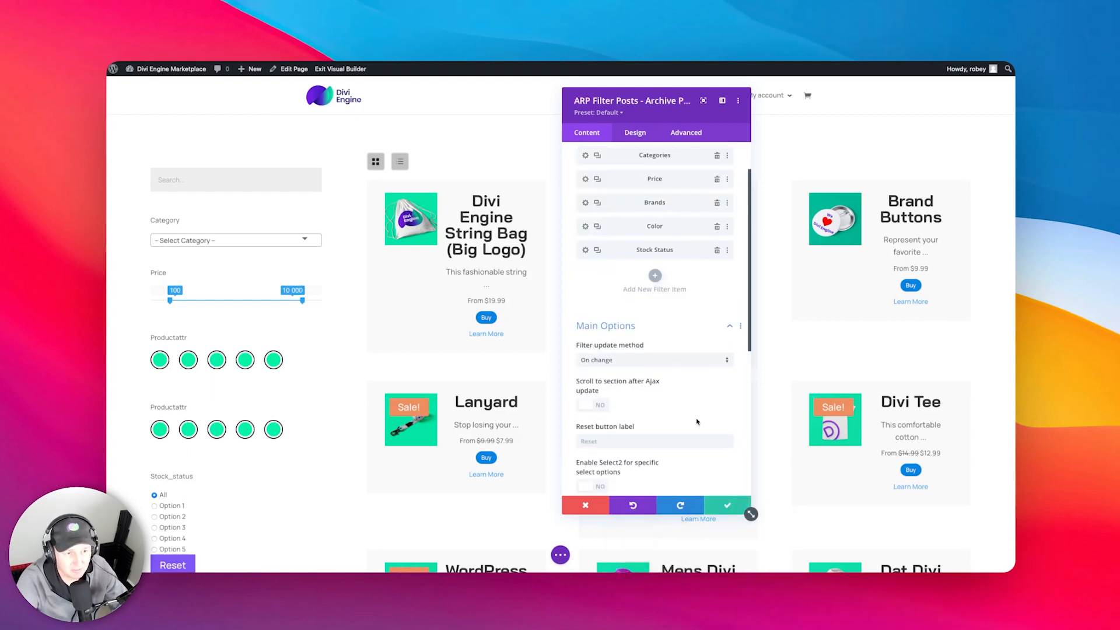
Step: Turn on 'Enable Select2 for specific select options', apply it, and exit the builder
scroll(down, 3)
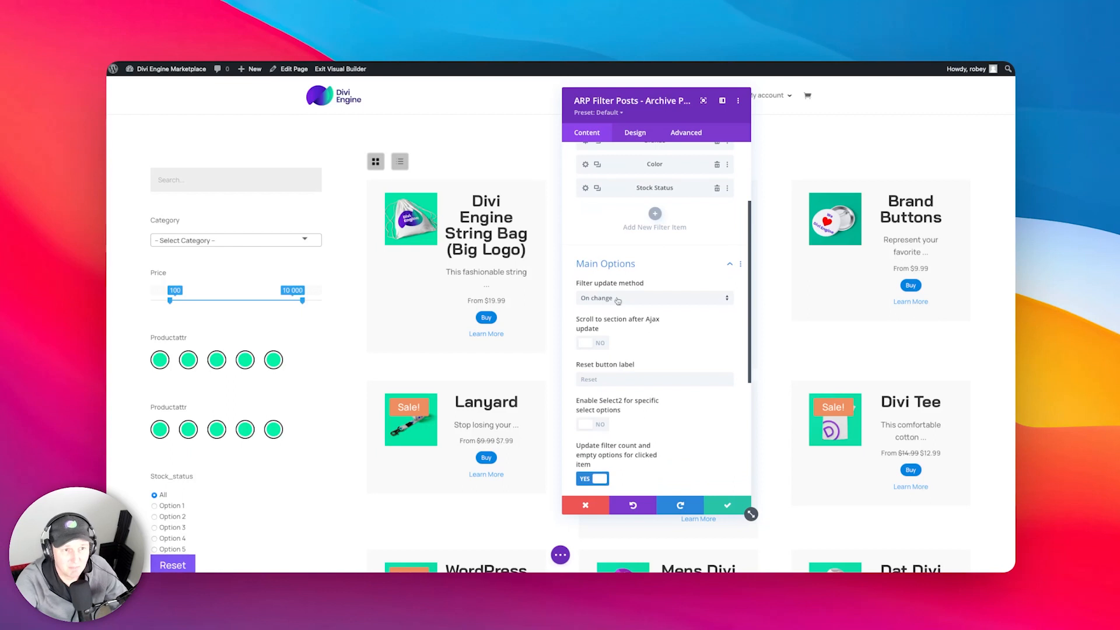
mouse_move(633, 370)
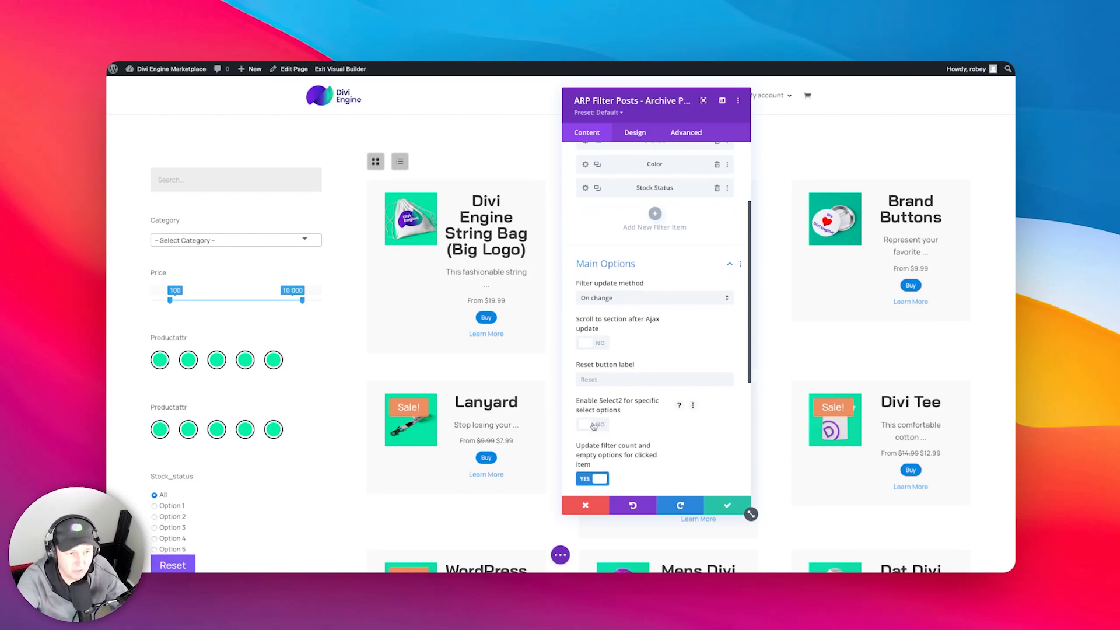
click(592, 424)
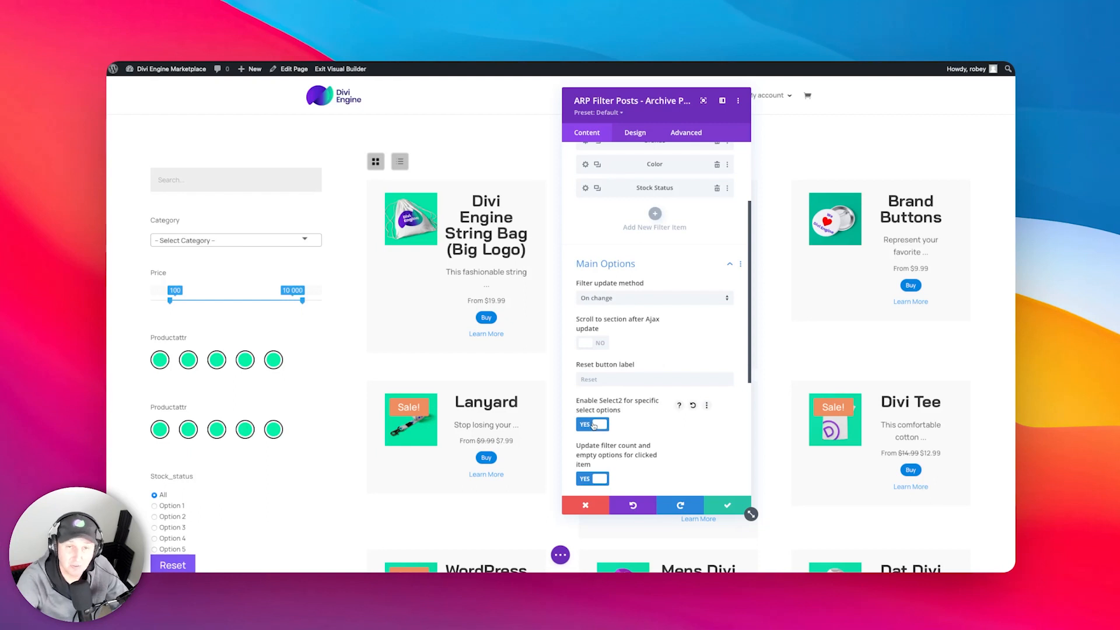
scroll(down, 3)
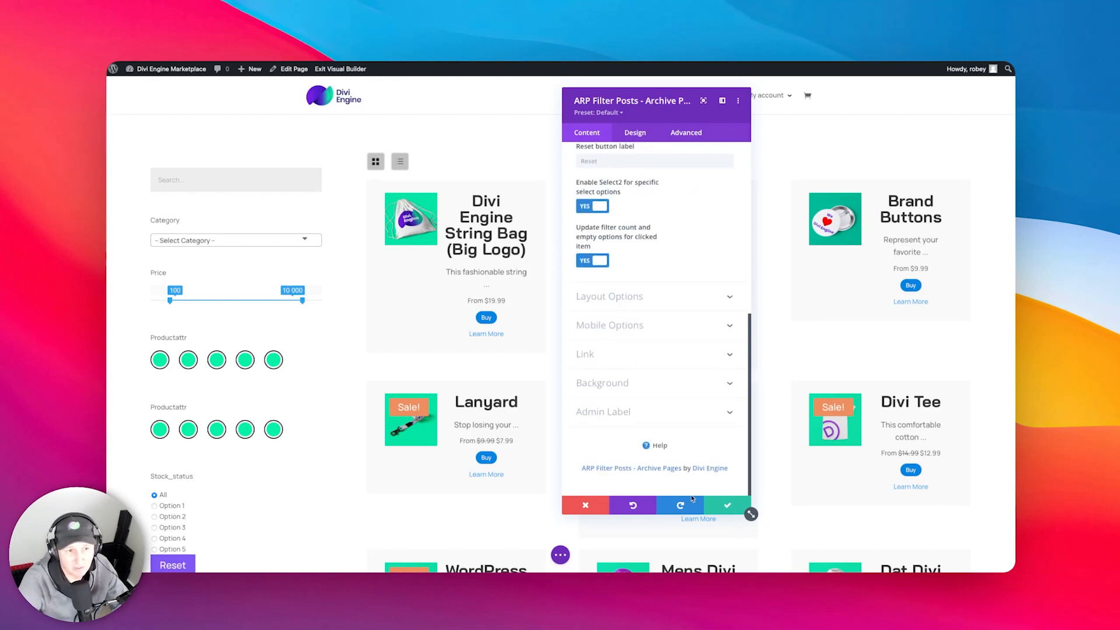
click(727, 505)
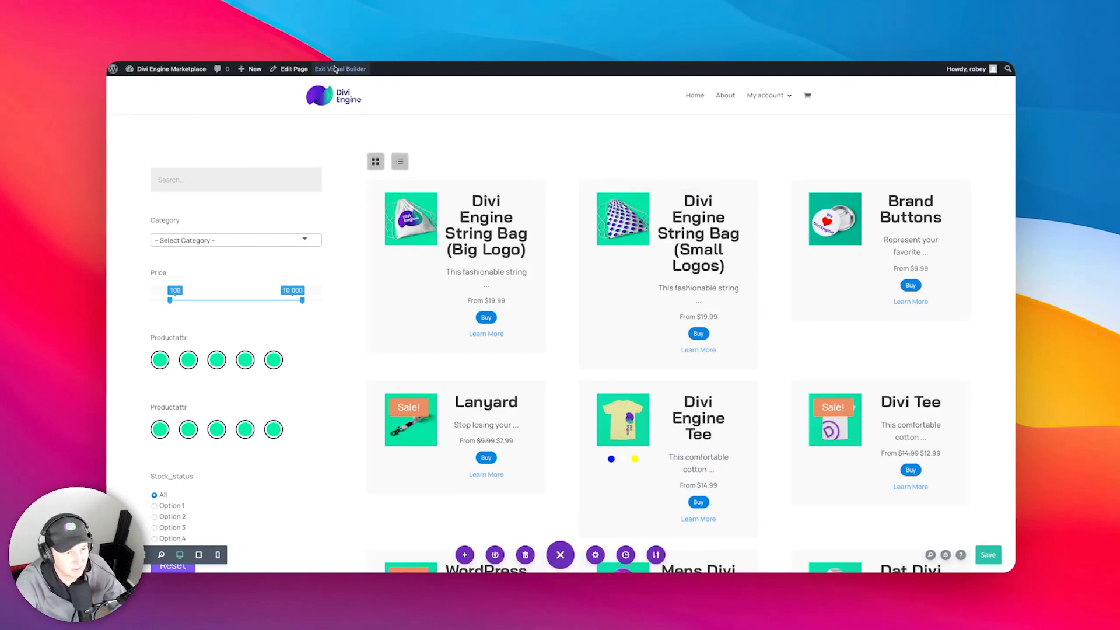
click(341, 69)
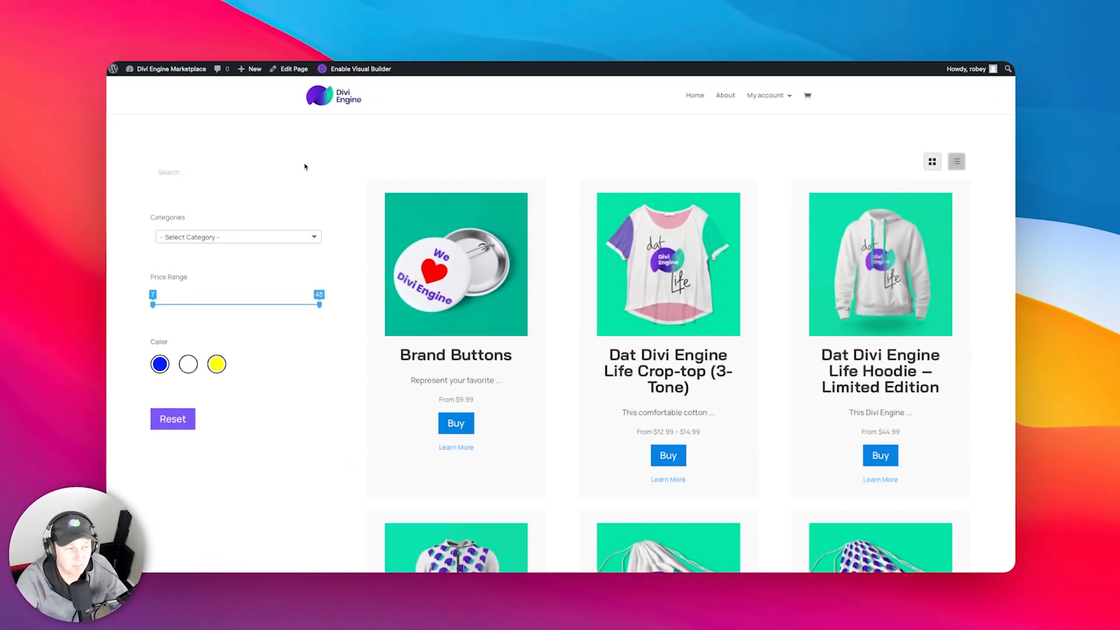
Step: Pick Women in the live category dropdown, then test its search by typing 'men' and 'i'
click(237, 236)
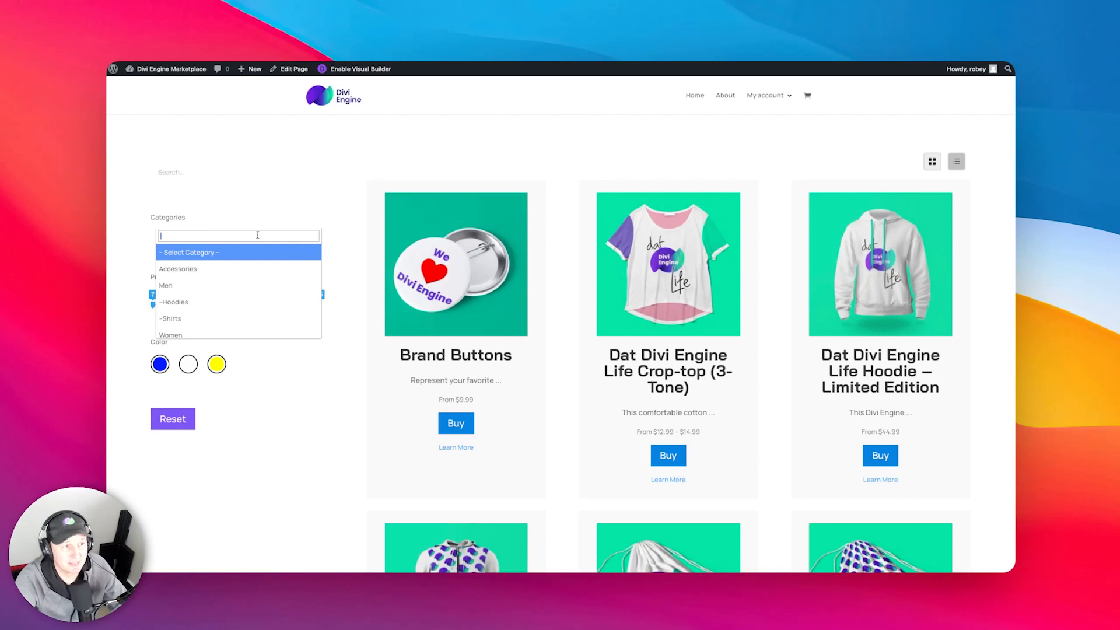
click(170, 335)
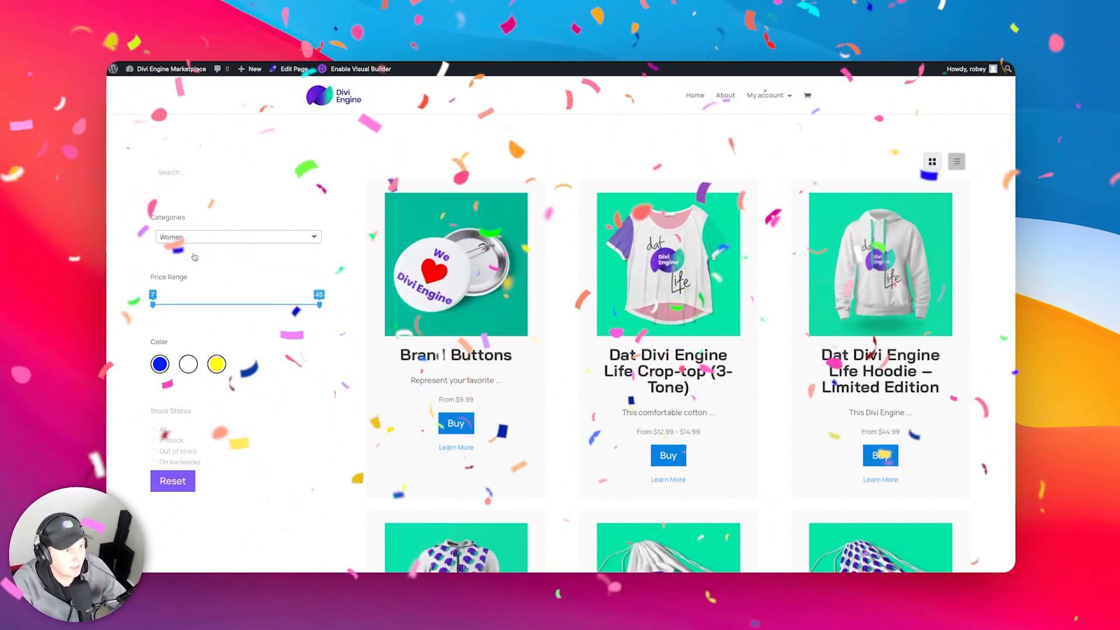
click(238, 236)
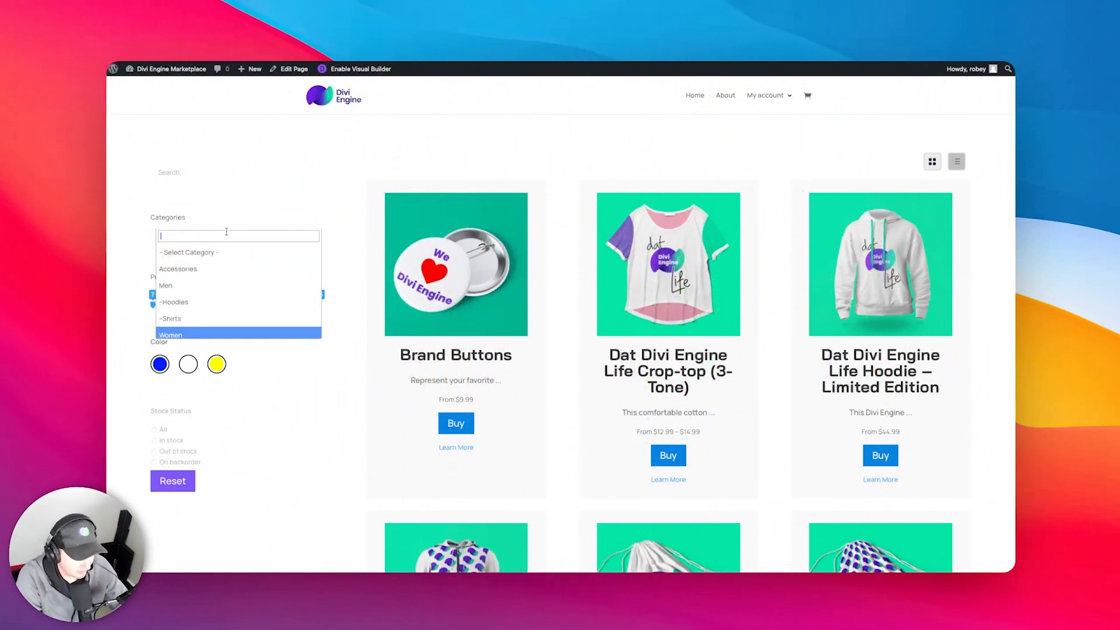
text(men)
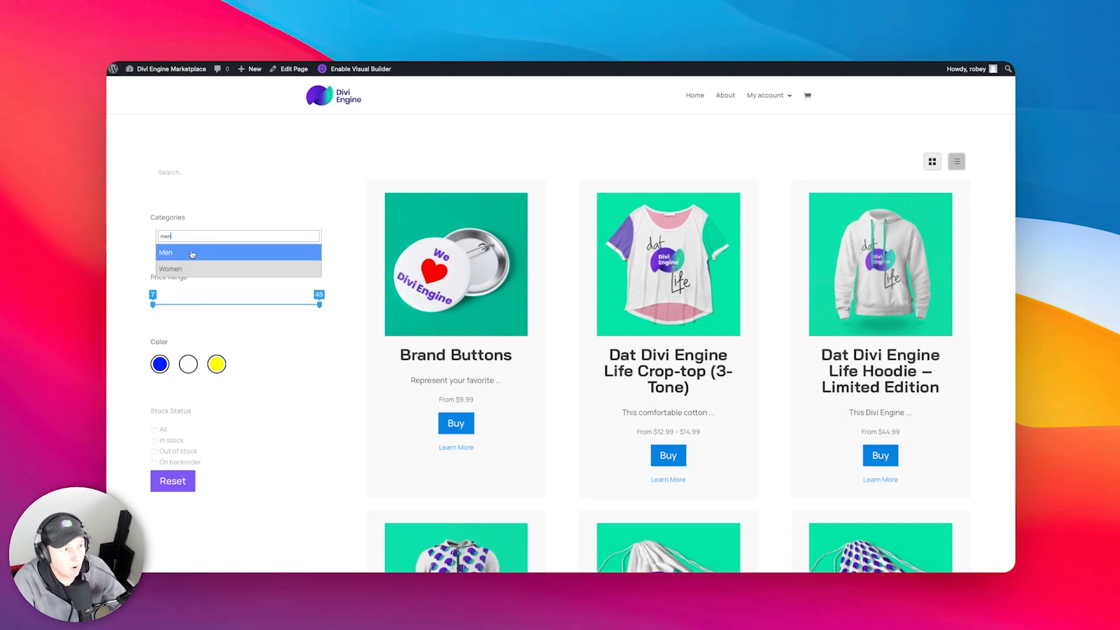
mouse_move(191, 268)
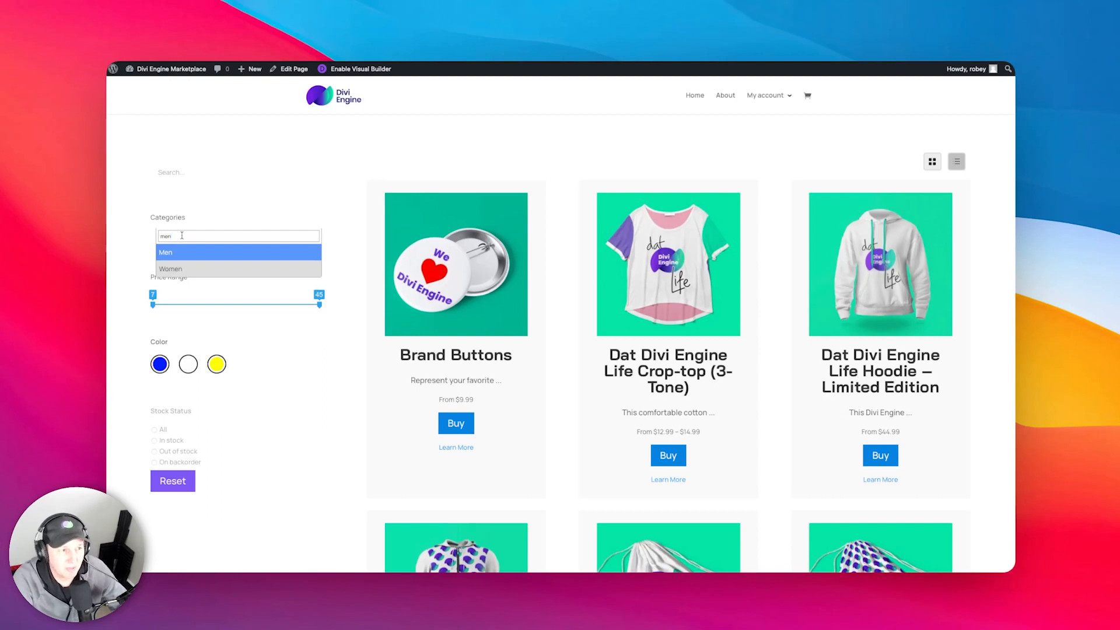
text(i)
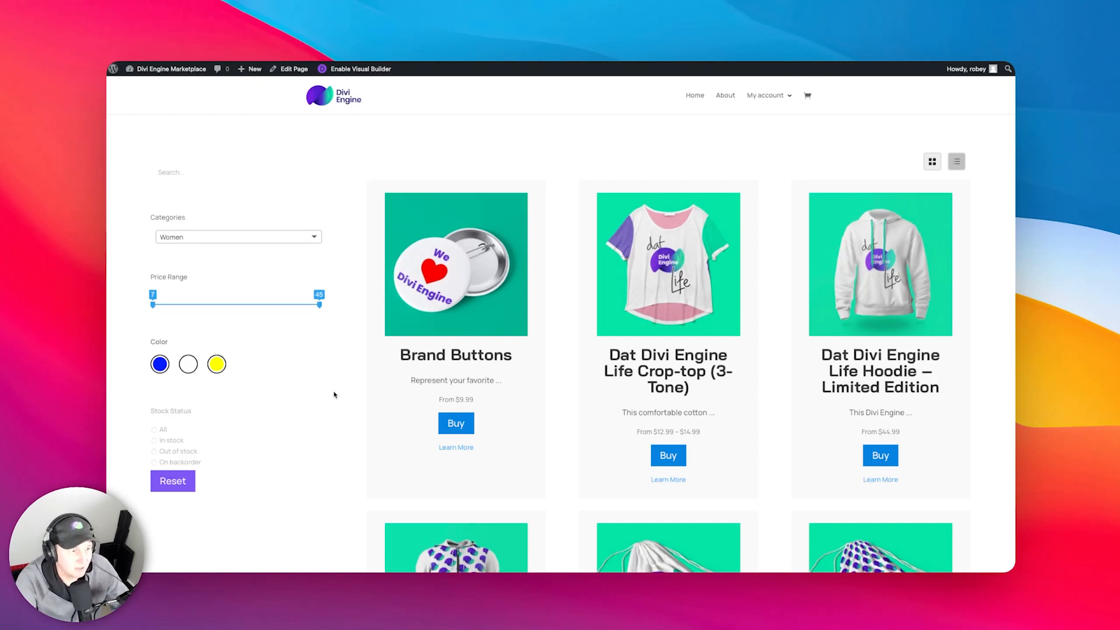
mouse_move(242, 391)
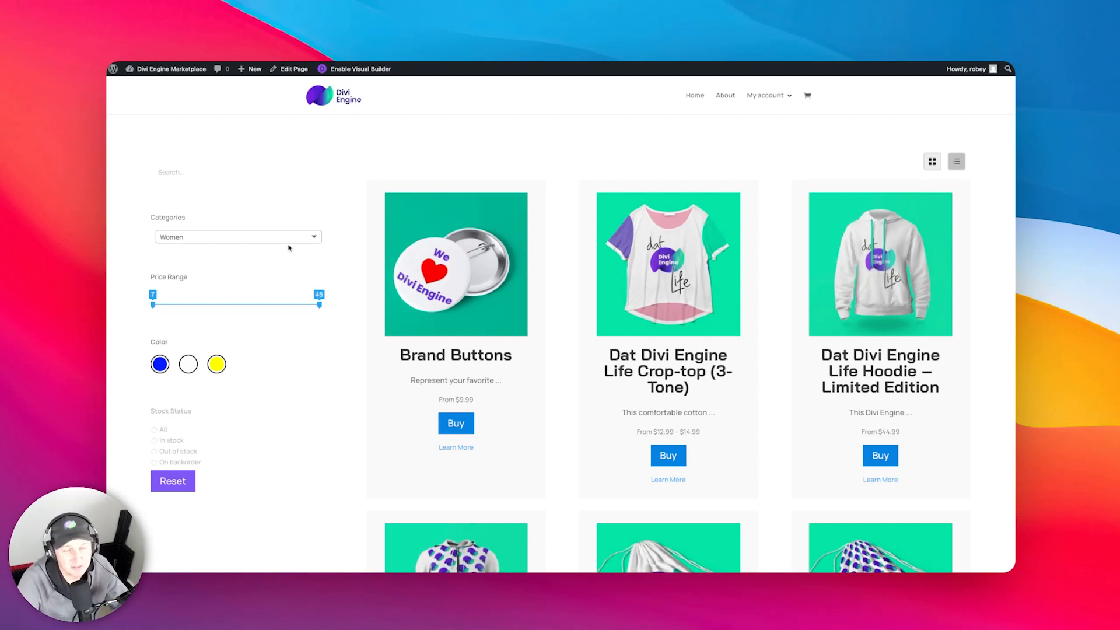
mouse_move(282, 216)
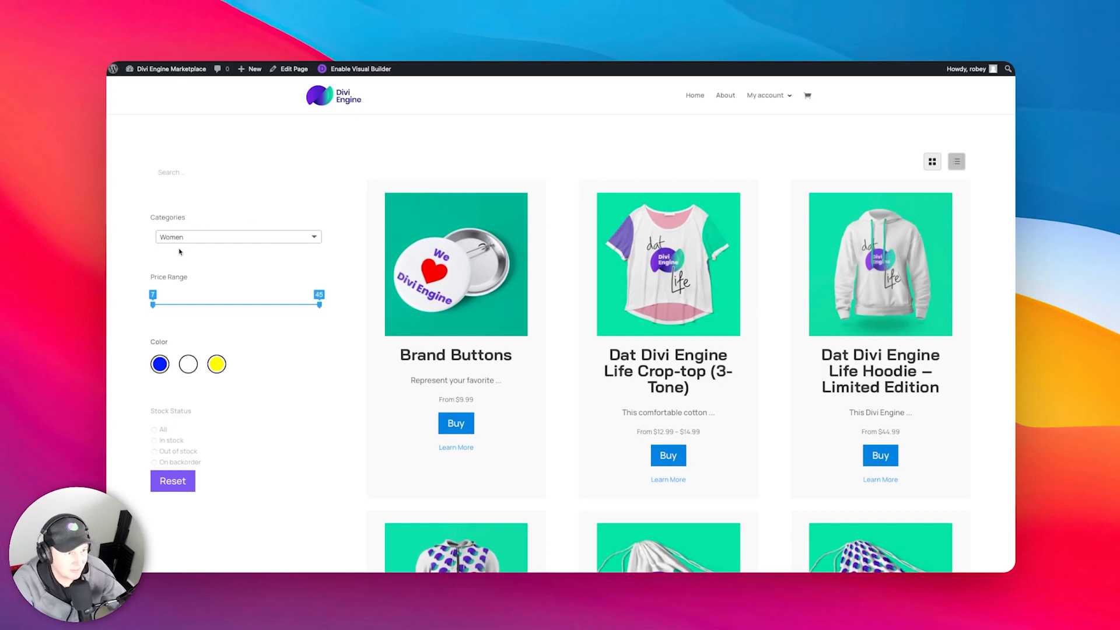
scroll(down, 3)
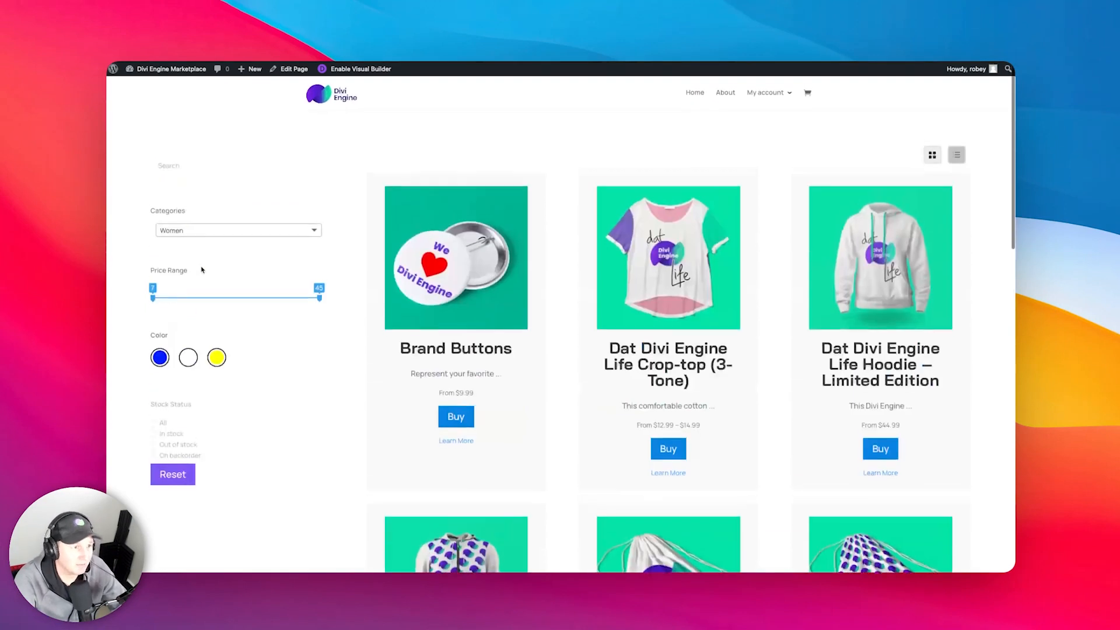
scroll(up, 3)
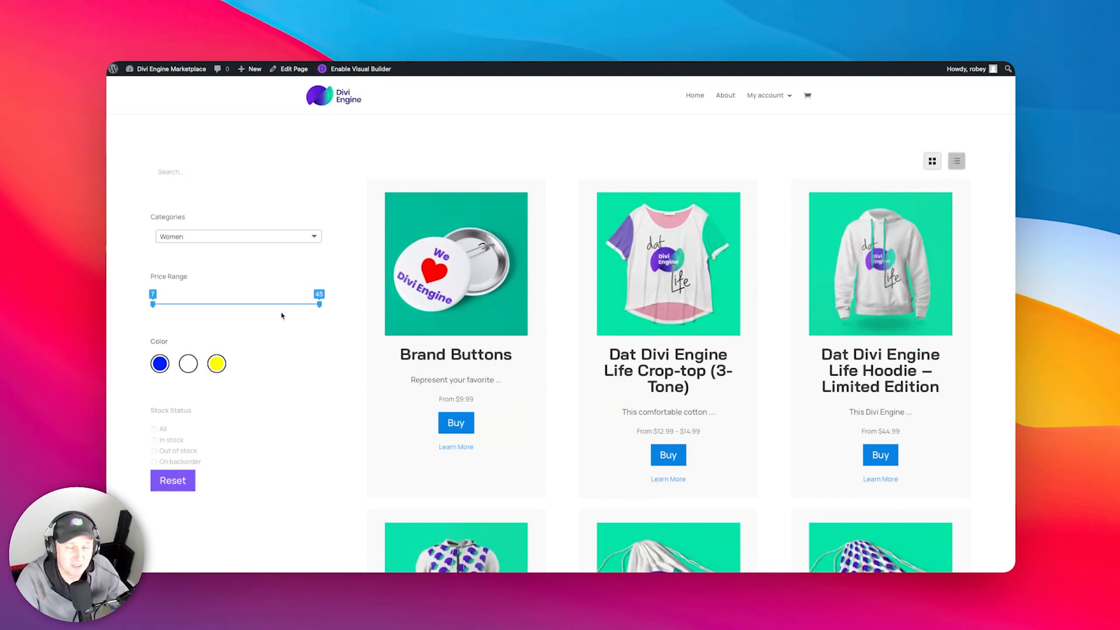